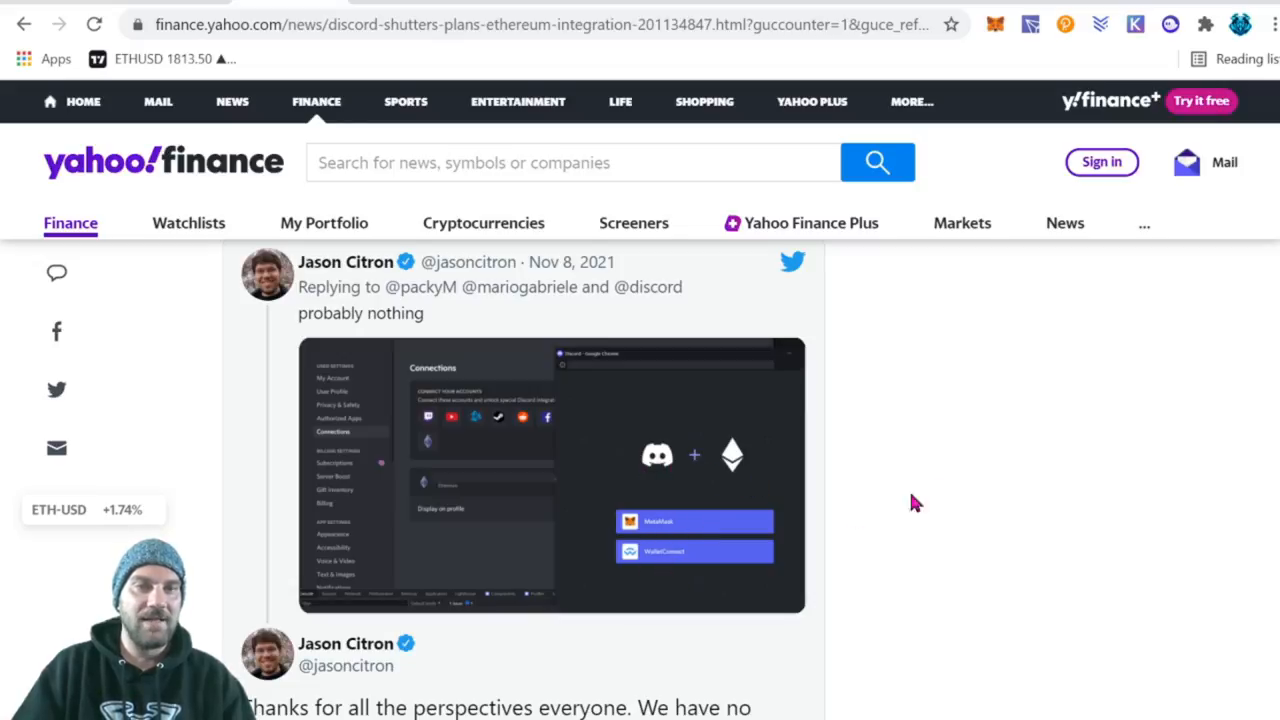
- Scroll through the Flow Blockchain tweet announcing Rarible's Flow integration launch
{"action": "scroll", "scroll_direction": "down", "scroll_amount": 3}
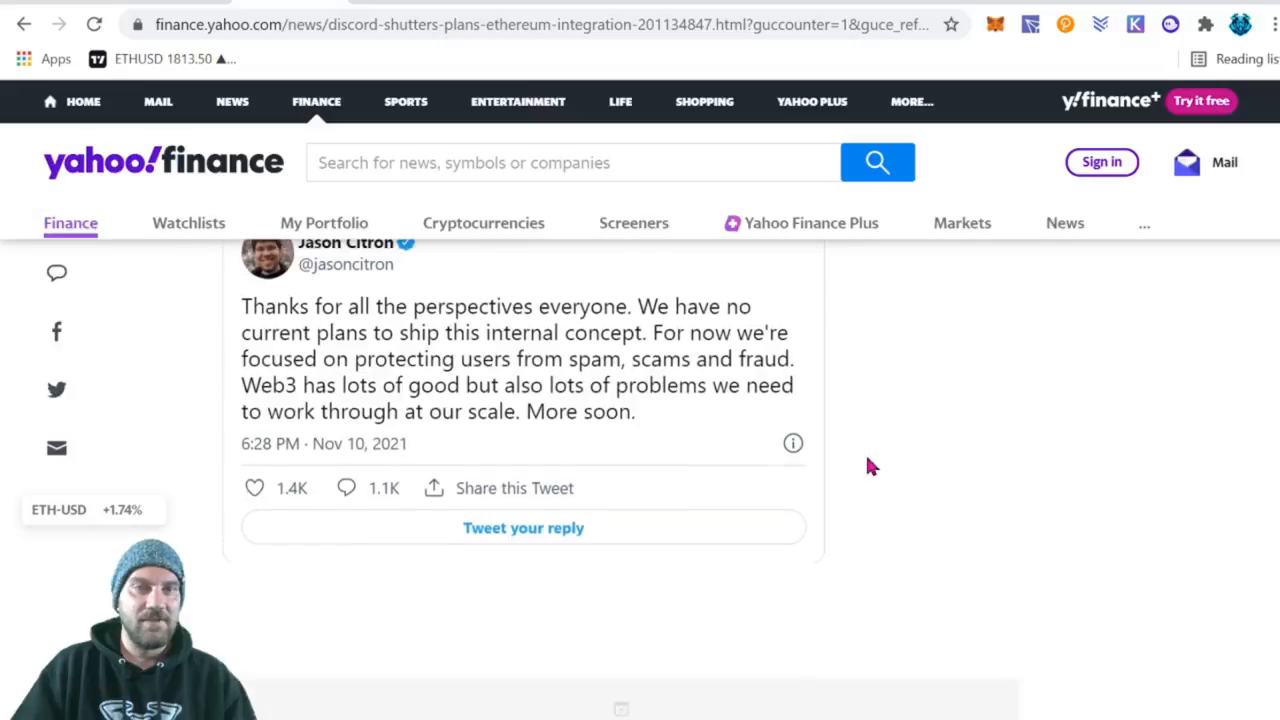
{"action": "scroll", "scroll_direction": "down", "scroll_amount": 3}
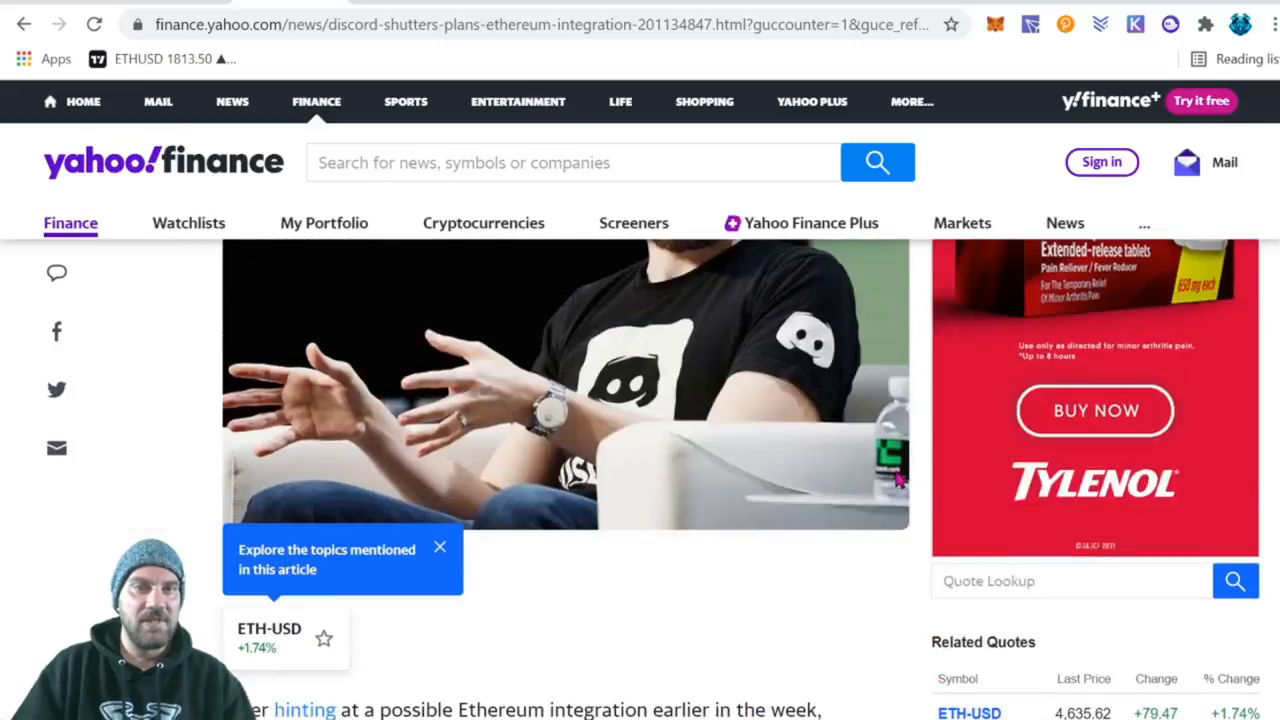
{"action": "scroll", "scroll_direction": "down", "scroll_amount": 3}
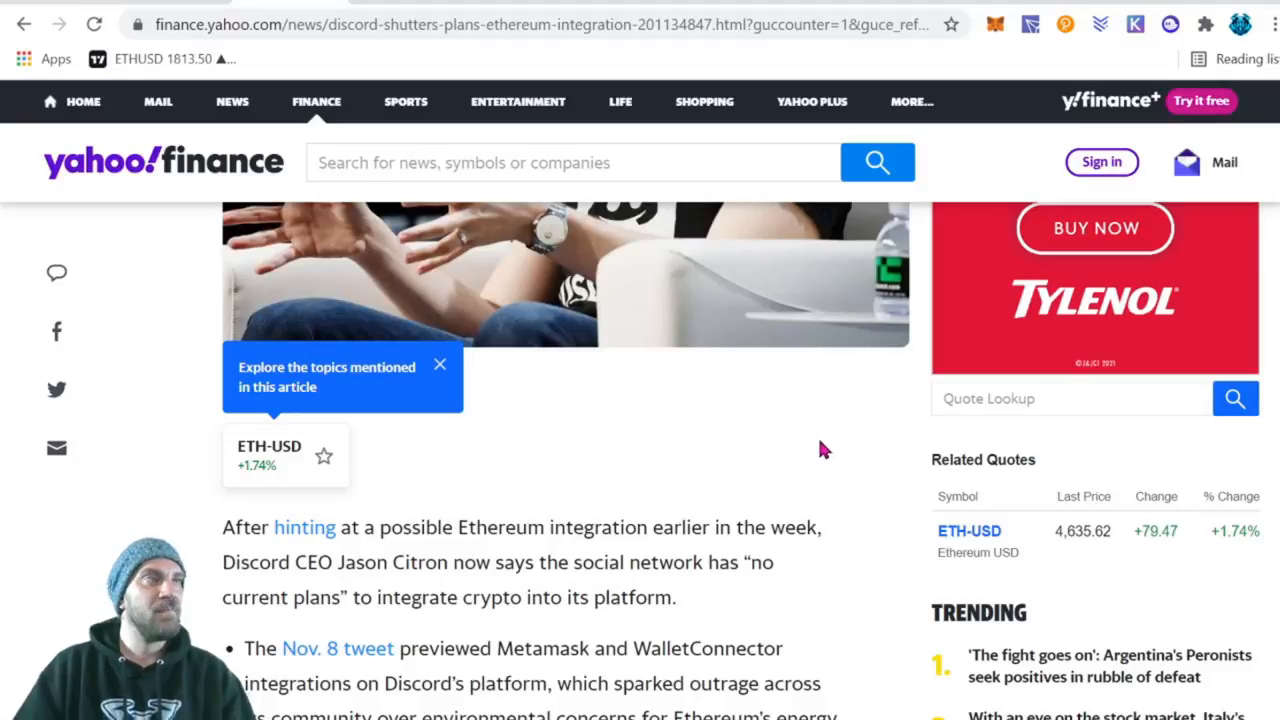
{"action": "mouse_move", "coordinate": [820, 443]}
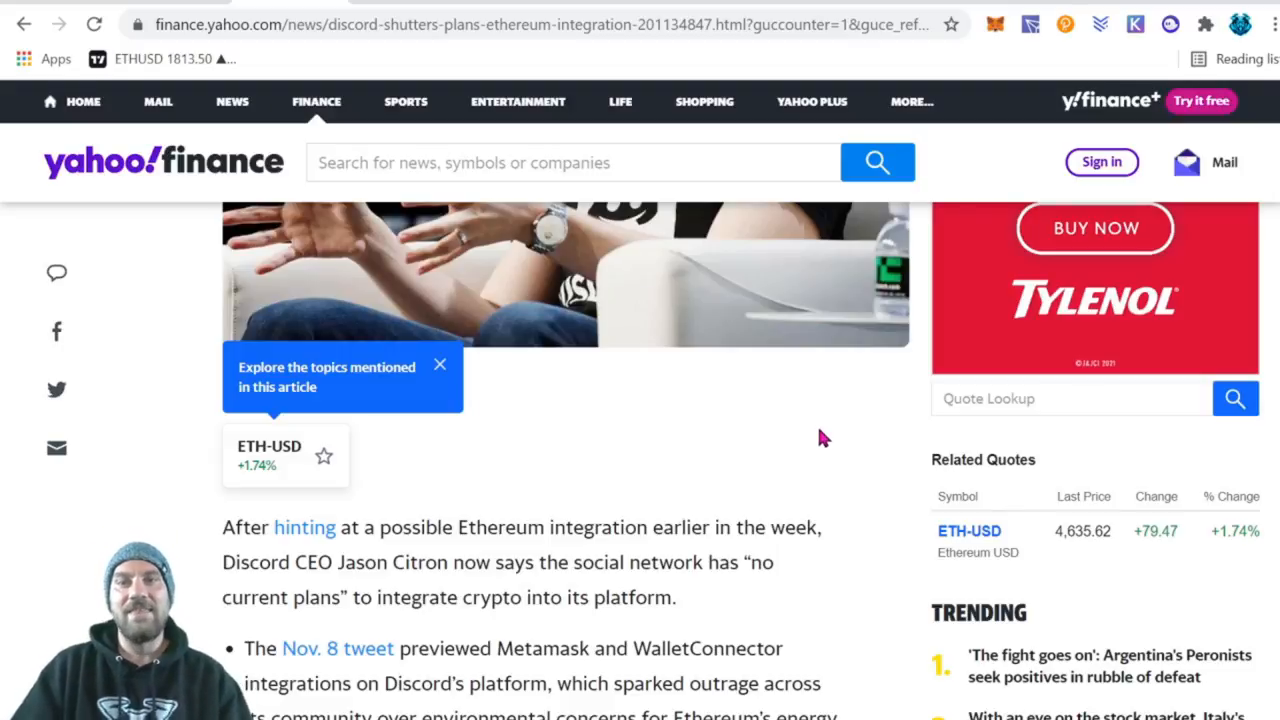
{"action": "mouse_move", "coordinate": [837, 430]}
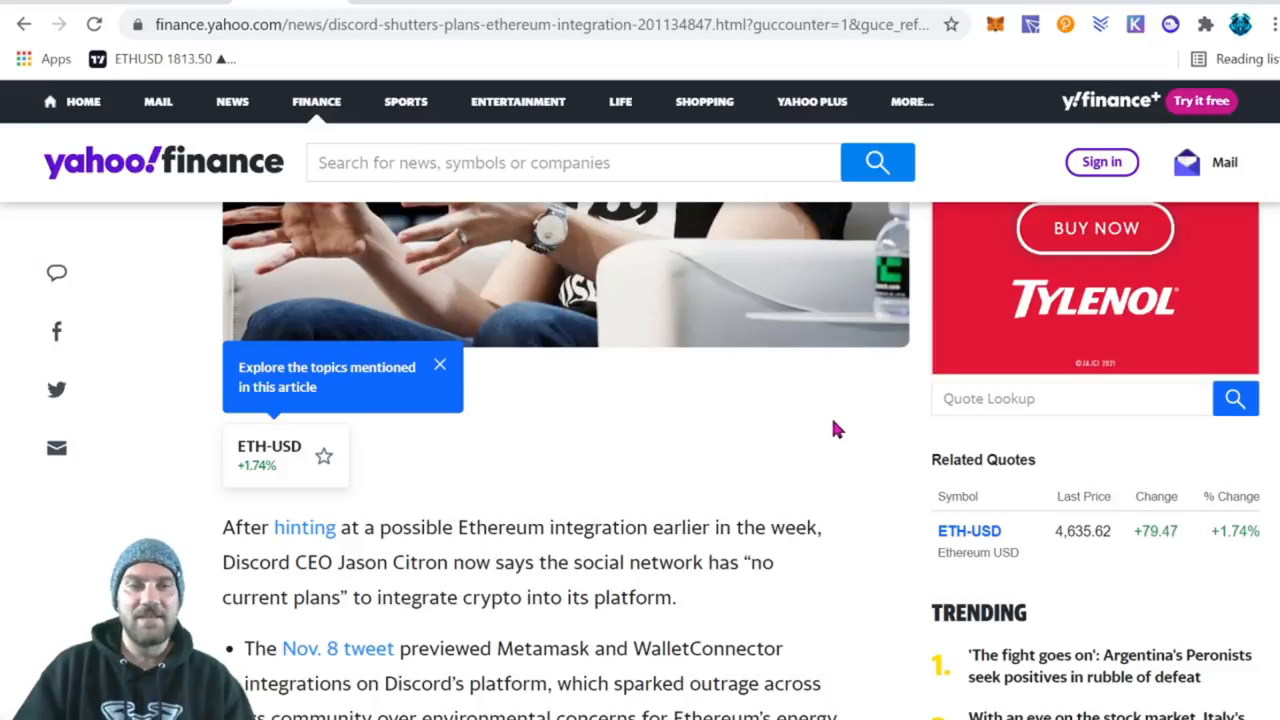
{"action": "mouse_move", "coordinate": [832, 434]}
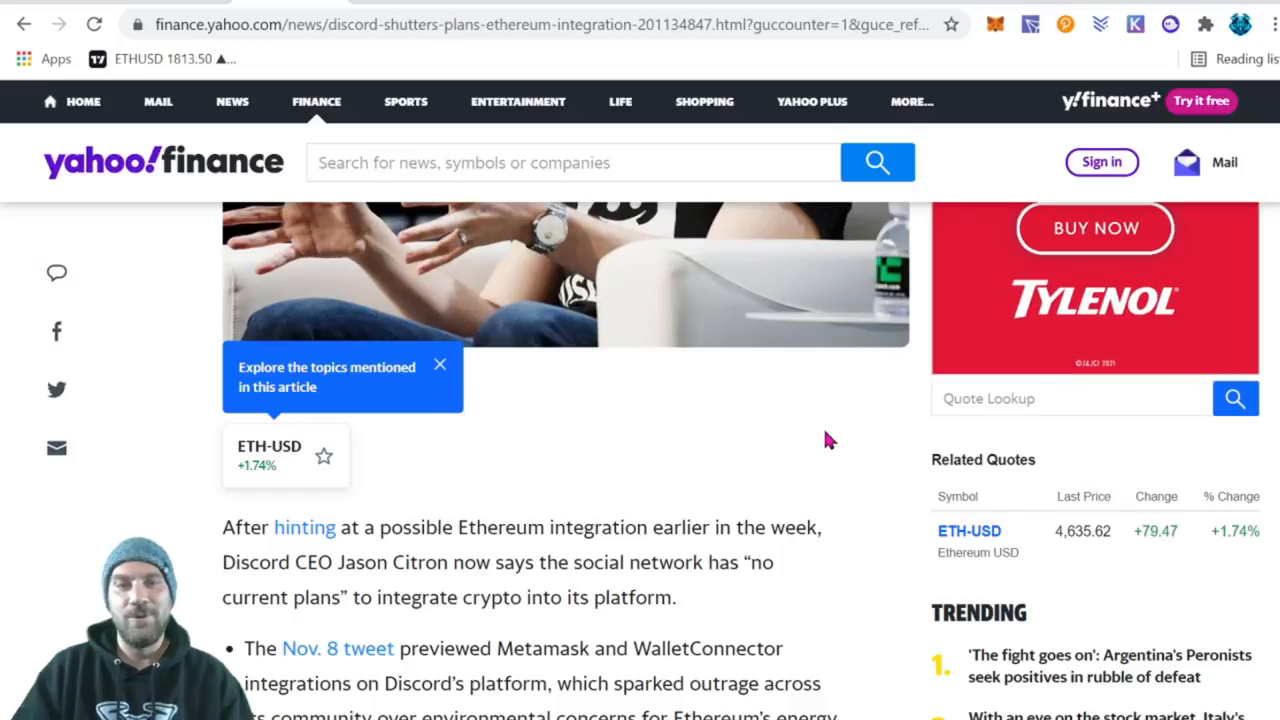
{"action": "scroll", "scroll_direction": "up", "scroll_amount": 3}
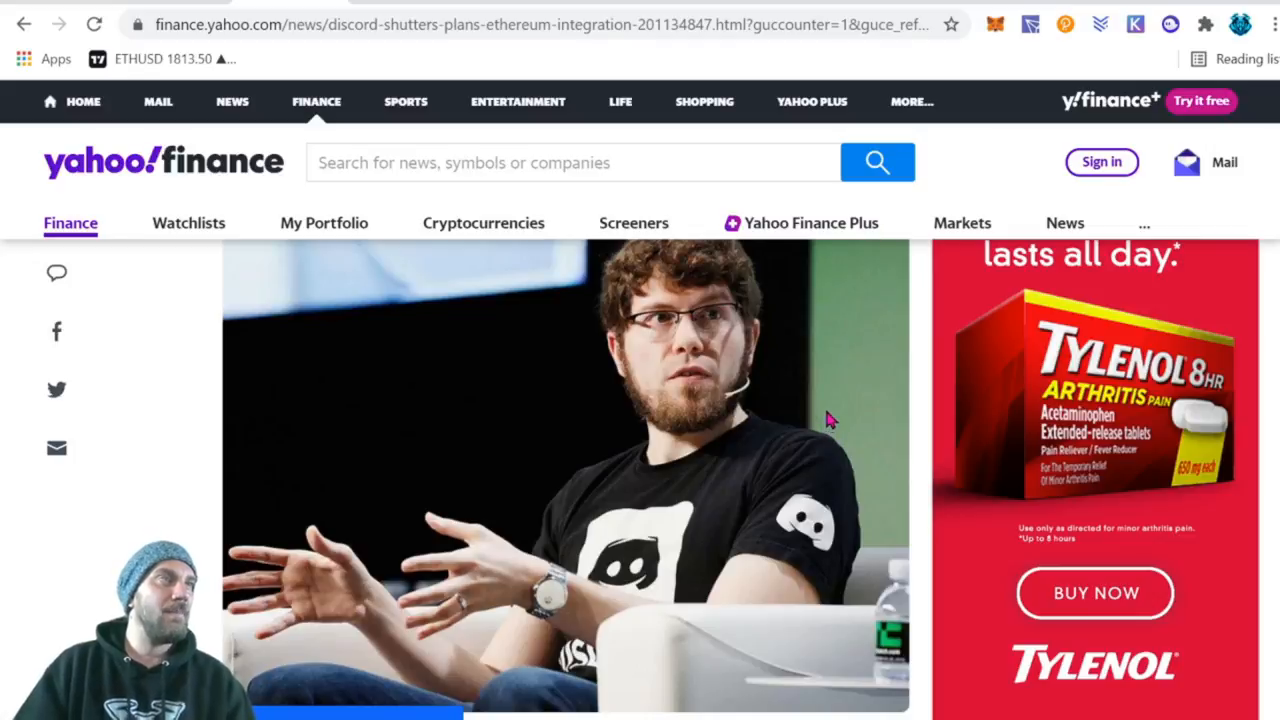
{"action": "mouse_move", "coordinate": [830, 424]}
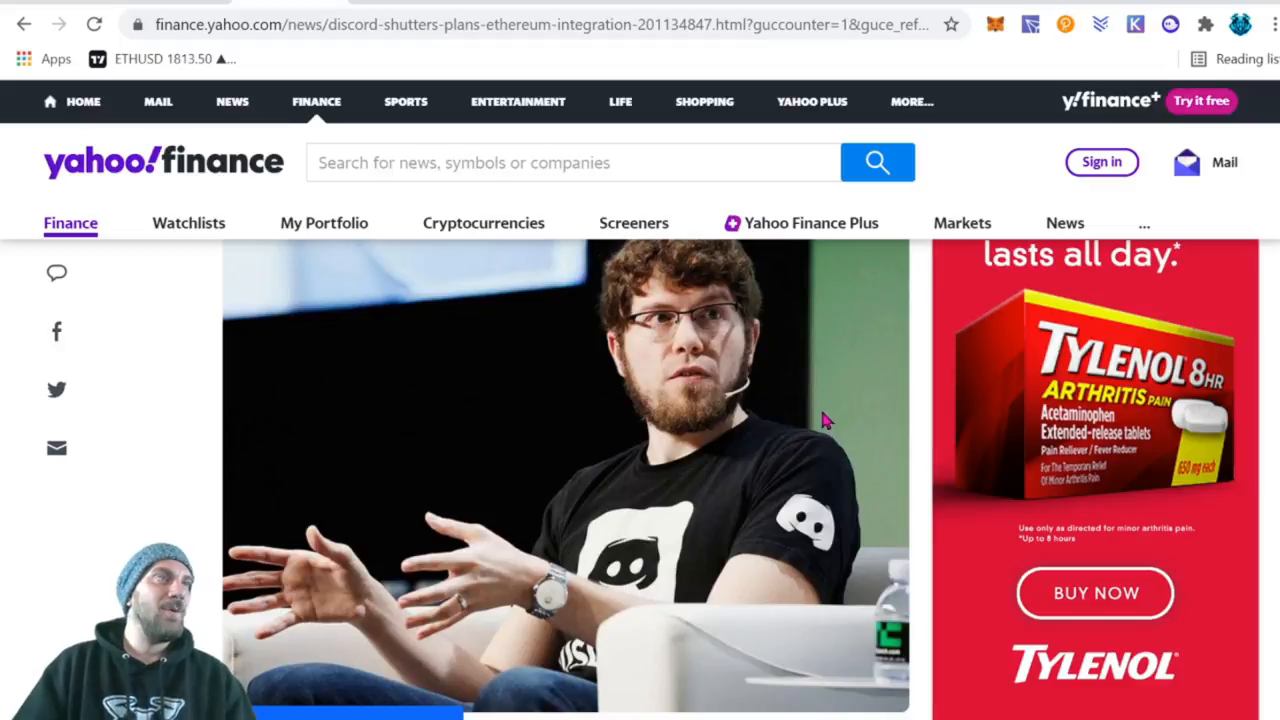
{"action": "mouse_move", "coordinate": [818, 410]}
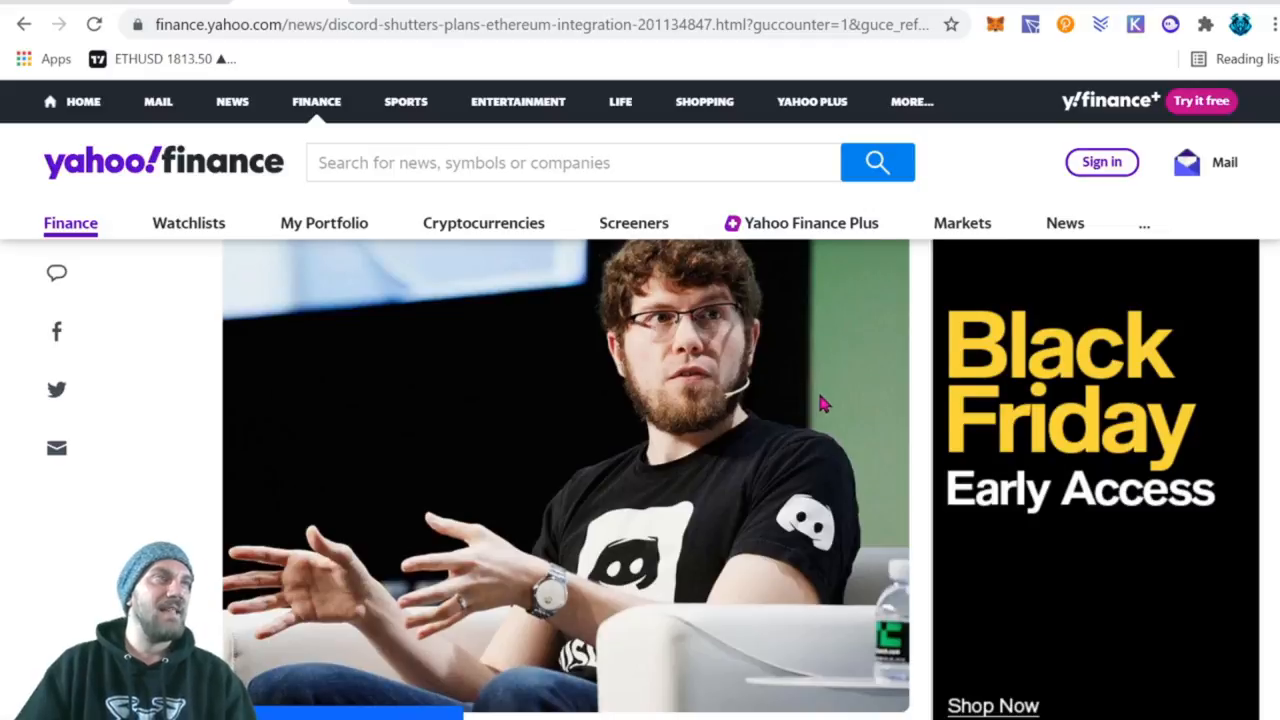
{"action": "scroll", "scroll_direction": "down", "scroll_amount": 3}
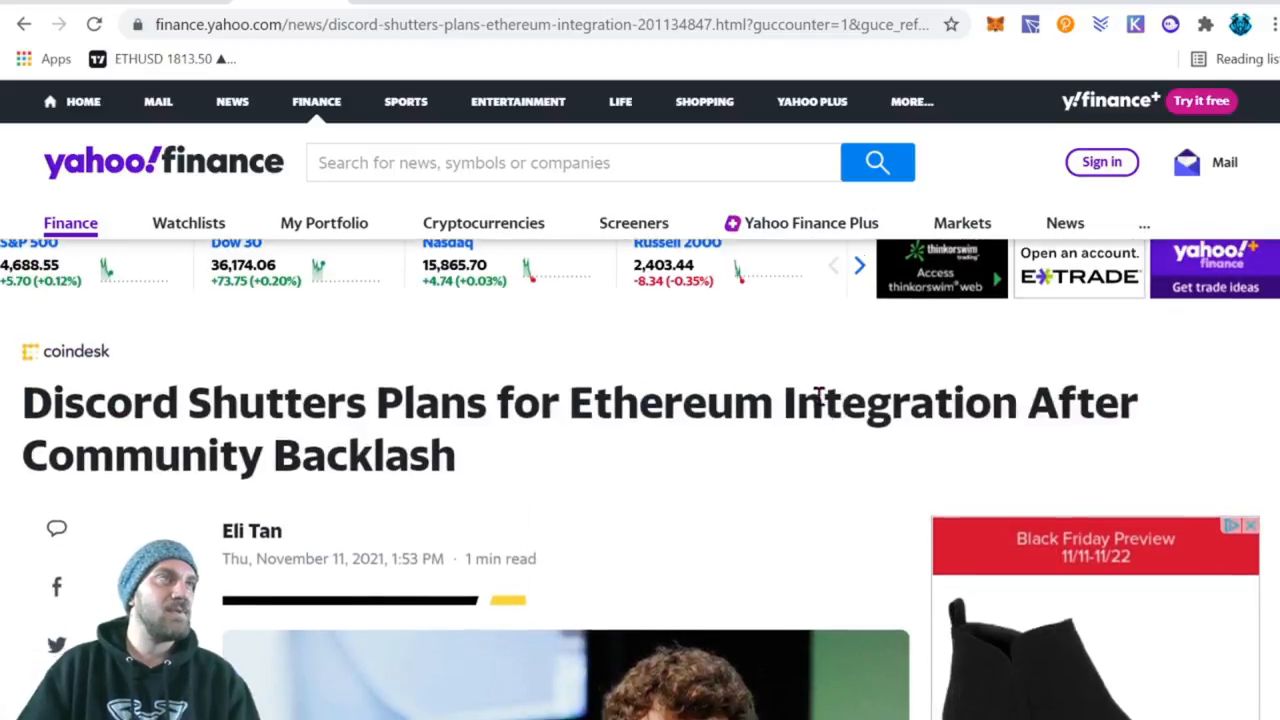
{"action": "scroll", "scroll_direction": "down", "scroll_amount": 3}
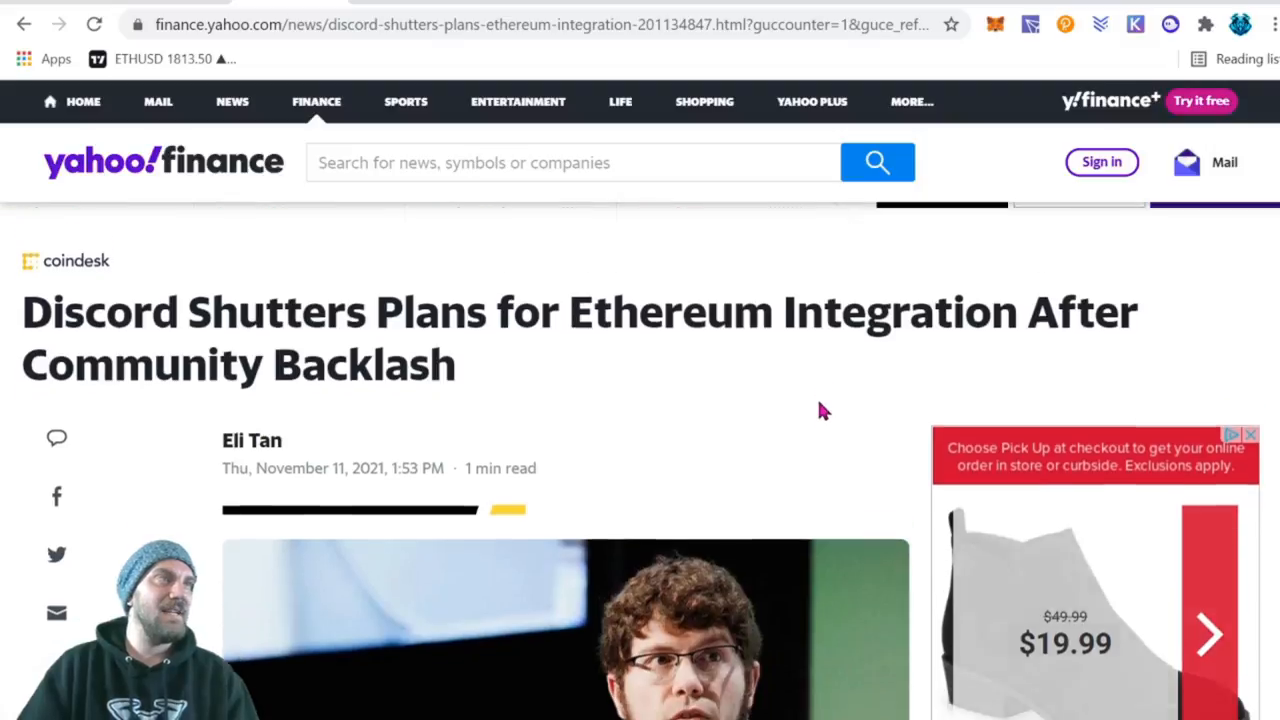
{"action": "scroll", "scroll_direction": "down", "scroll_amount": 3}
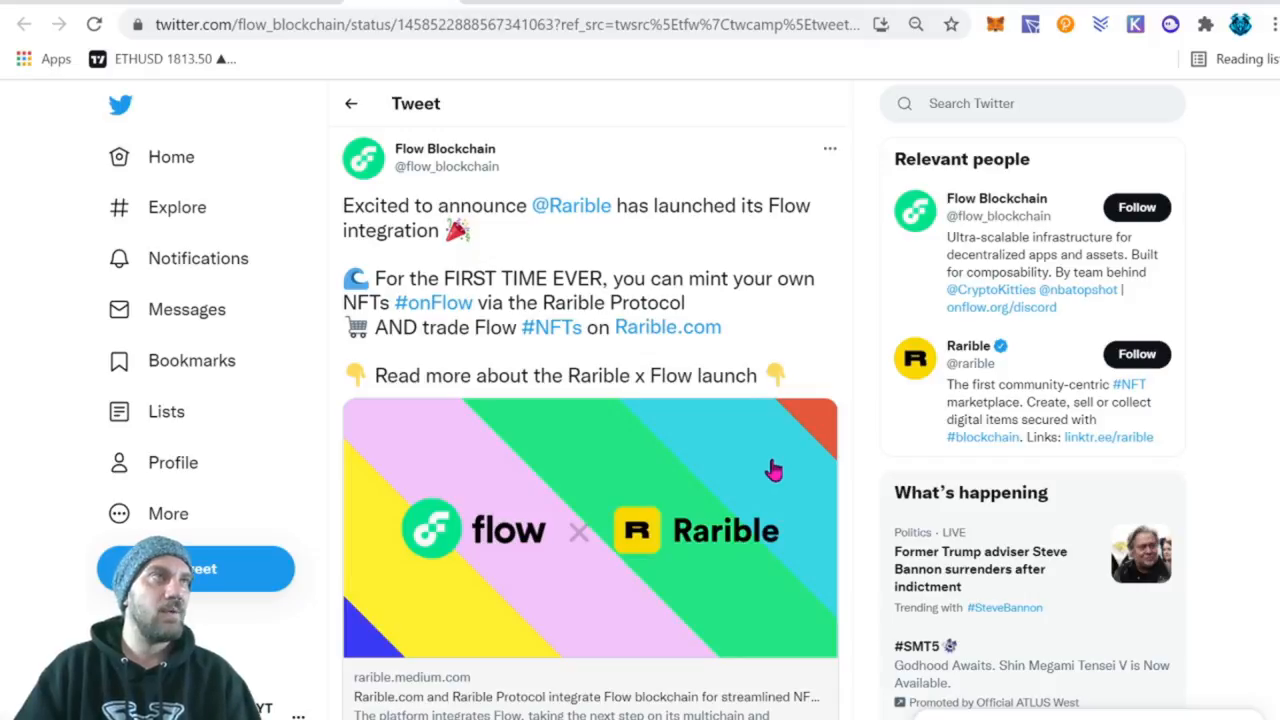
{"action": "mouse_move", "coordinate": [771, 469]}
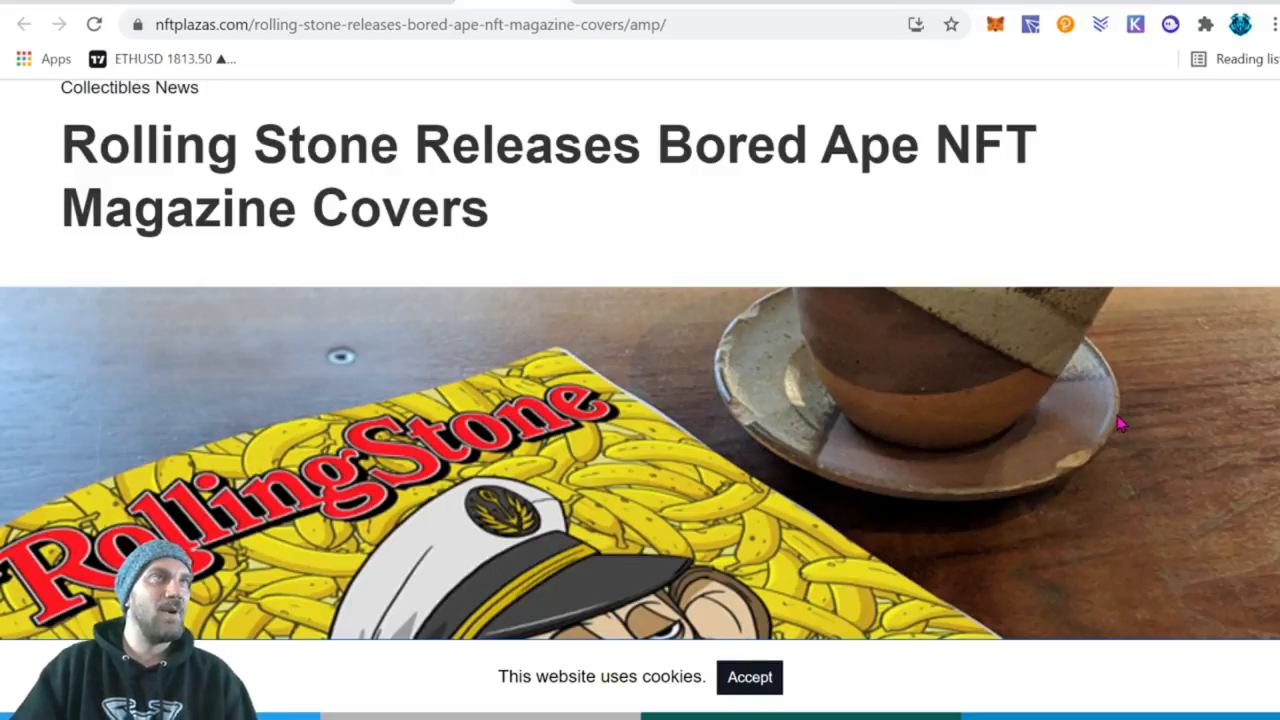
- Read the Rolling Stone Bored Ape article down to the SuperRare tweet showing both covers
{"action": "scroll", "scroll_direction": "down", "scroll_amount": 3}
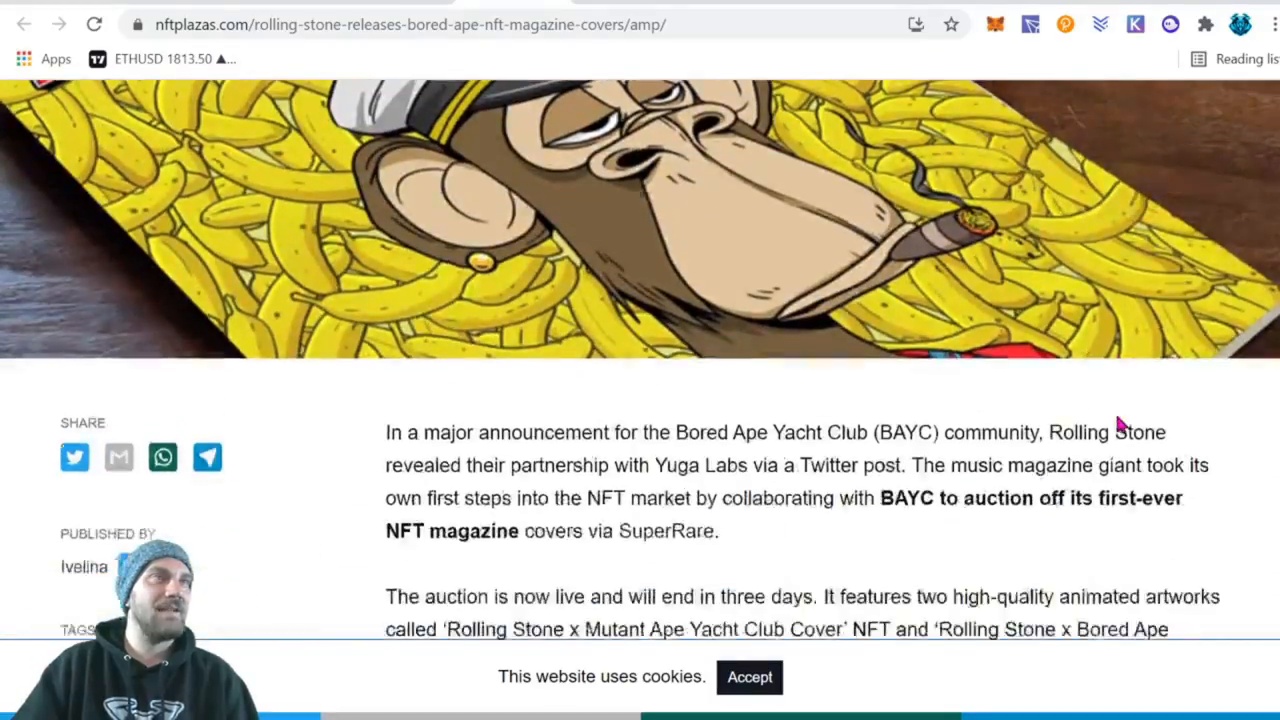
{"action": "scroll", "scroll_direction": "down", "scroll_amount": 3}
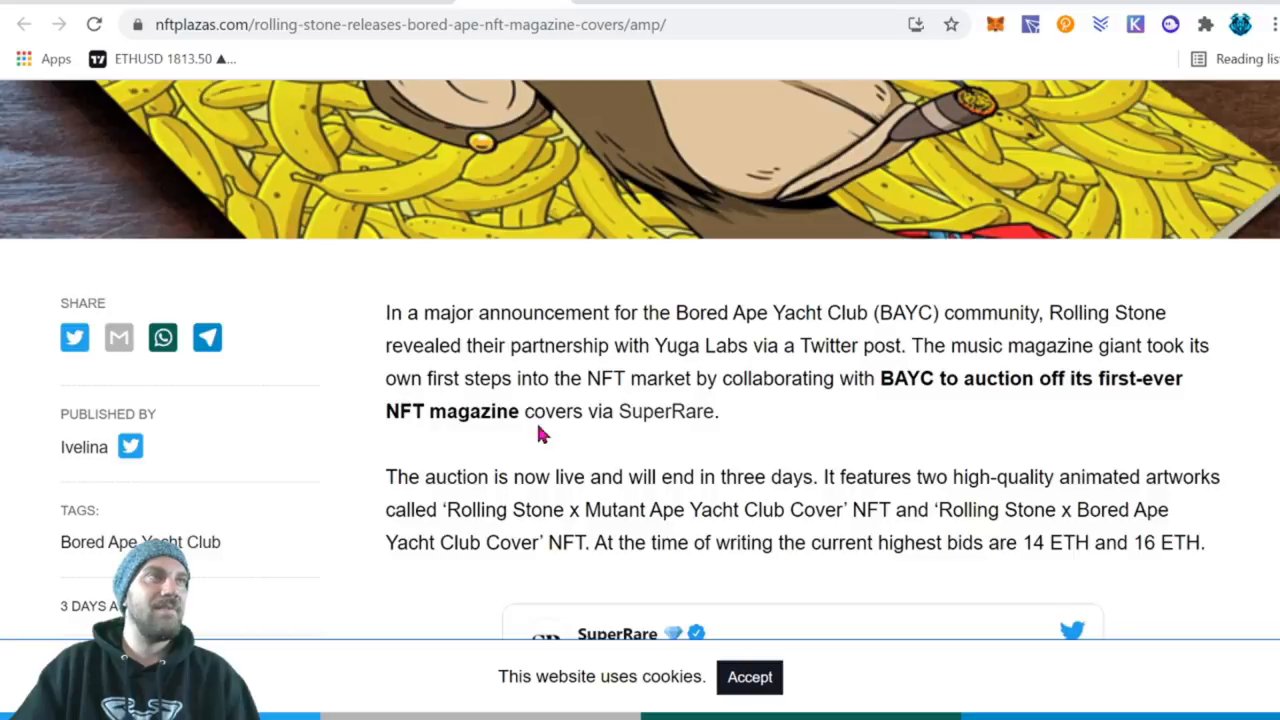
{"action": "mouse_move", "coordinate": [666, 411]}
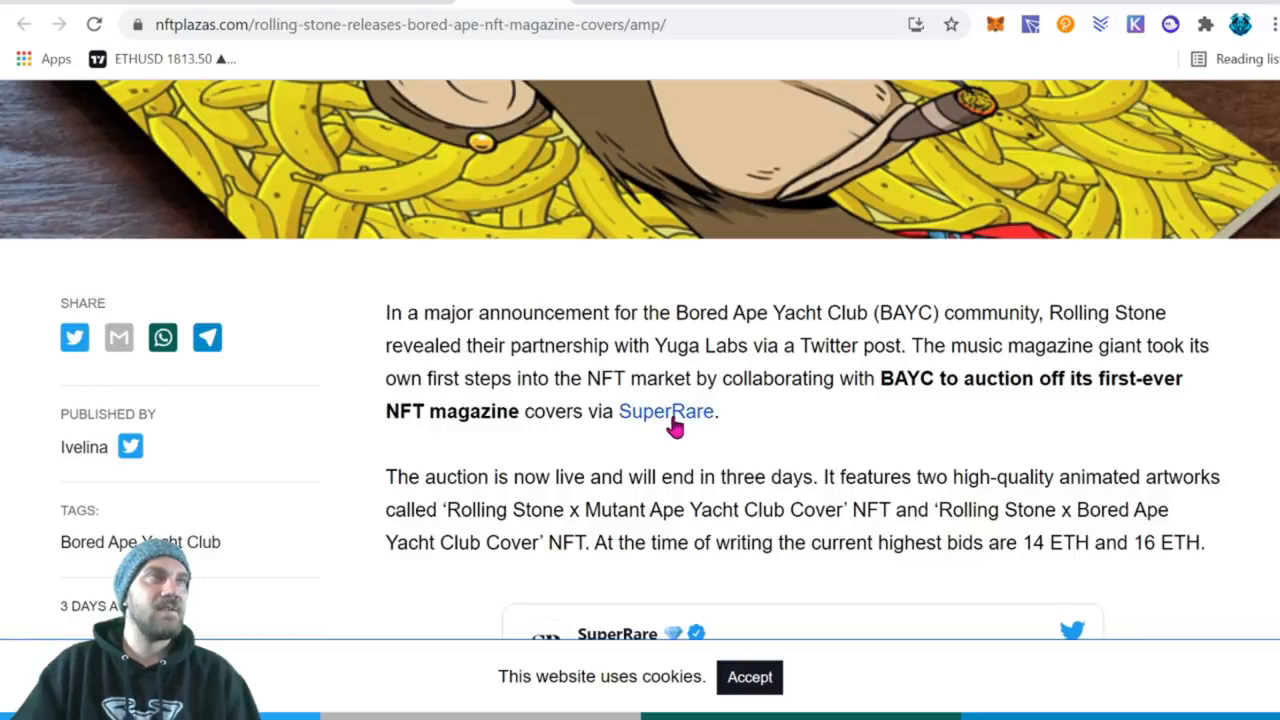
{"action": "scroll", "scroll_direction": "down", "scroll_amount": 3}
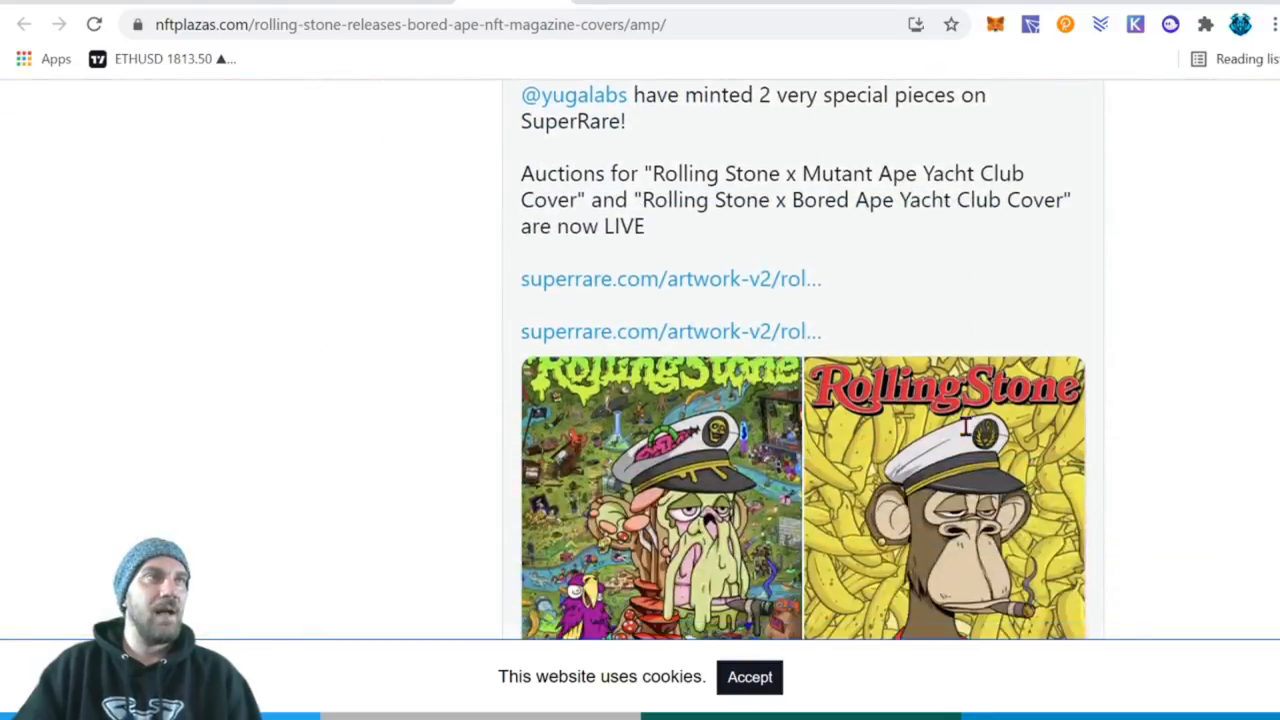
{"action": "scroll", "scroll_direction": "down", "scroll_amount": 3}
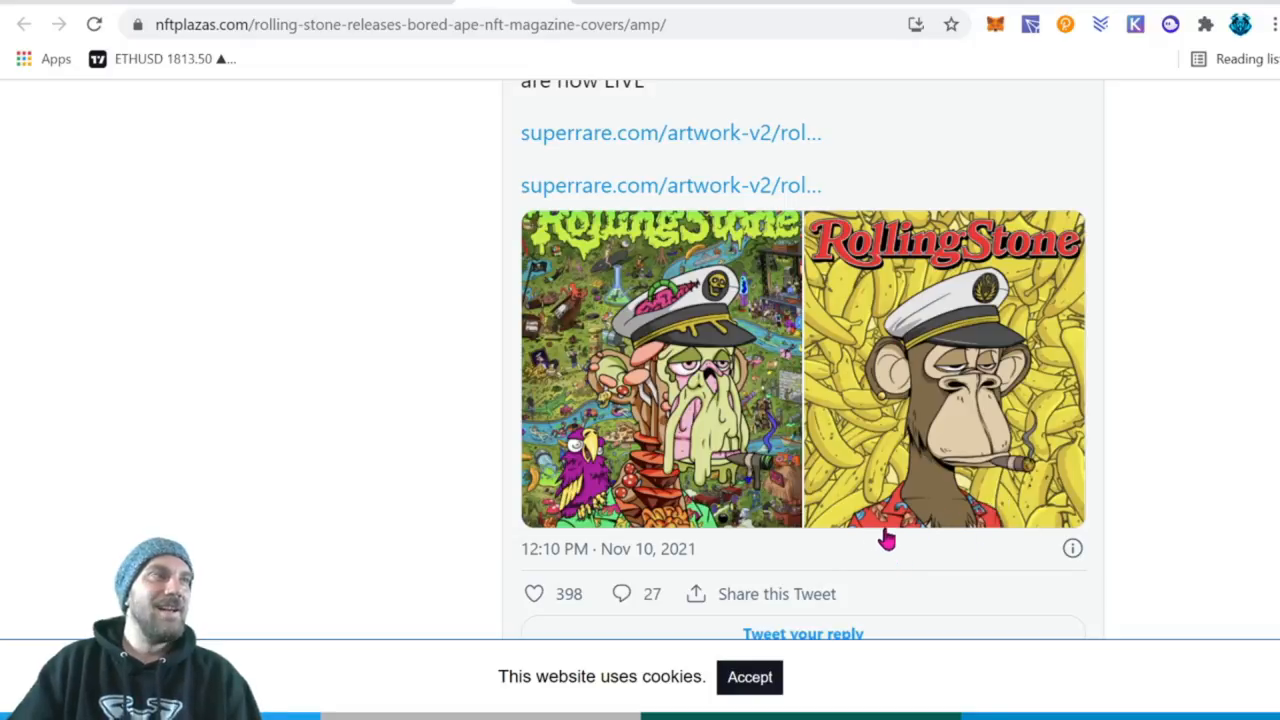
{"action": "mouse_move", "coordinate": [1133, 548]}
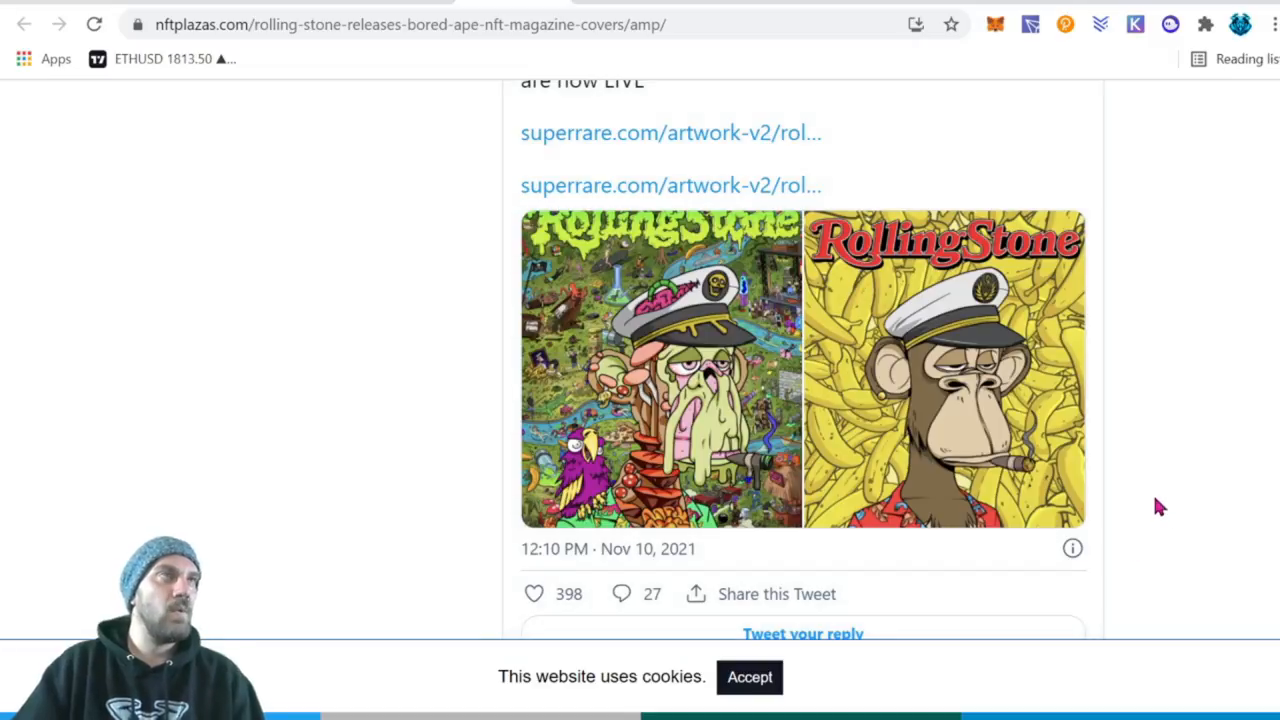
{"action": "mouse_move", "coordinate": [1170, 502]}
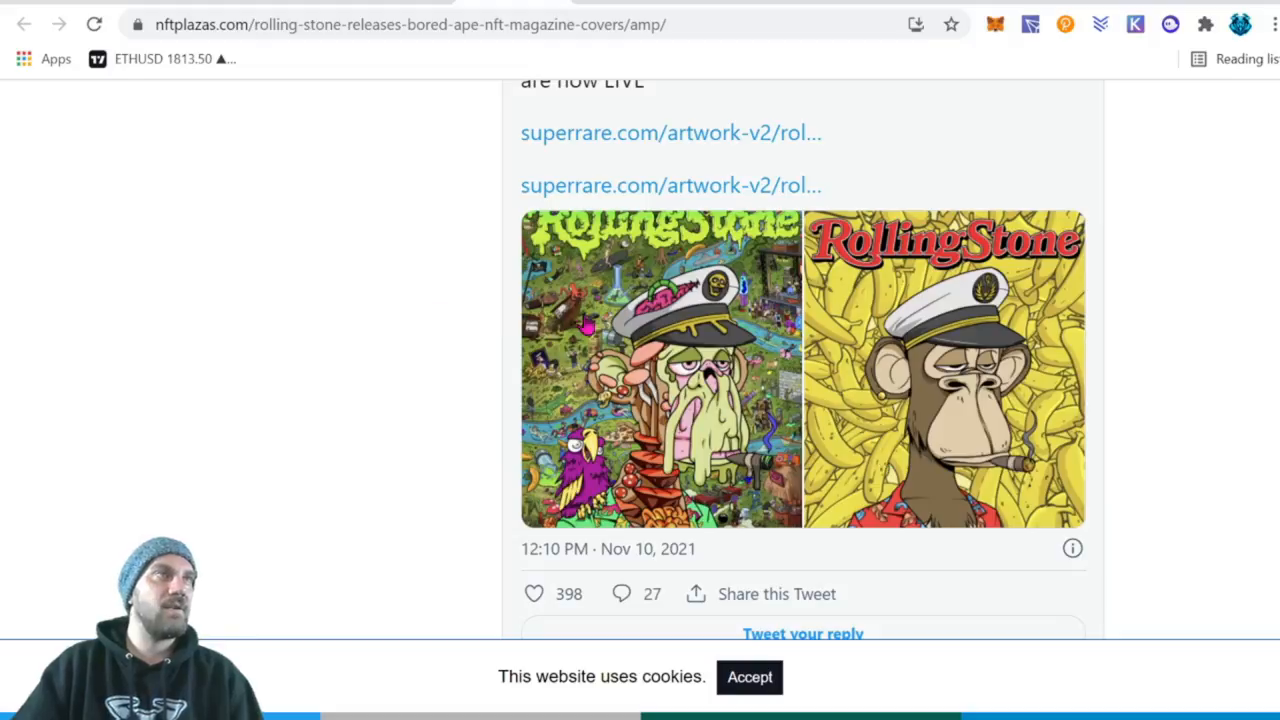
{"action": "mouse_move", "coordinate": [1180, 435]}
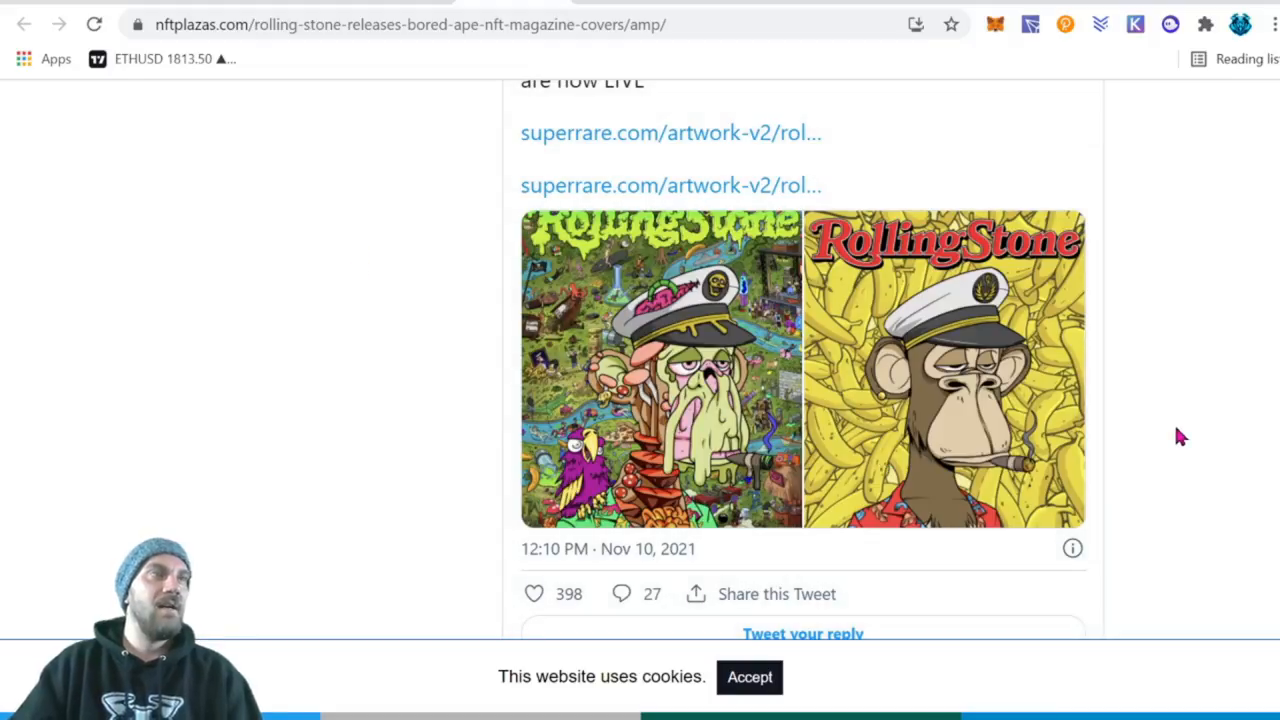
{"action": "mouse_move", "coordinate": [1185, 430]}
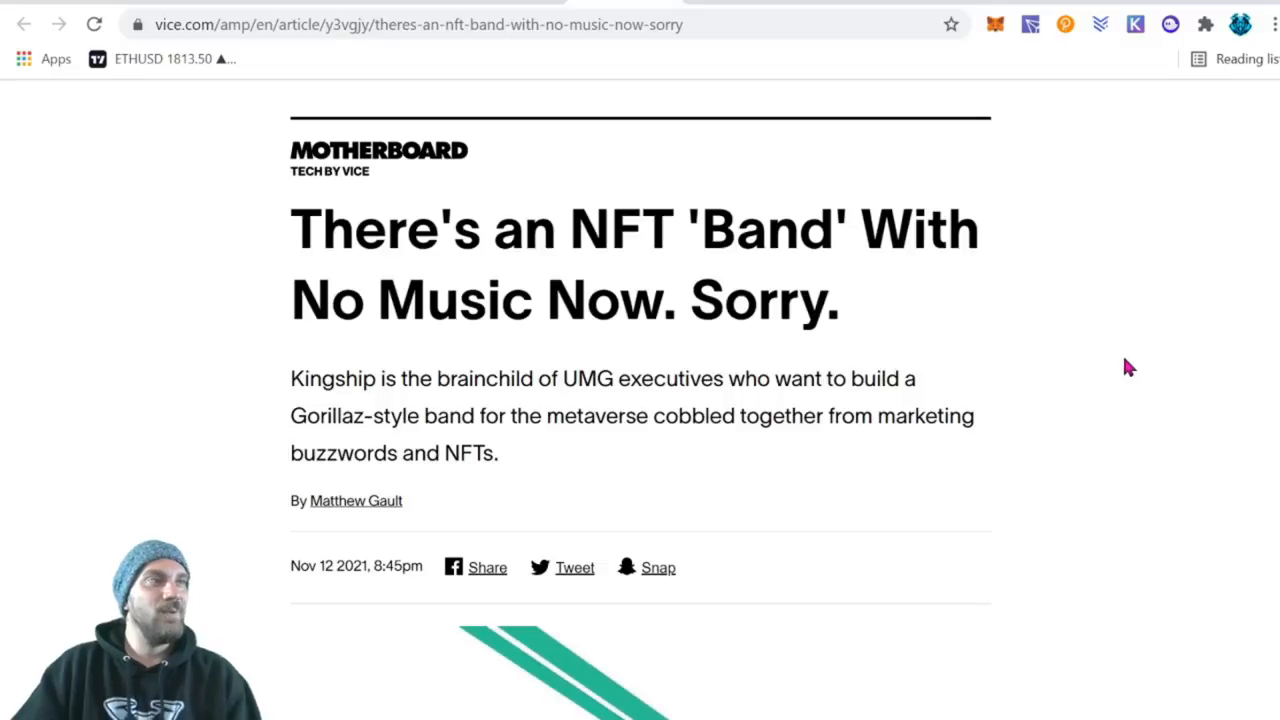
{"action": "mouse_move", "coordinate": [1160, 373]}
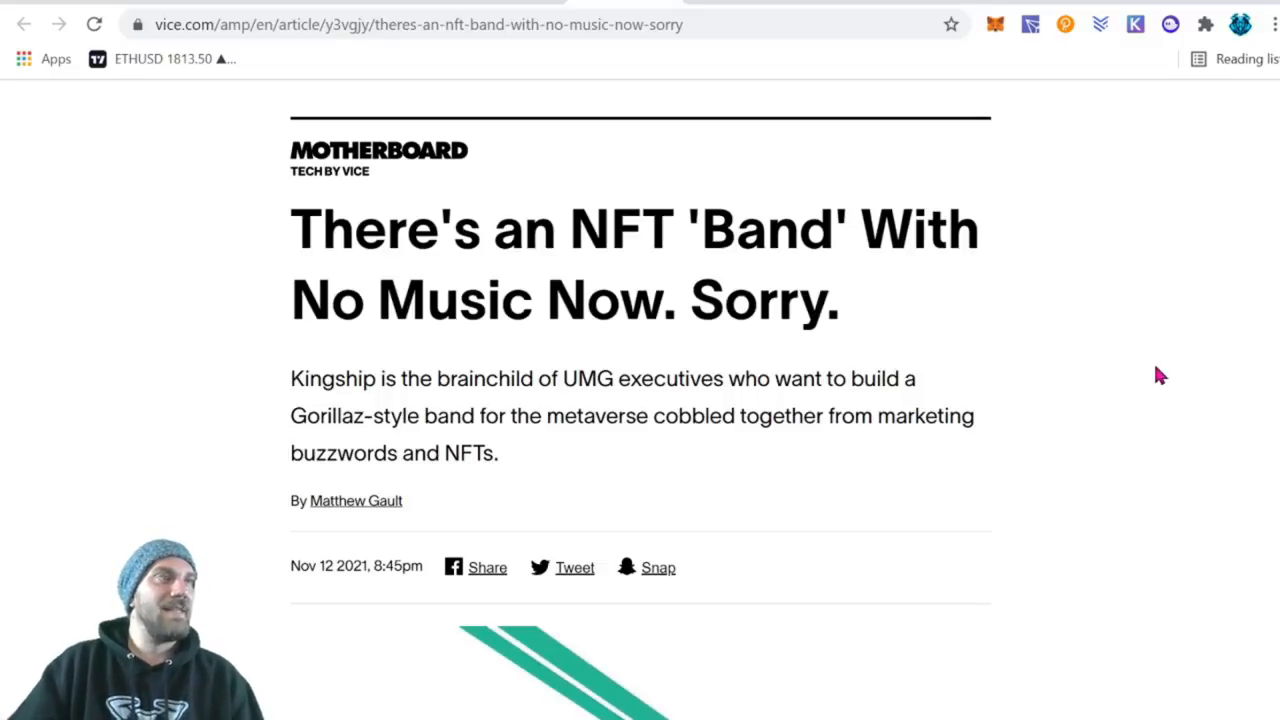
- Scroll the Vice article on UMG's ape band Kingship to its opening paragraph
{"action": "scroll", "scroll_direction": "down", "scroll_amount": 3}
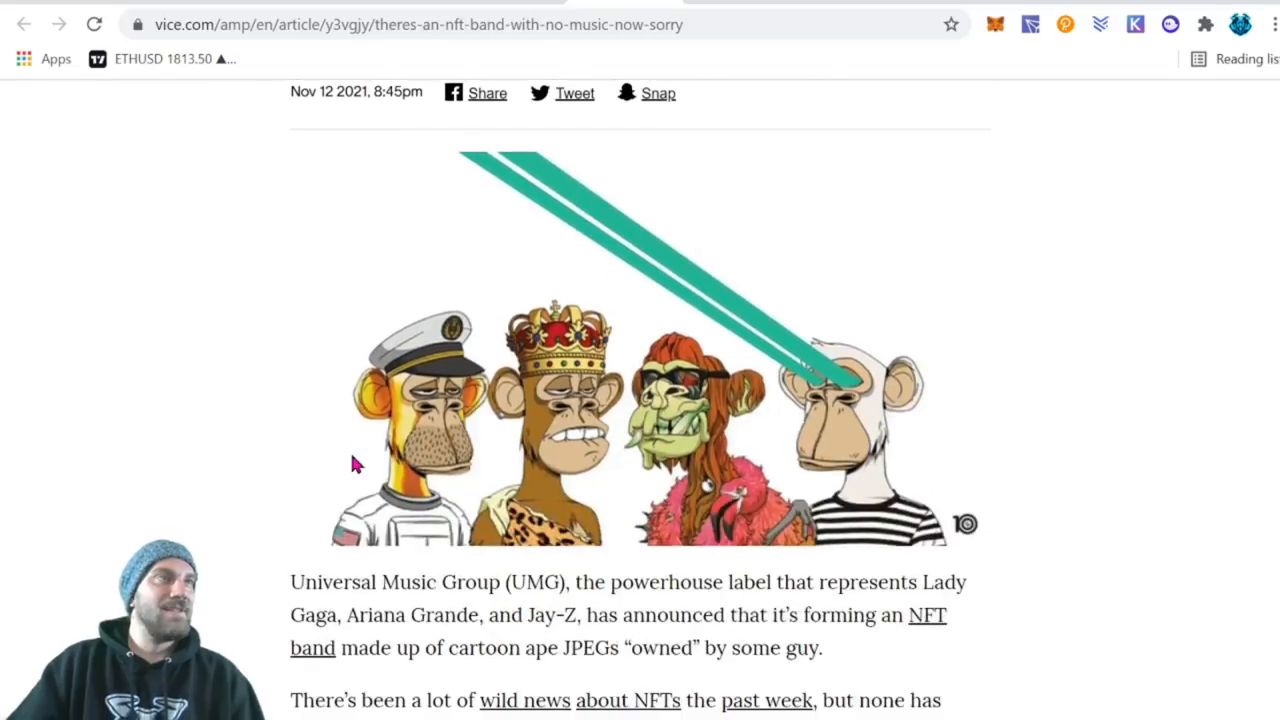
{"action": "mouse_move", "coordinate": [938, 446]}
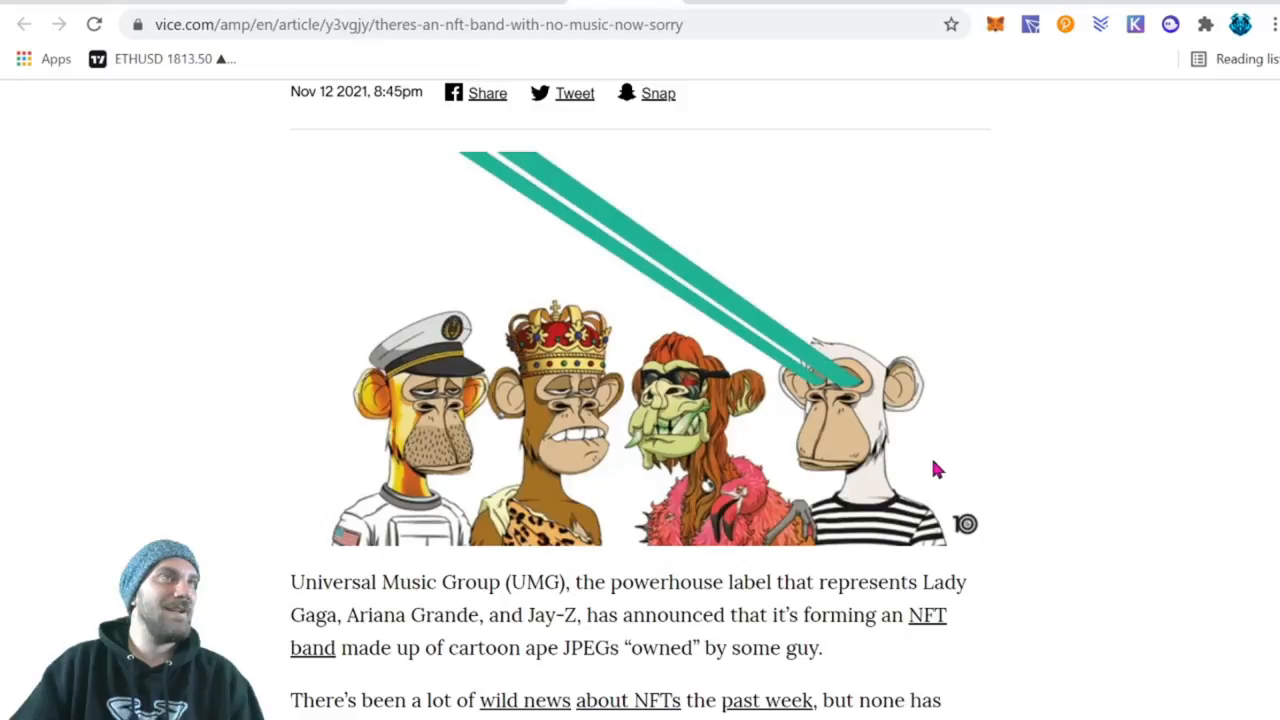
{"action": "mouse_move", "coordinate": [1063, 407]}
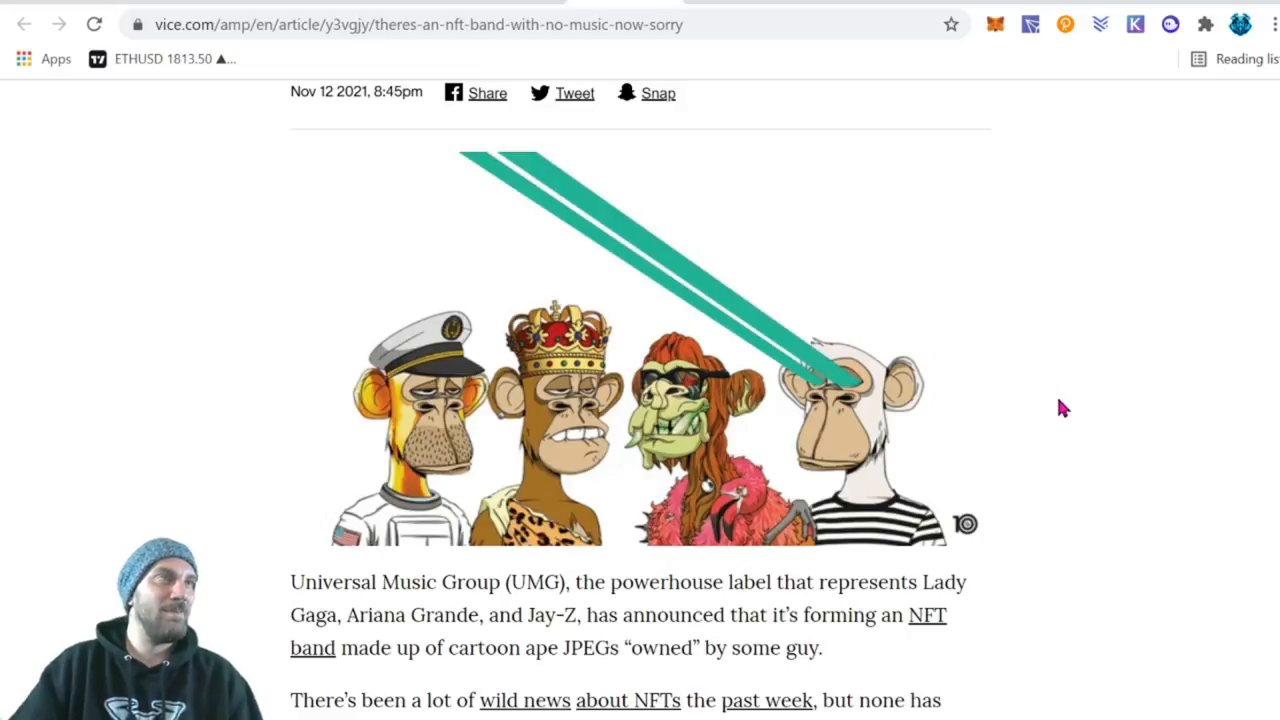
{"action": "mouse_move", "coordinate": [1058, 423]}
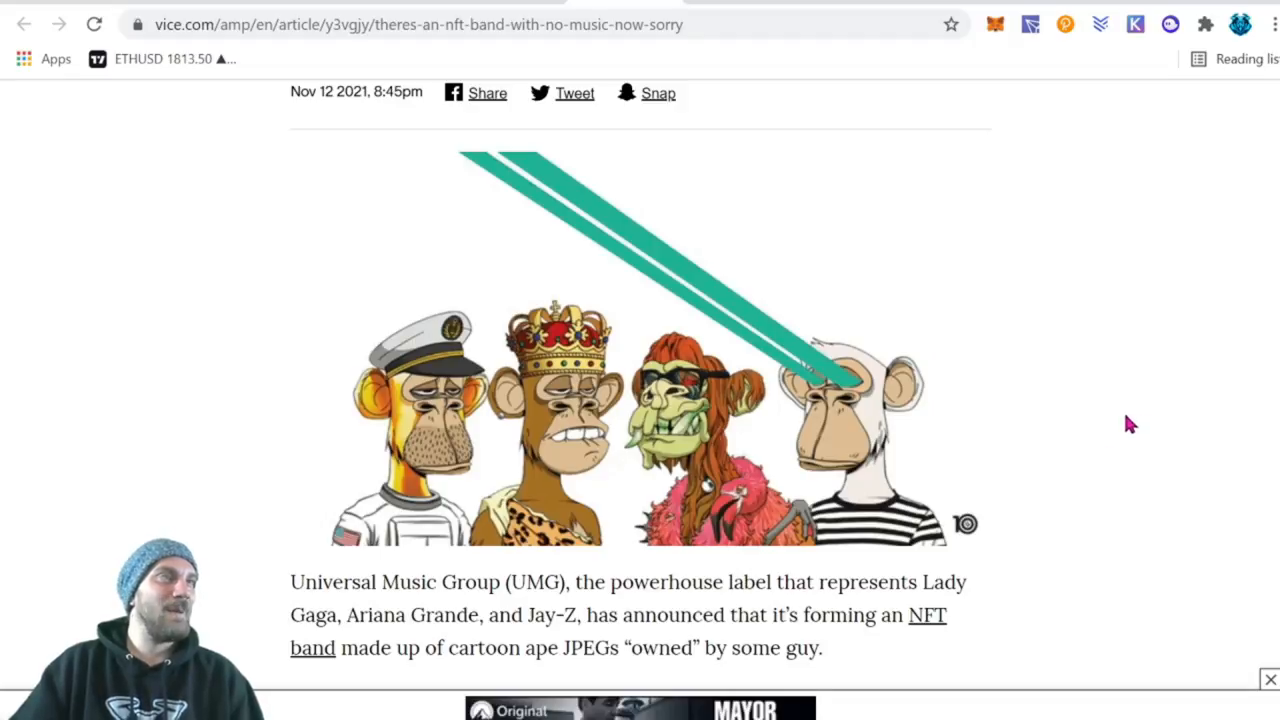
{"action": "mouse_move", "coordinate": [1140, 408]}
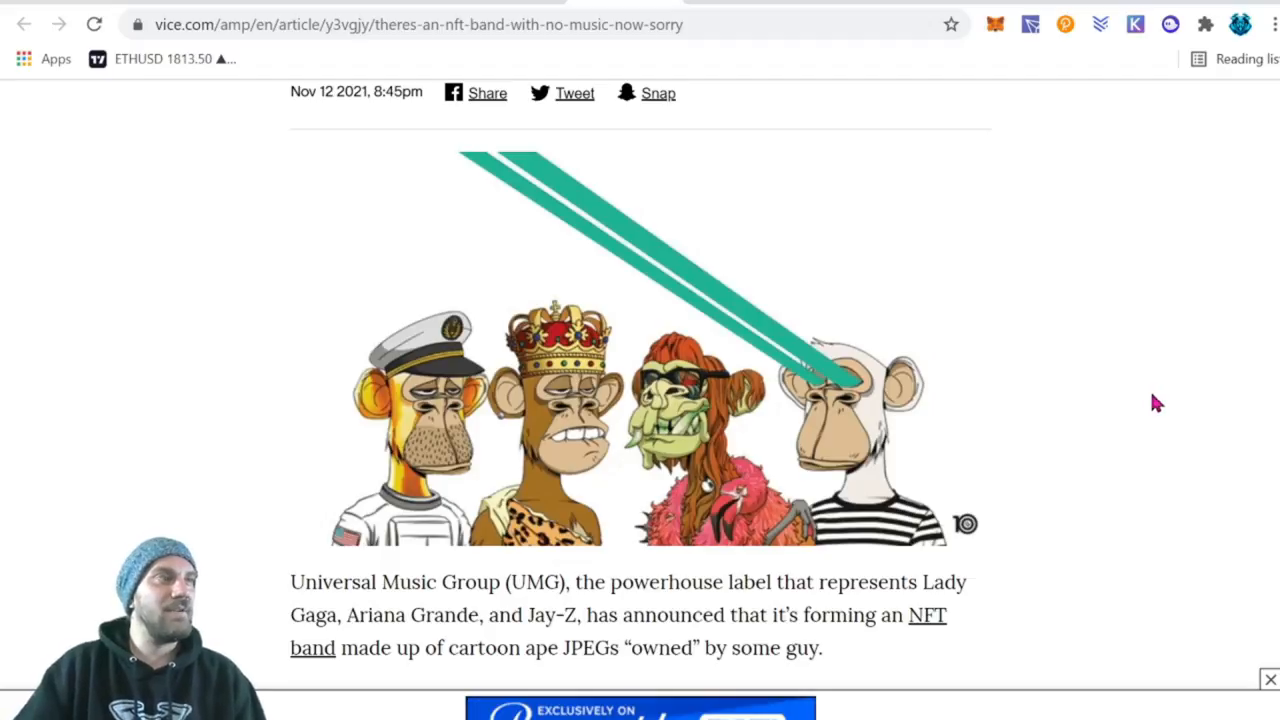
{"action": "mouse_move", "coordinate": [1135, 398]}
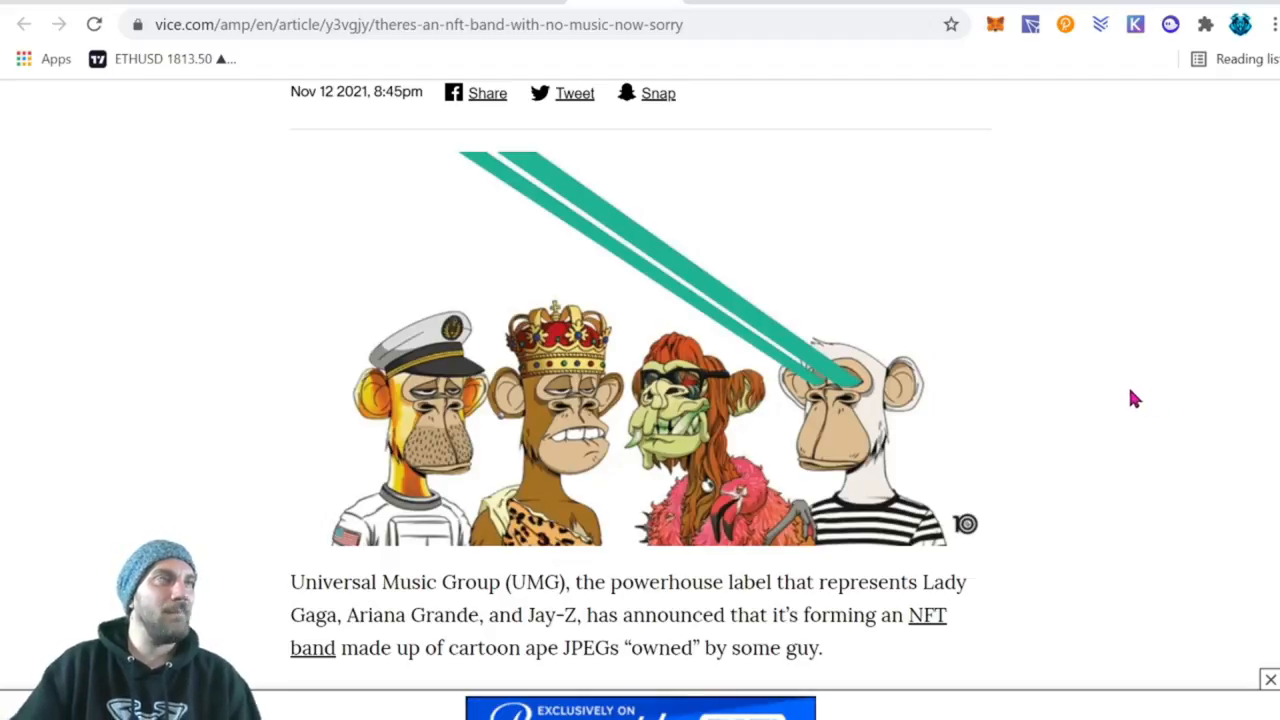
{"action": "mouse_move", "coordinate": [855, 490]}
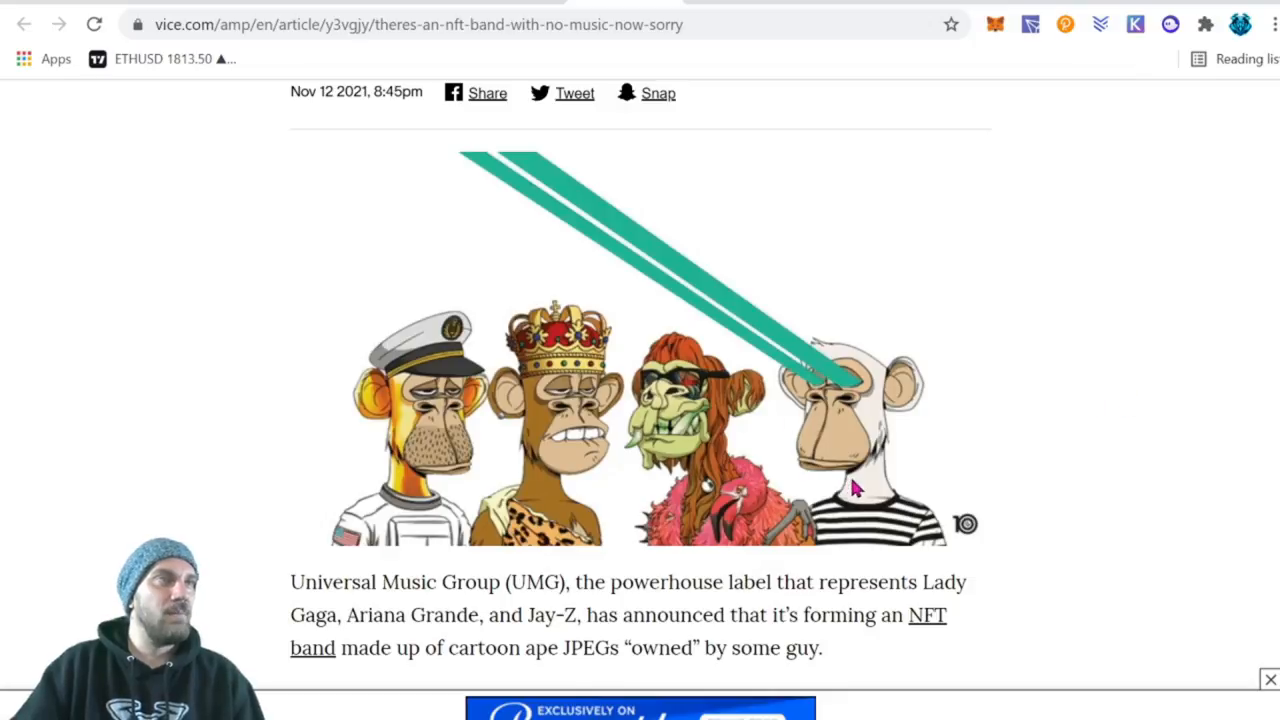
{"action": "mouse_move", "coordinate": [997, 491]}
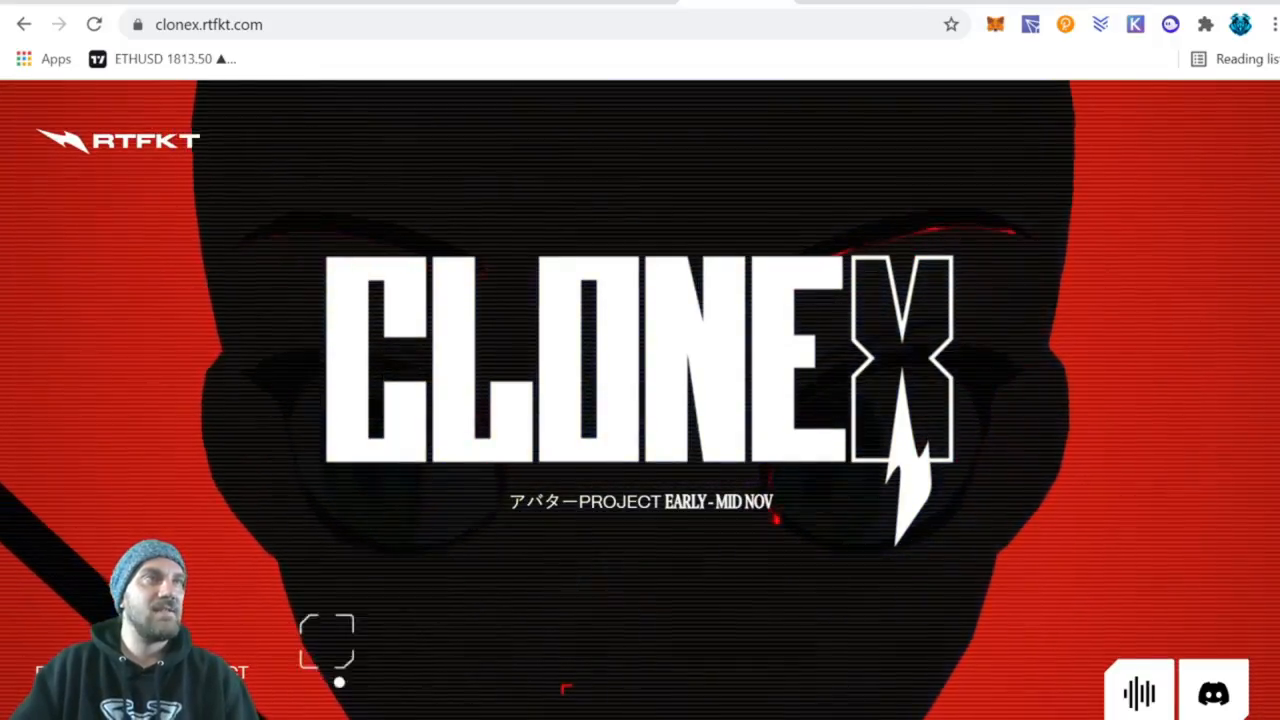
- Scroll the CloneX homepage past About the Project to the 10,000-avatar, 0.05 ETH pre-sale
{"action": "scroll", "scroll_direction": "down", "scroll_amount": 3}
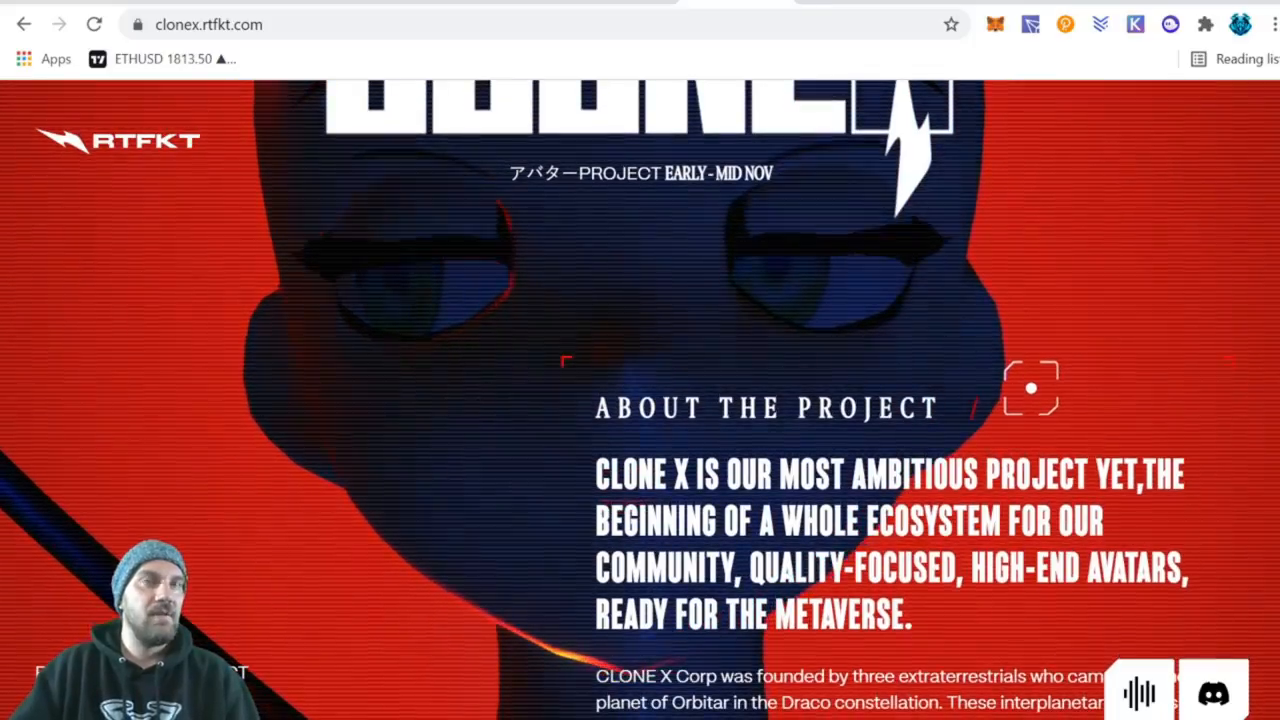
{"action": "scroll", "scroll_direction": "down", "scroll_amount": 3}
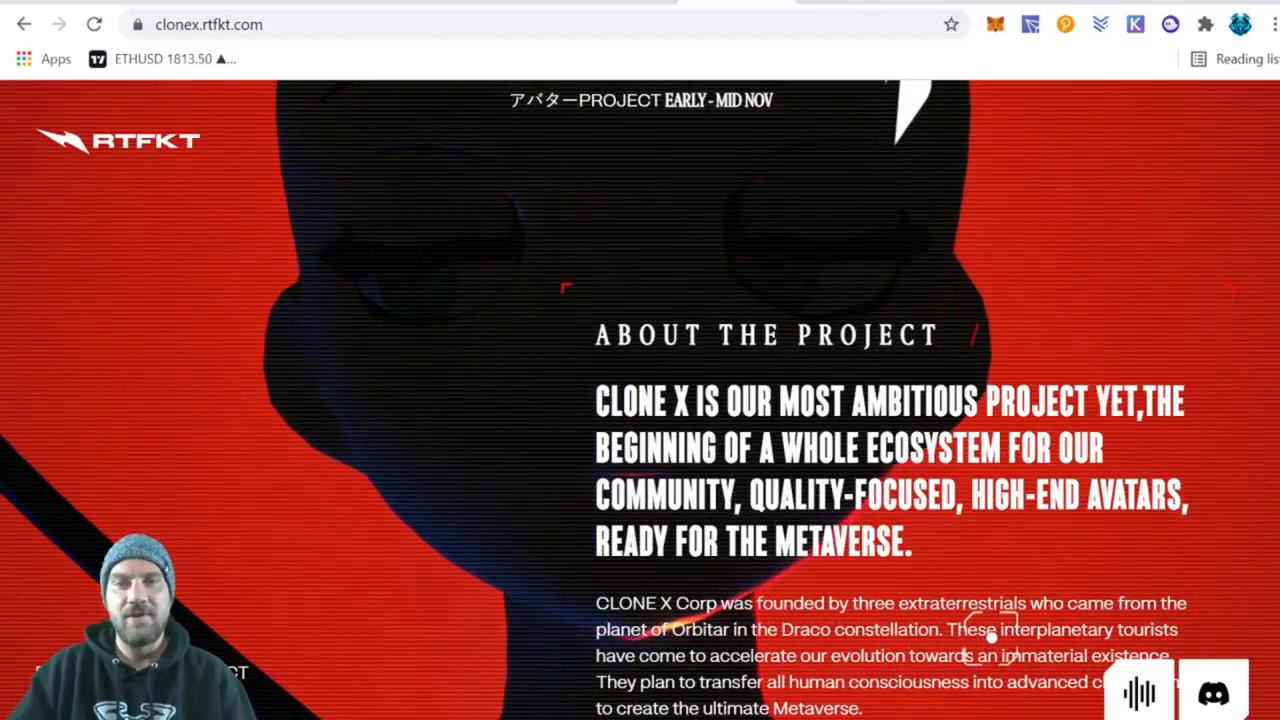
{"action": "scroll", "scroll_direction": "down", "scroll_amount": 3}
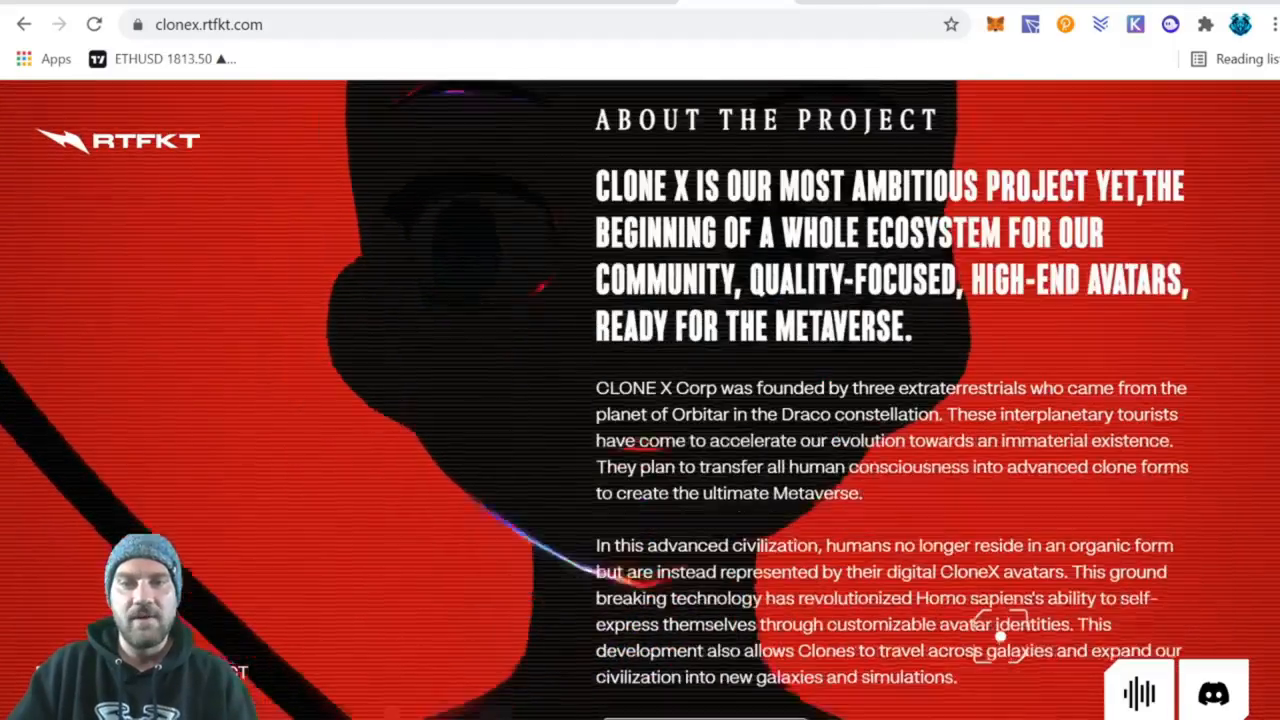
{"action": "scroll", "scroll_direction": "down", "scroll_amount": 3}
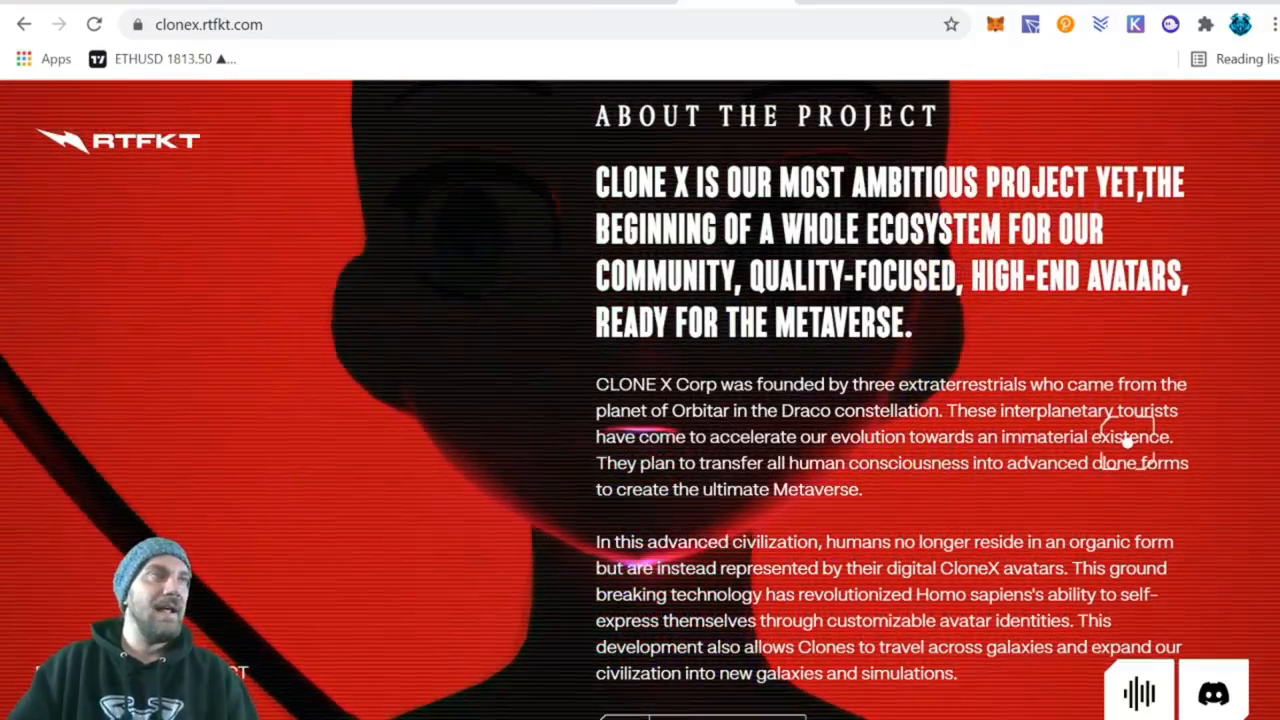
{"action": "scroll", "scroll_direction": "down", "scroll_amount": 3}
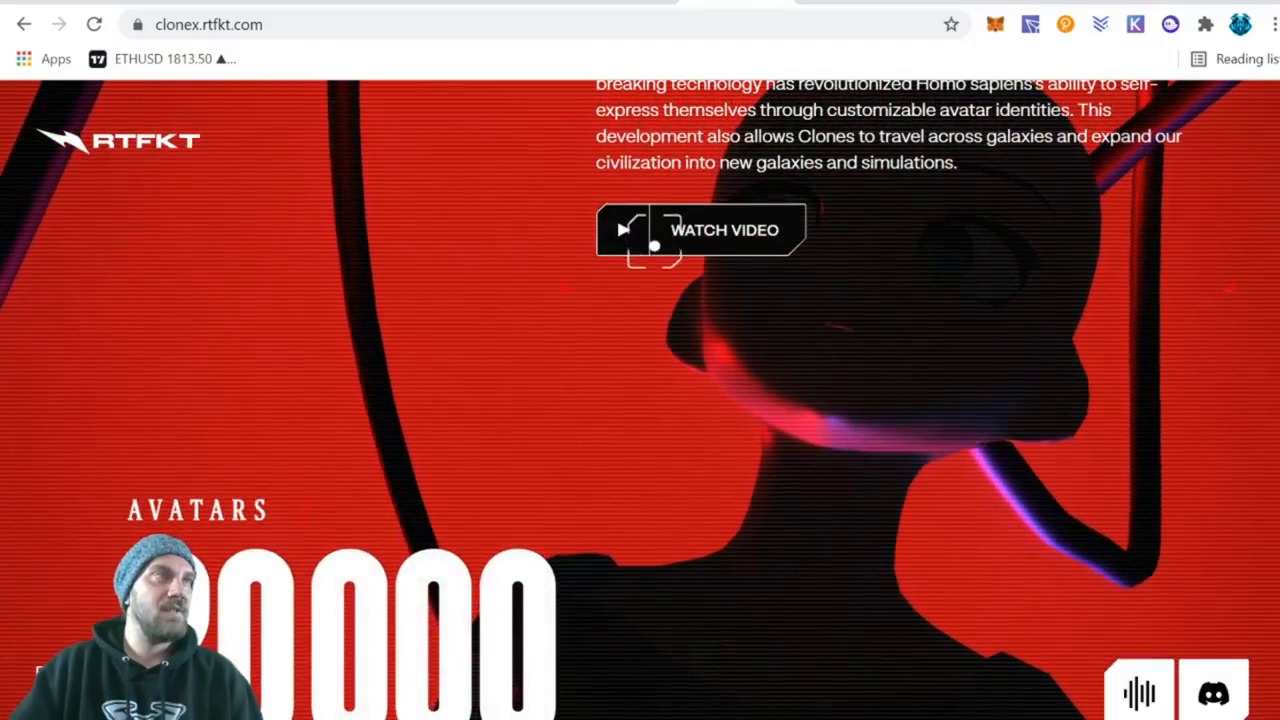
{"action": "scroll", "scroll_direction": "down", "scroll_amount": 3}
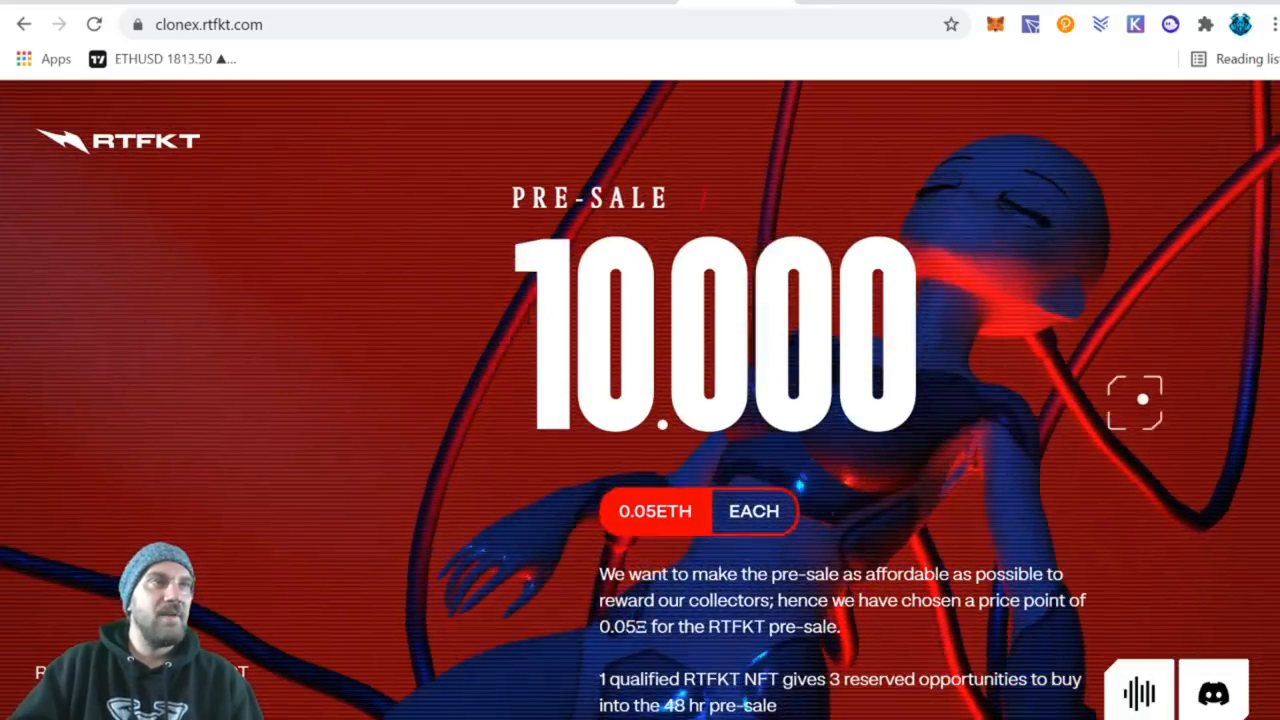
- Scroll past the Public Sale Dutch auction terms to 'A Collaboration with Murakami'
{"action": "scroll", "scroll_direction": "down", "scroll_amount": 3}
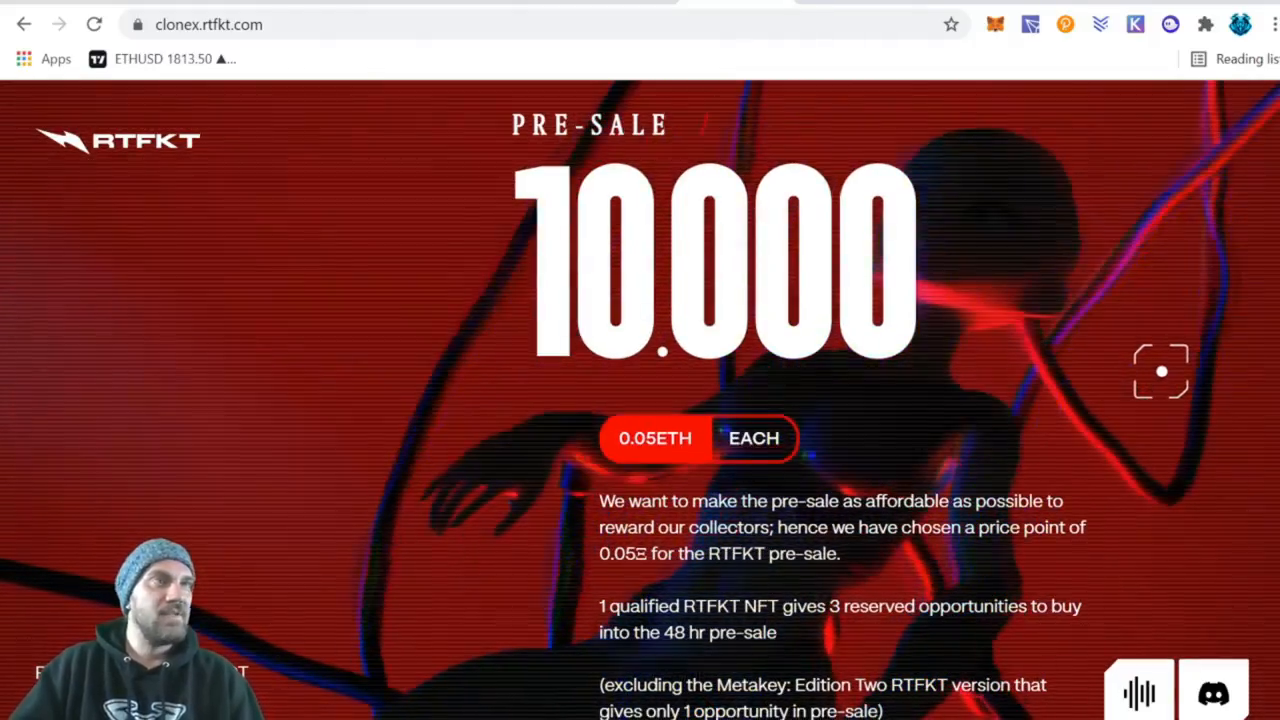
{"action": "scroll", "scroll_direction": "down", "scroll_amount": 3}
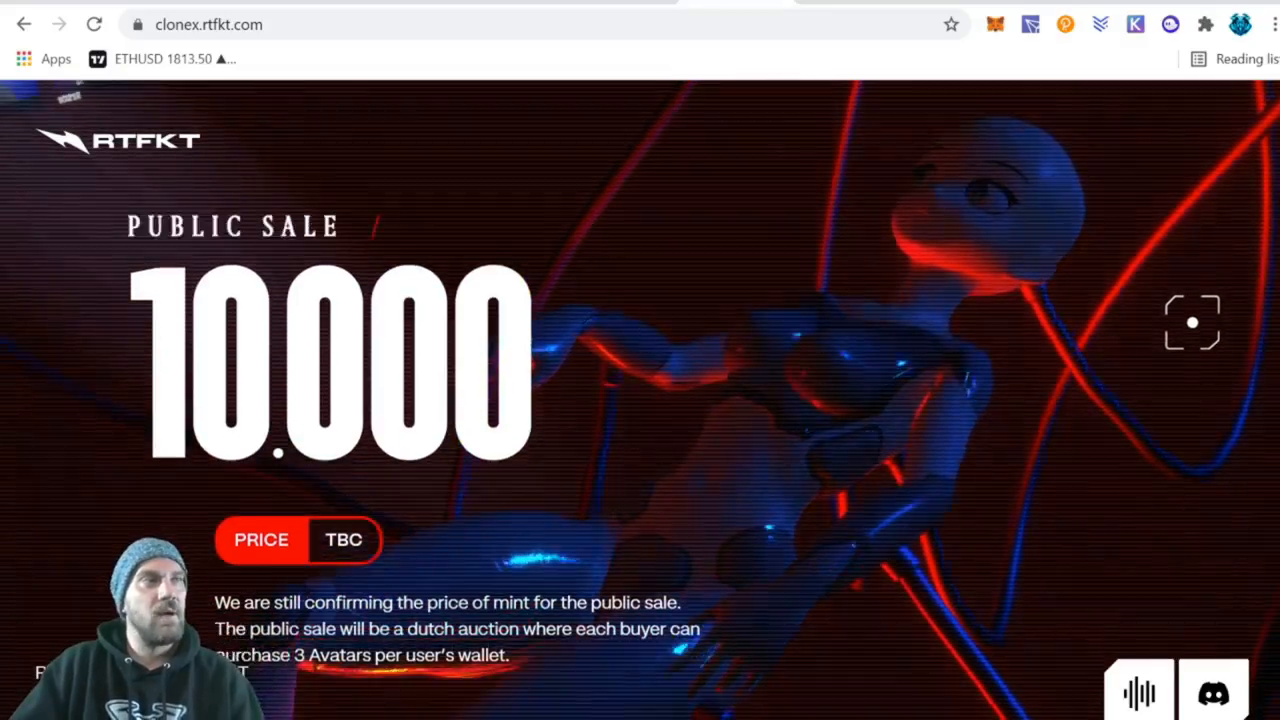
{"action": "scroll", "scroll_direction": "down", "scroll_amount": 3}
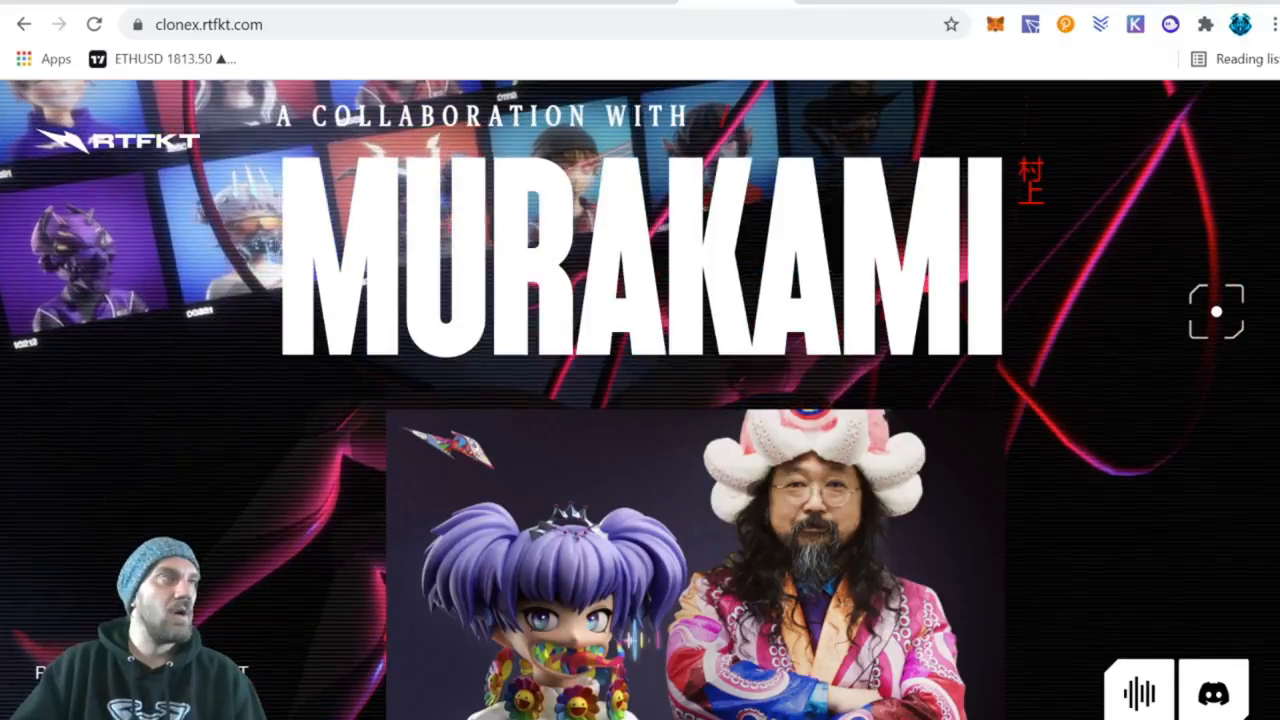
- Scroll past the Murakami text and avatar gallery to the Roadmap's Metaverse Ready goal
{"action": "scroll", "scroll_direction": "down", "scroll_amount": 3}
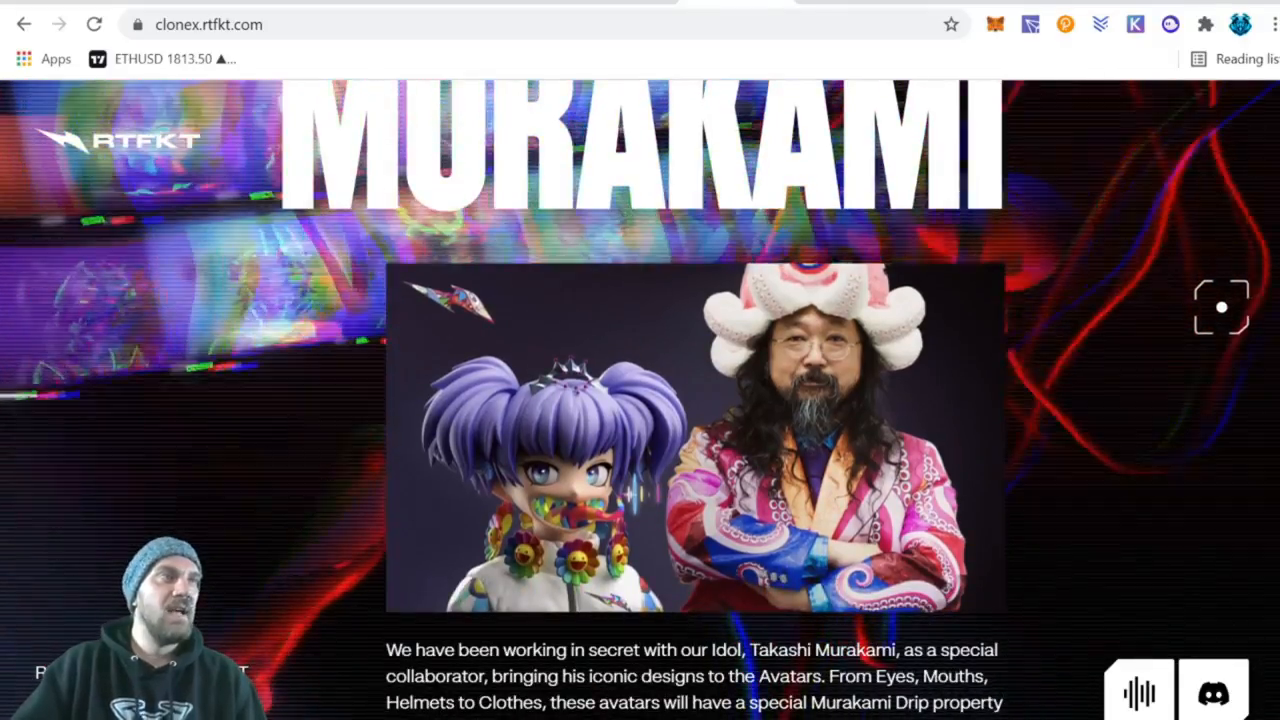
{"action": "scroll", "scroll_direction": "down", "scroll_amount": 3}
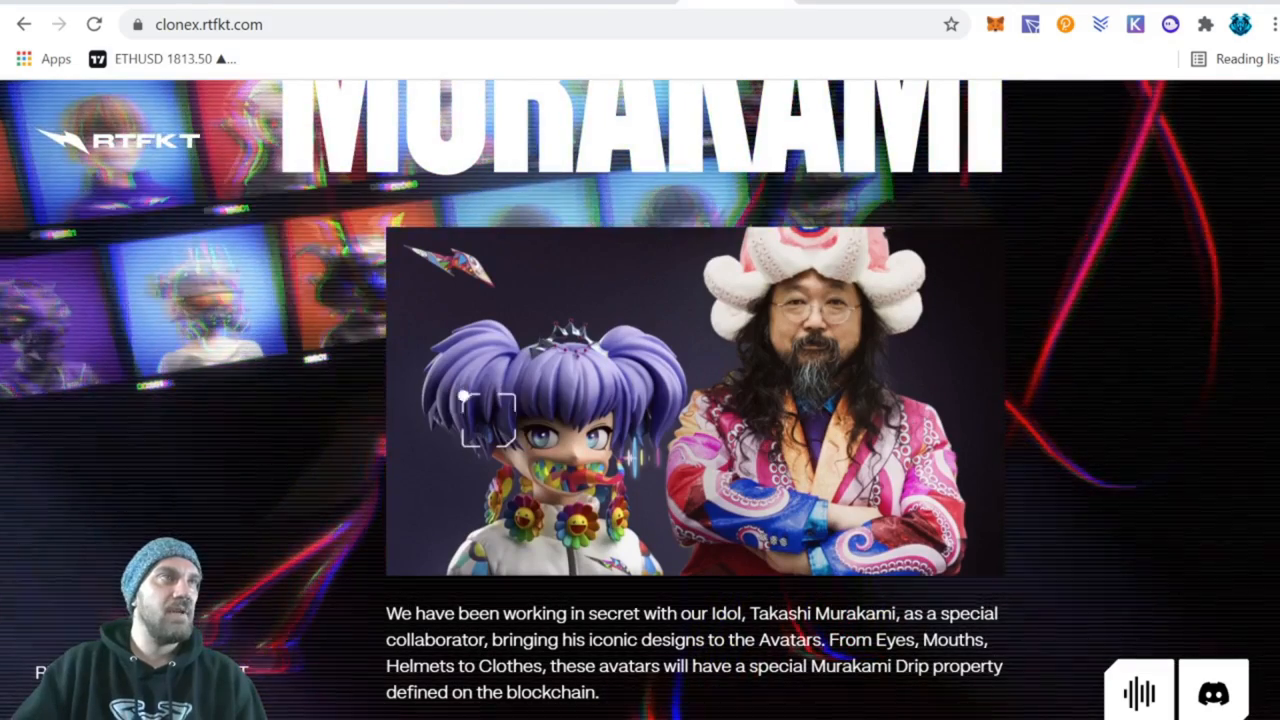
{"action": "scroll", "scroll_direction": "down", "scroll_amount": 3}
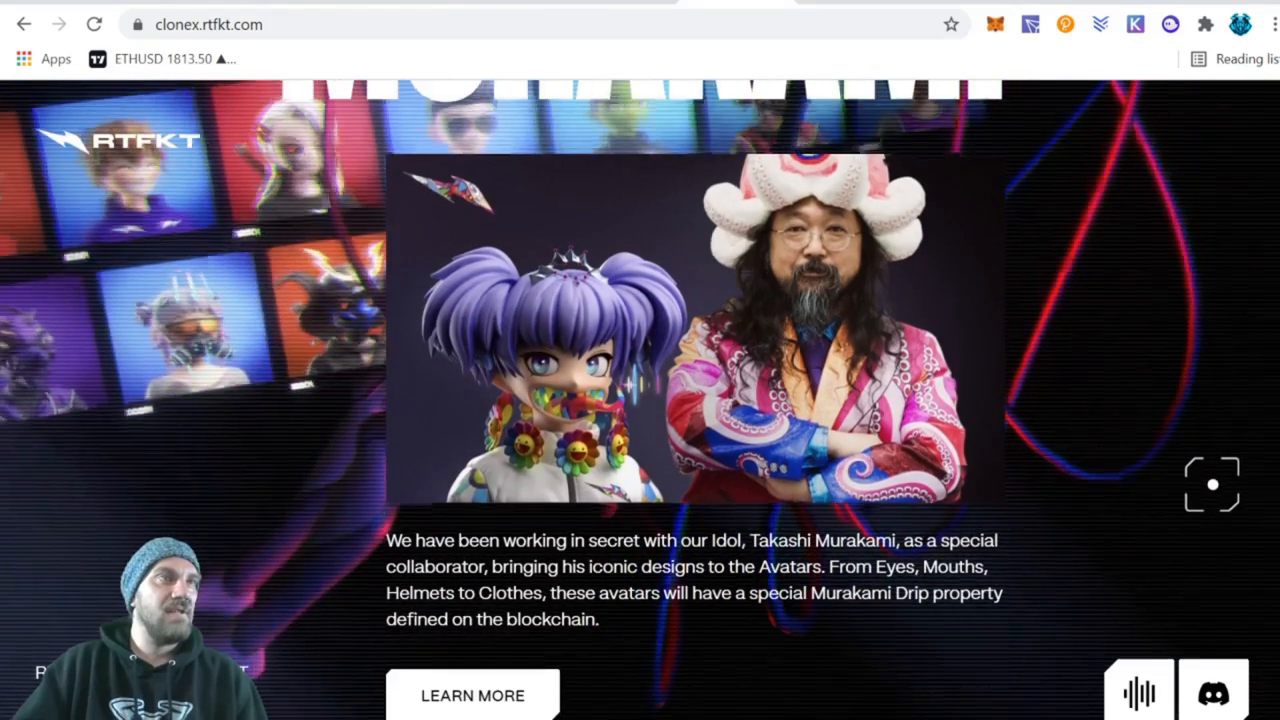
{"action": "scroll", "scroll_direction": "down", "scroll_amount": 3}
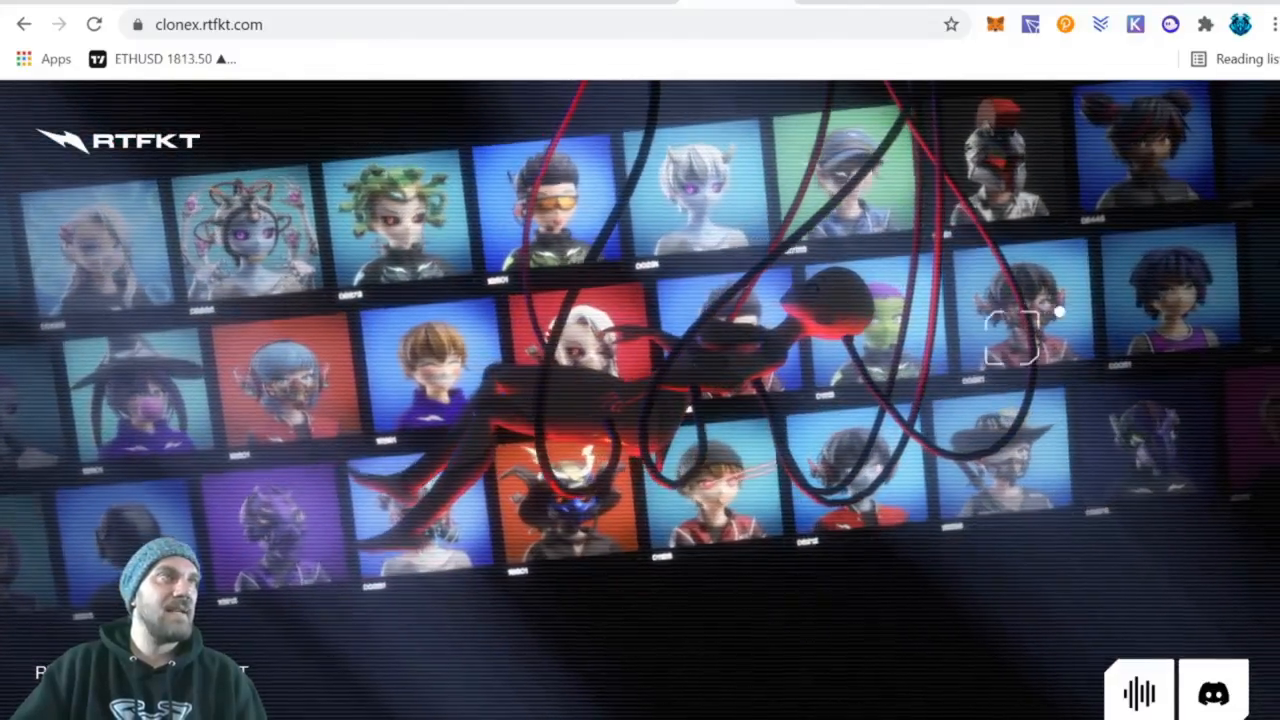
{"action": "scroll", "scroll_direction": "down", "scroll_amount": 3}
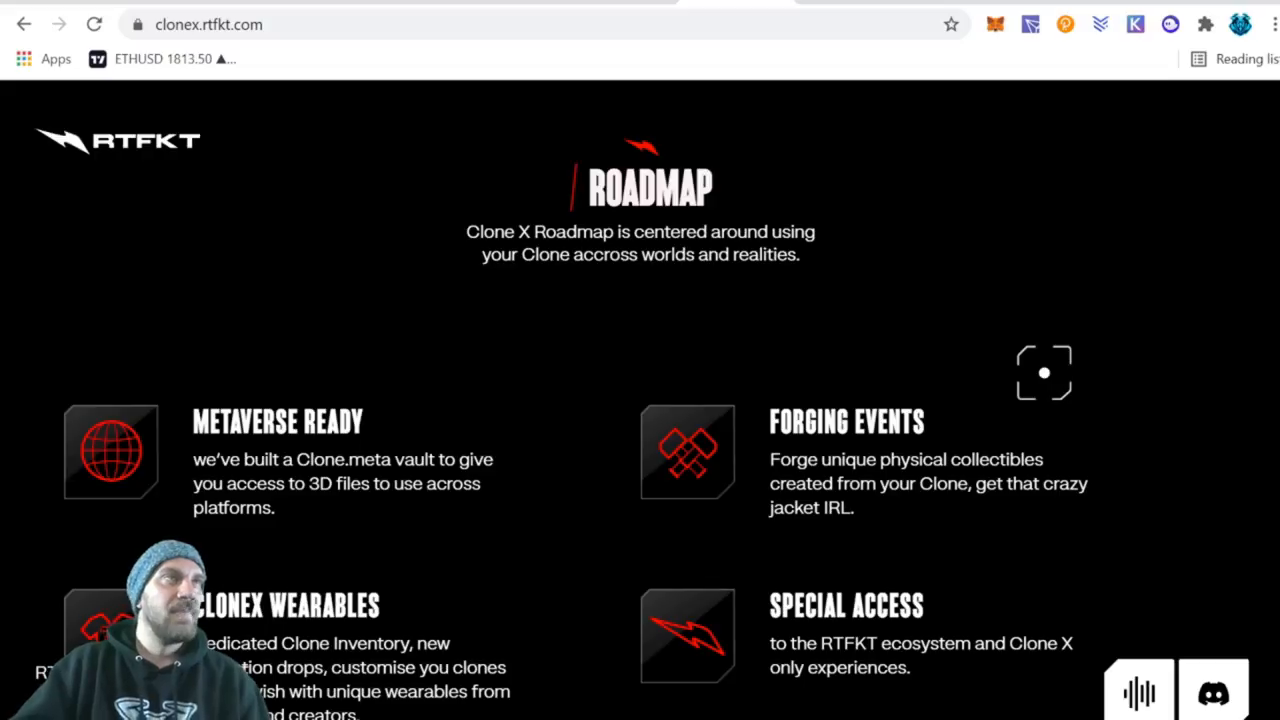
- Read the four roadmap goals, including Wearables and Special Access, then return to Murakami
{"action": "scroll", "scroll_direction": "down", "scroll_amount": 3}
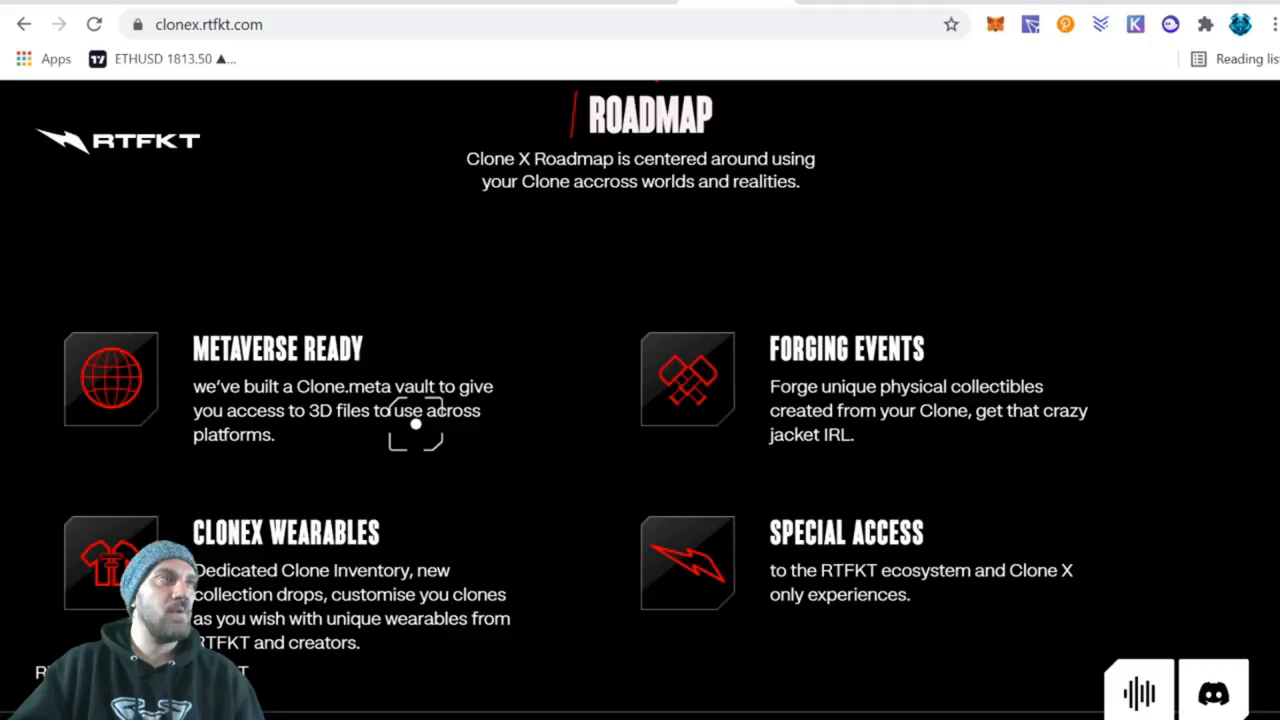
{"action": "mouse_move", "coordinate": [385, 388]}
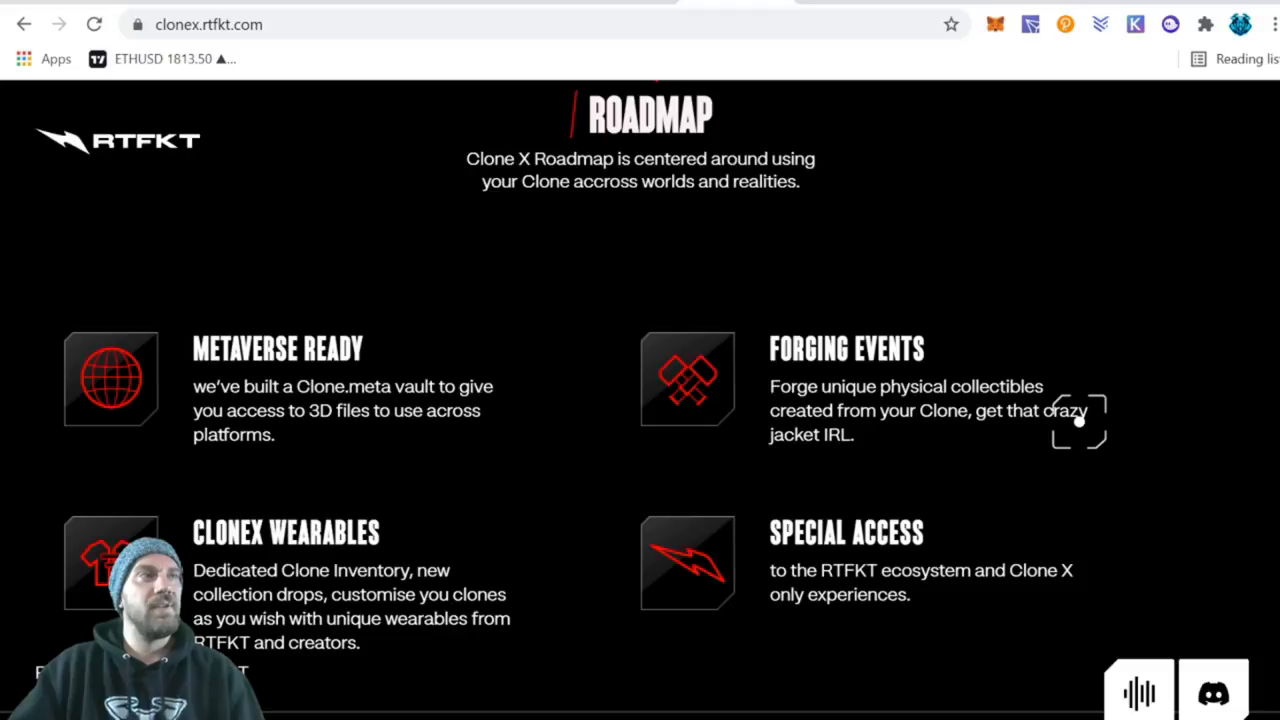
{"action": "scroll", "scroll_direction": "down", "scroll_amount": 3}
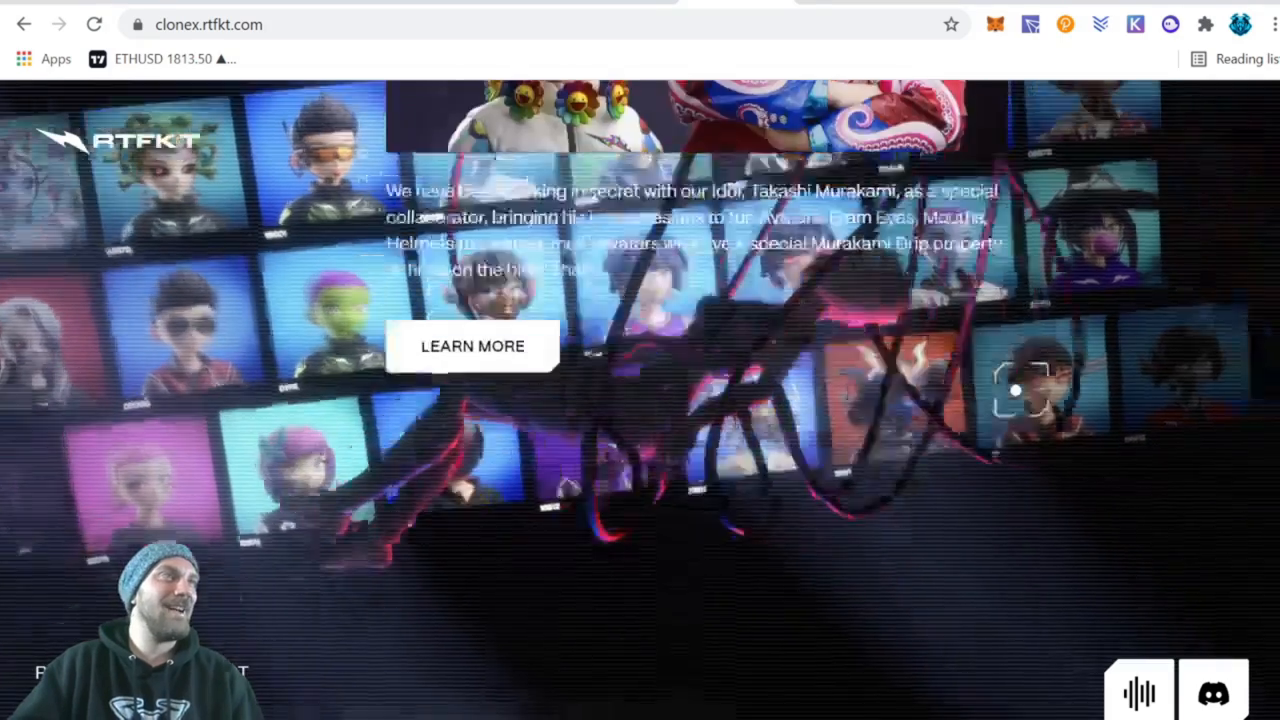
- Scroll from the Murakami section back down past Learn More to the four roadmap goals
{"action": "scroll", "scroll_direction": "down", "scroll_amount": 3}
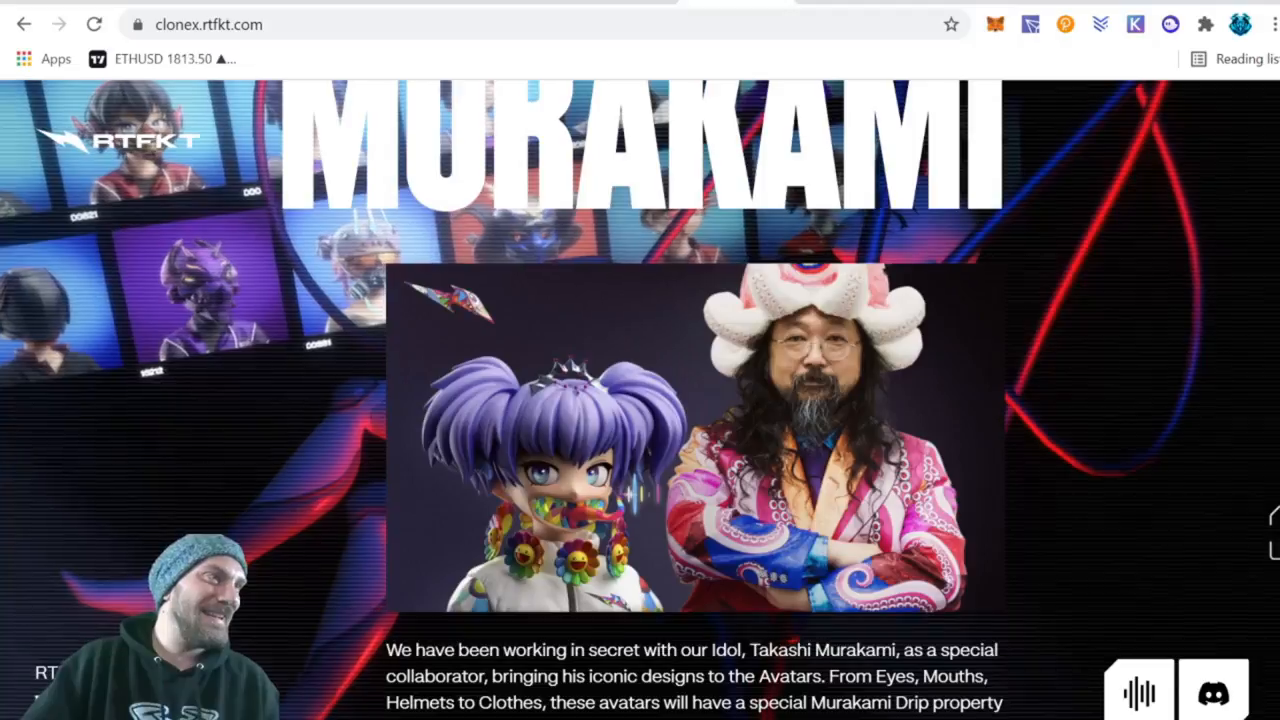
{"action": "scroll", "scroll_direction": "down", "scroll_amount": 3}
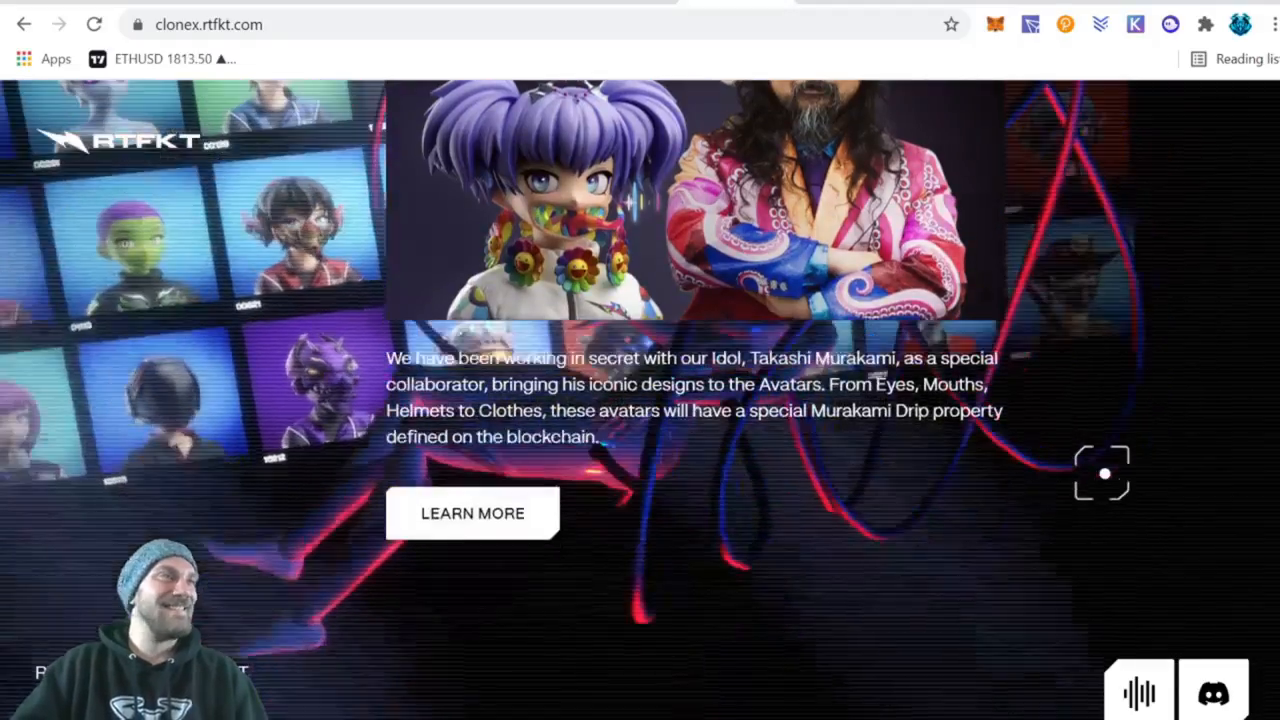
{"action": "scroll", "scroll_direction": "down", "scroll_amount": 3}
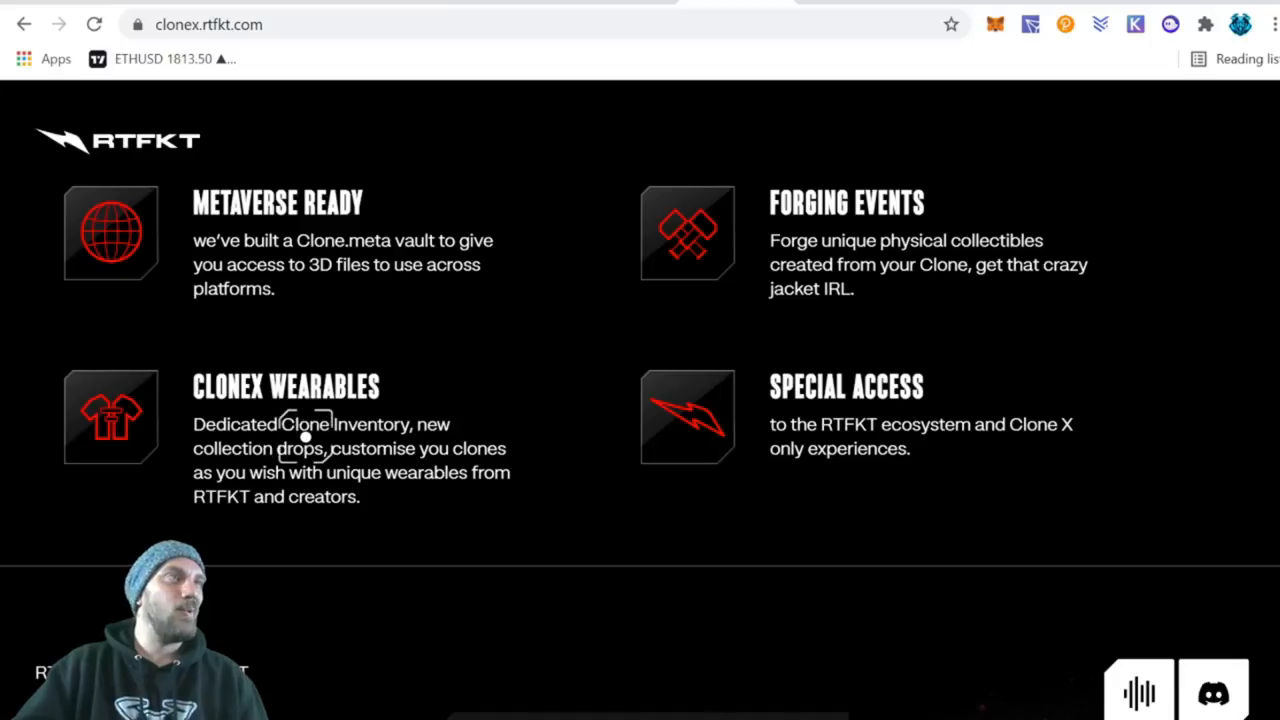
{"action": "mouse_move", "coordinate": [697, 465]}
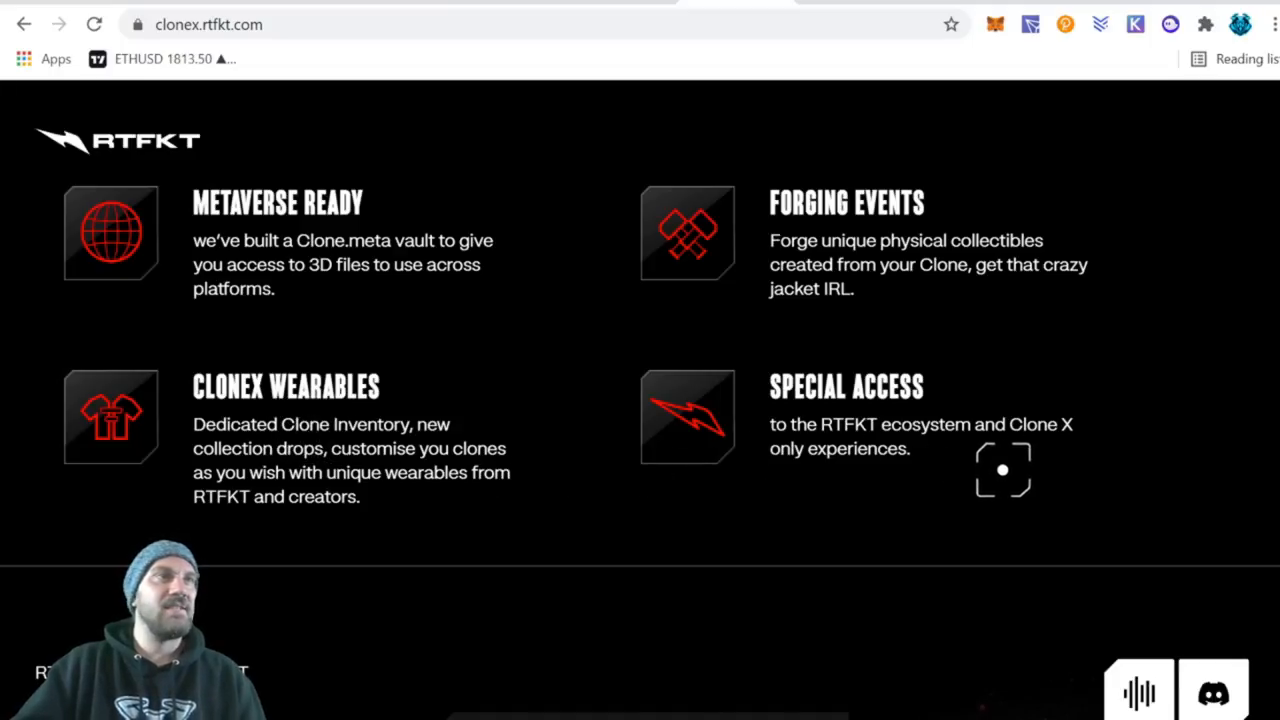
- Scroll through the Pre-Sales Access requirements to the qualifying RTFKT NFT collections grid
{"action": "scroll", "scroll_direction": "down", "scroll_amount": 3}
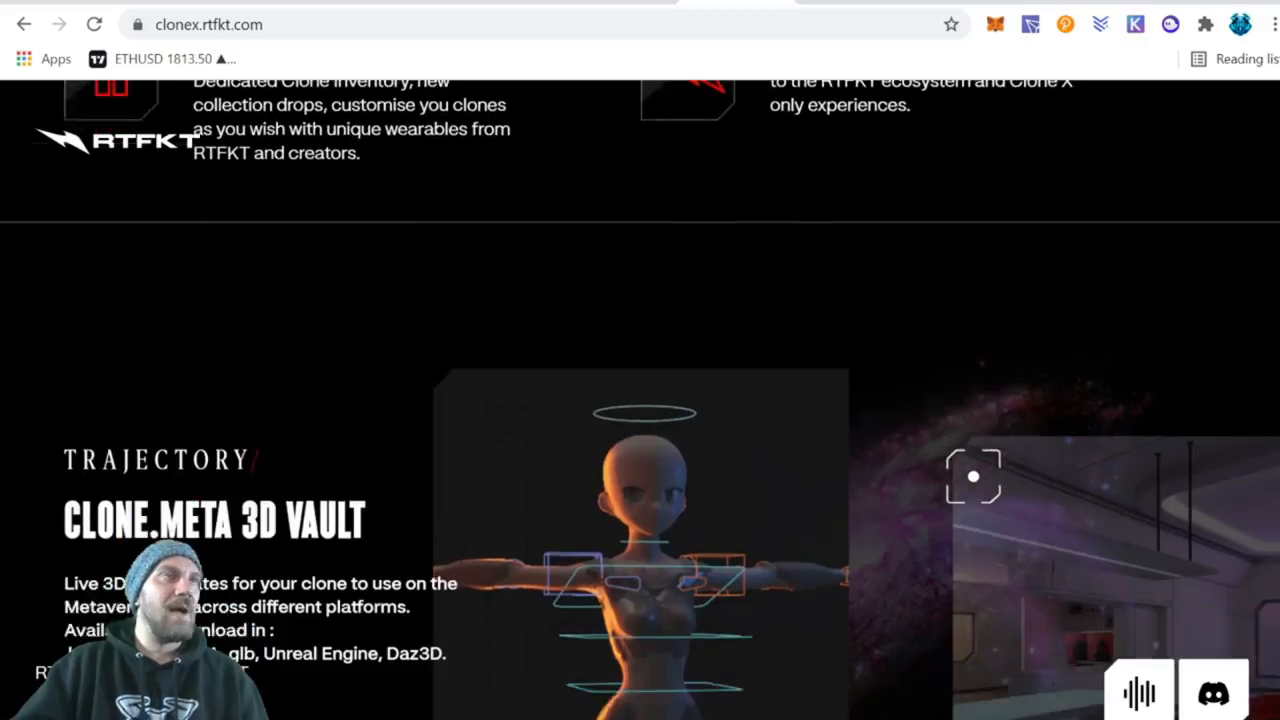
{"action": "scroll", "scroll_direction": "up", "scroll_amount": 3}
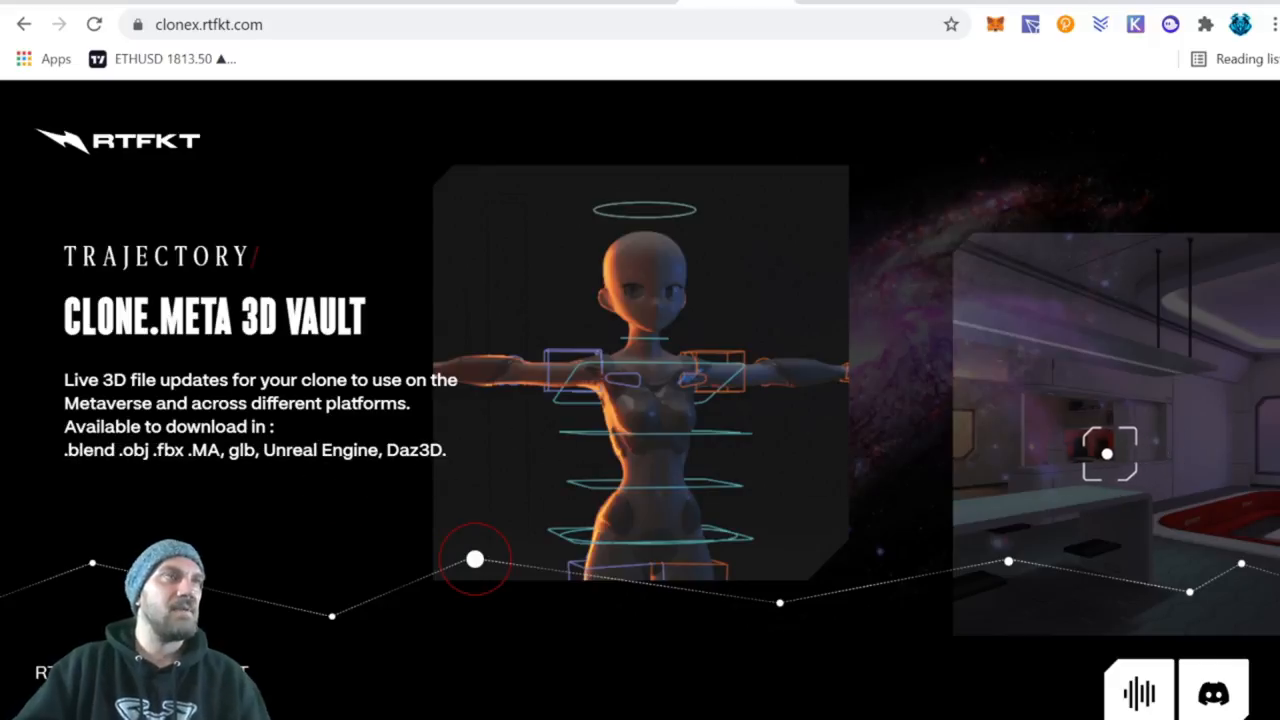
{"action": "scroll", "scroll_direction": "down", "scroll_amount": 3}
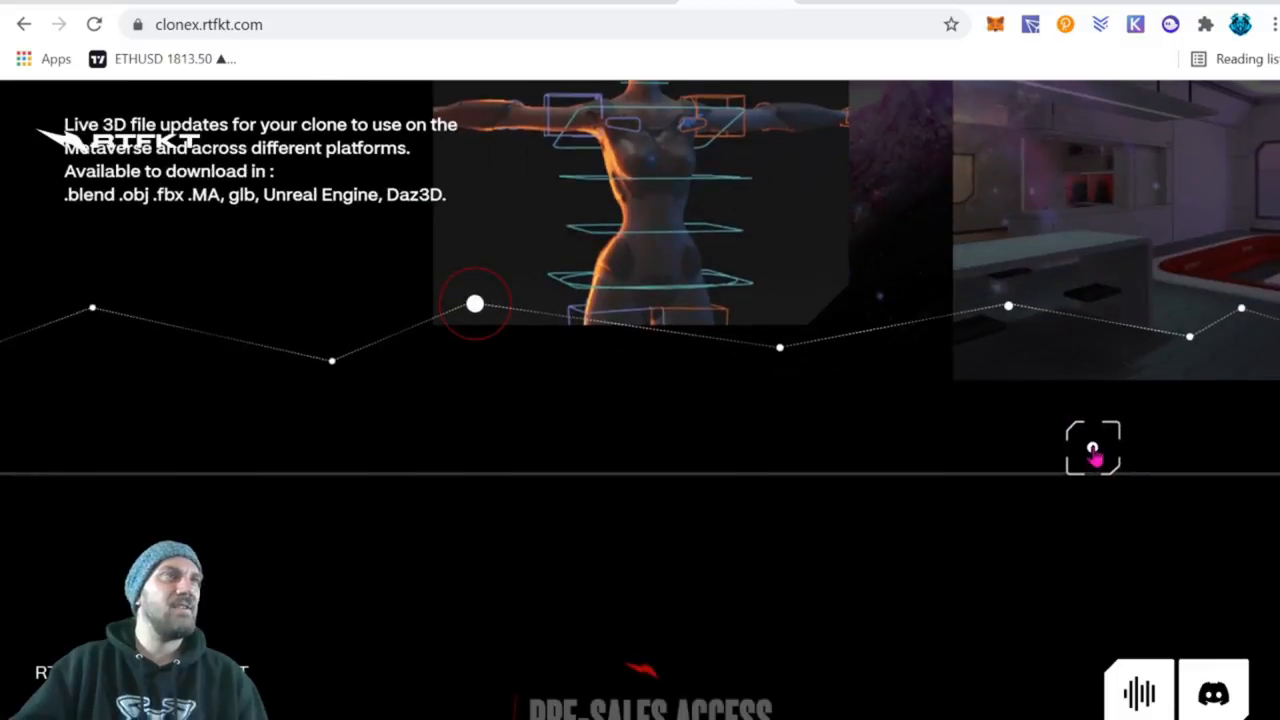
{"action": "scroll", "scroll_direction": "down", "scroll_amount": 3}
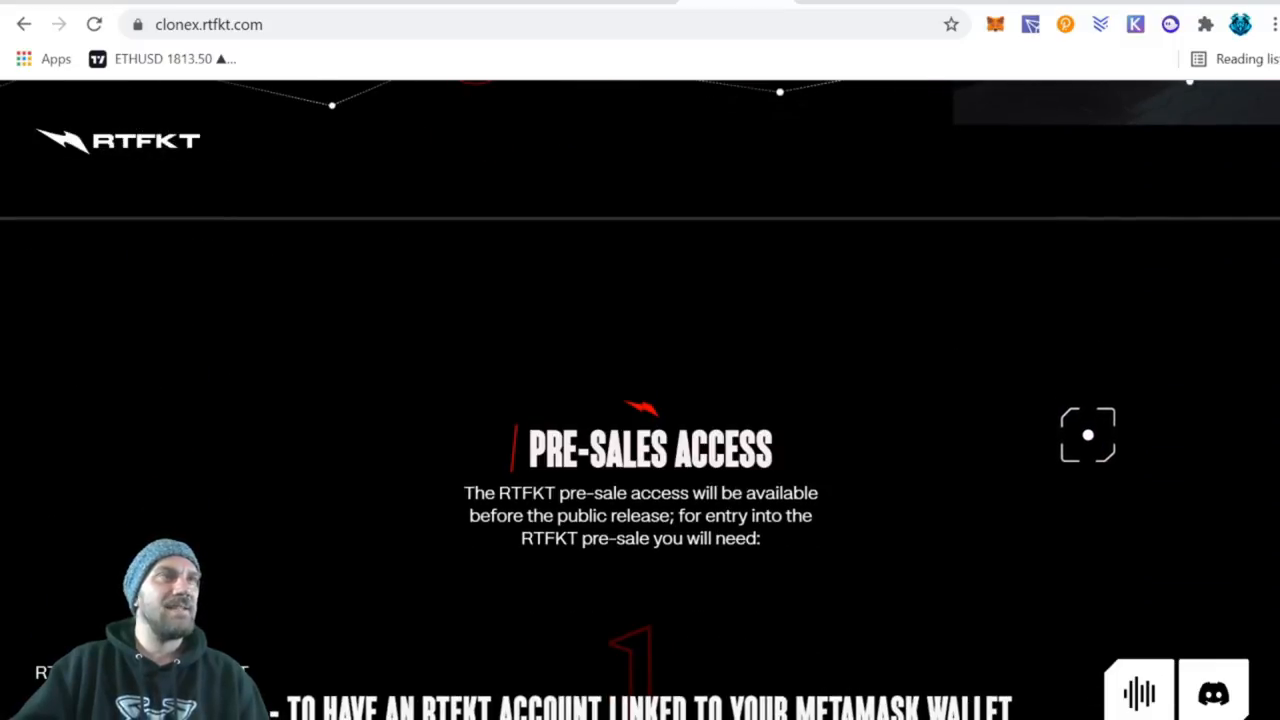
{"action": "scroll", "scroll_direction": "down", "scroll_amount": 3}
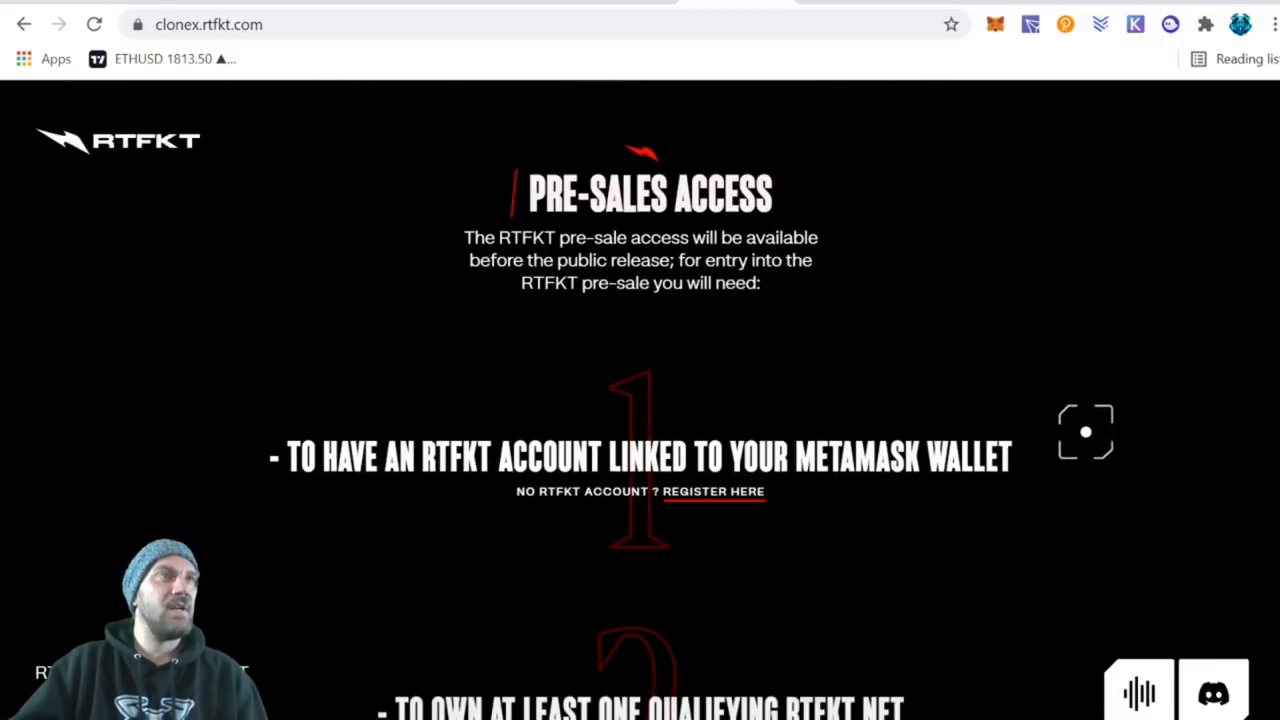
{"action": "scroll", "scroll_direction": "down", "scroll_amount": 3}
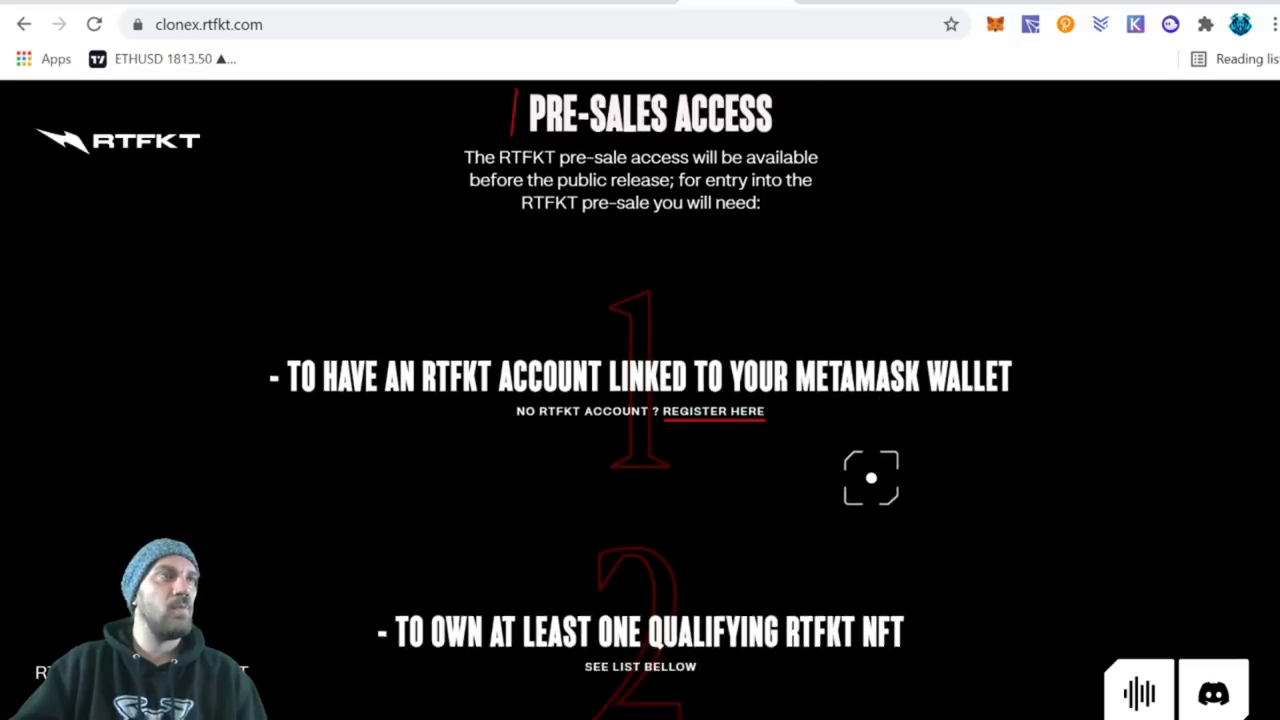
{"action": "scroll", "scroll_direction": "down", "scroll_amount": 3}
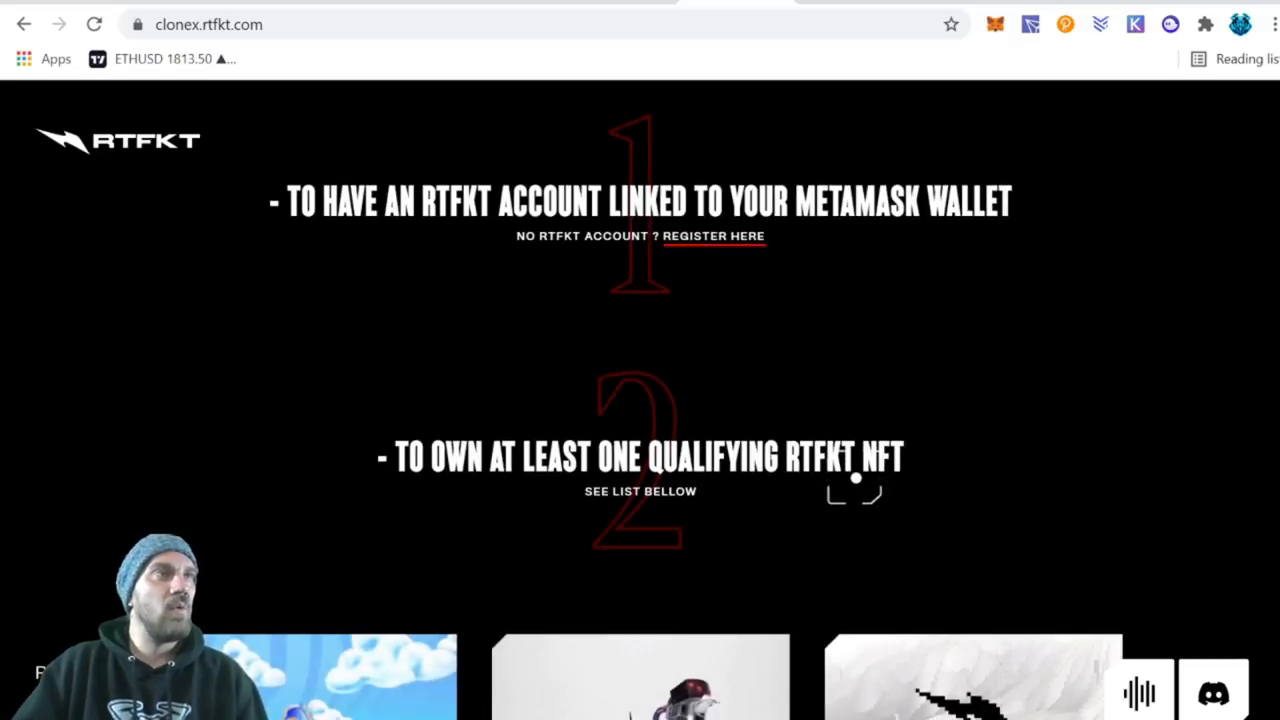
{"action": "scroll", "scroll_direction": "down", "scroll_amount": 3}
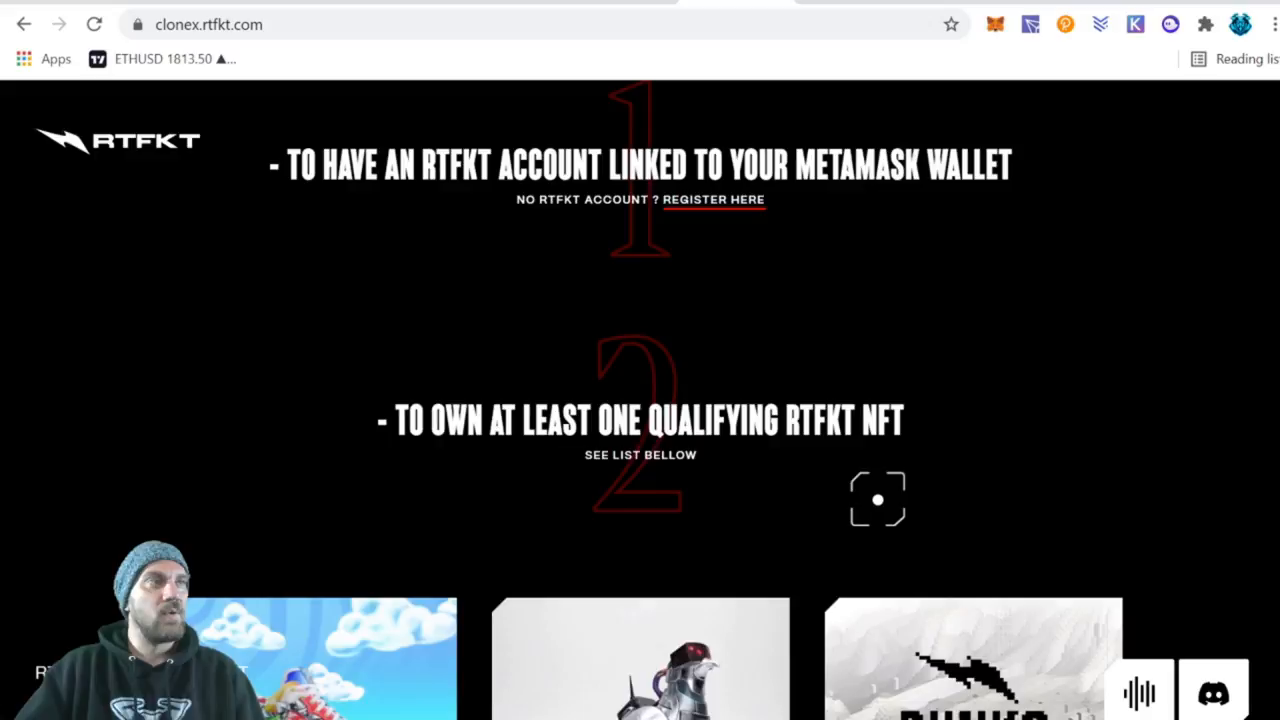
{"action": "scroll", "scroll_direction": "down", "scroll_amount": 3}
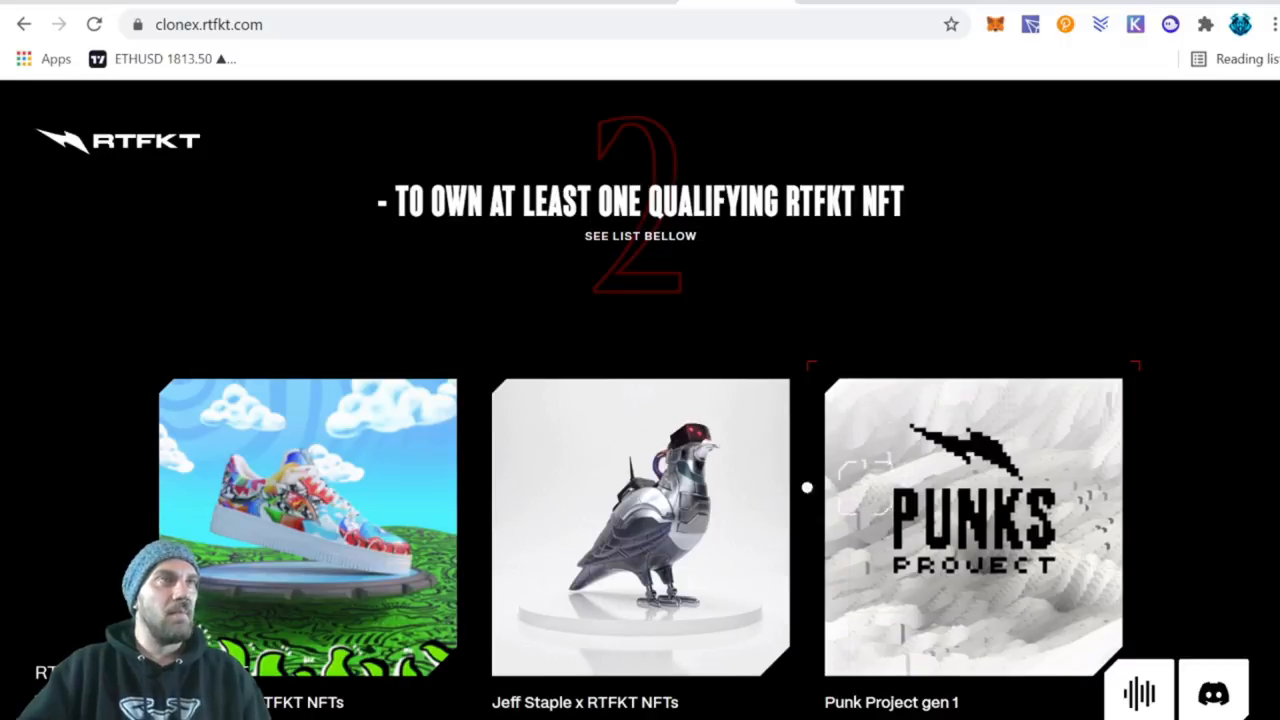
{"action": "scroll", "scroll_direction": "down", "scroll_amount": 3}
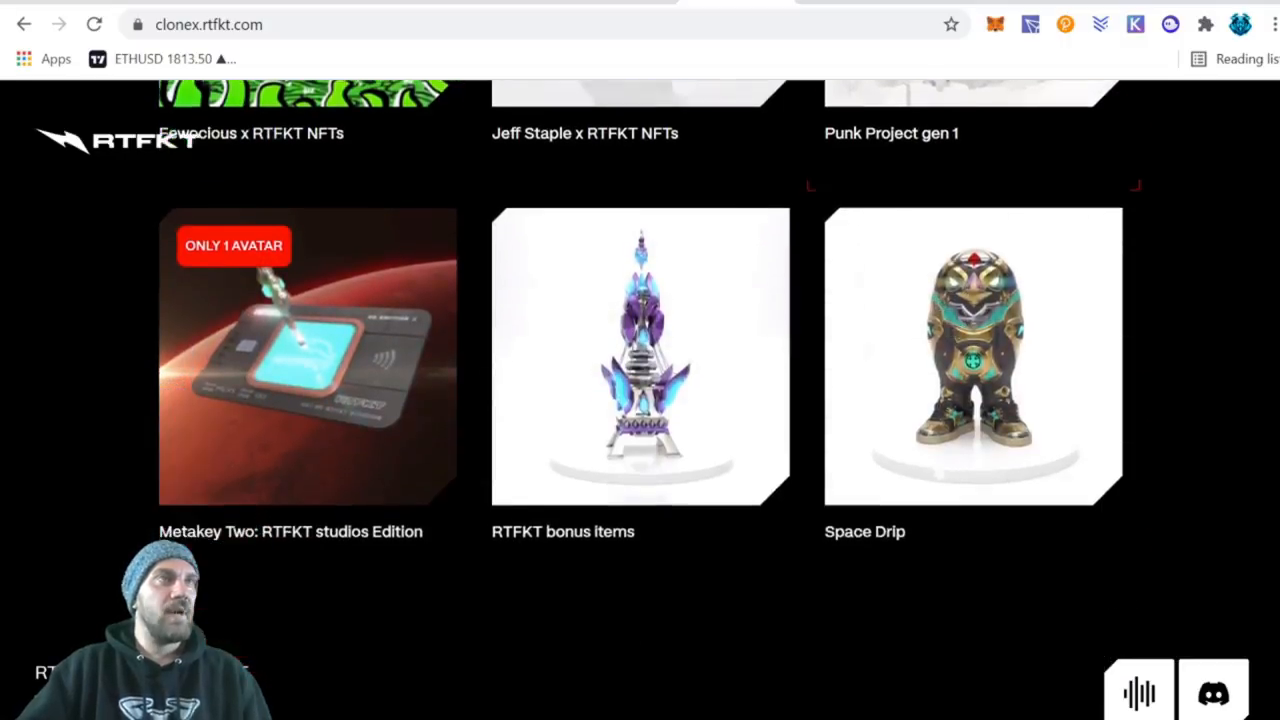
{"action": "scroll", "scroll_direction": "down", "scroll_amount": 3}
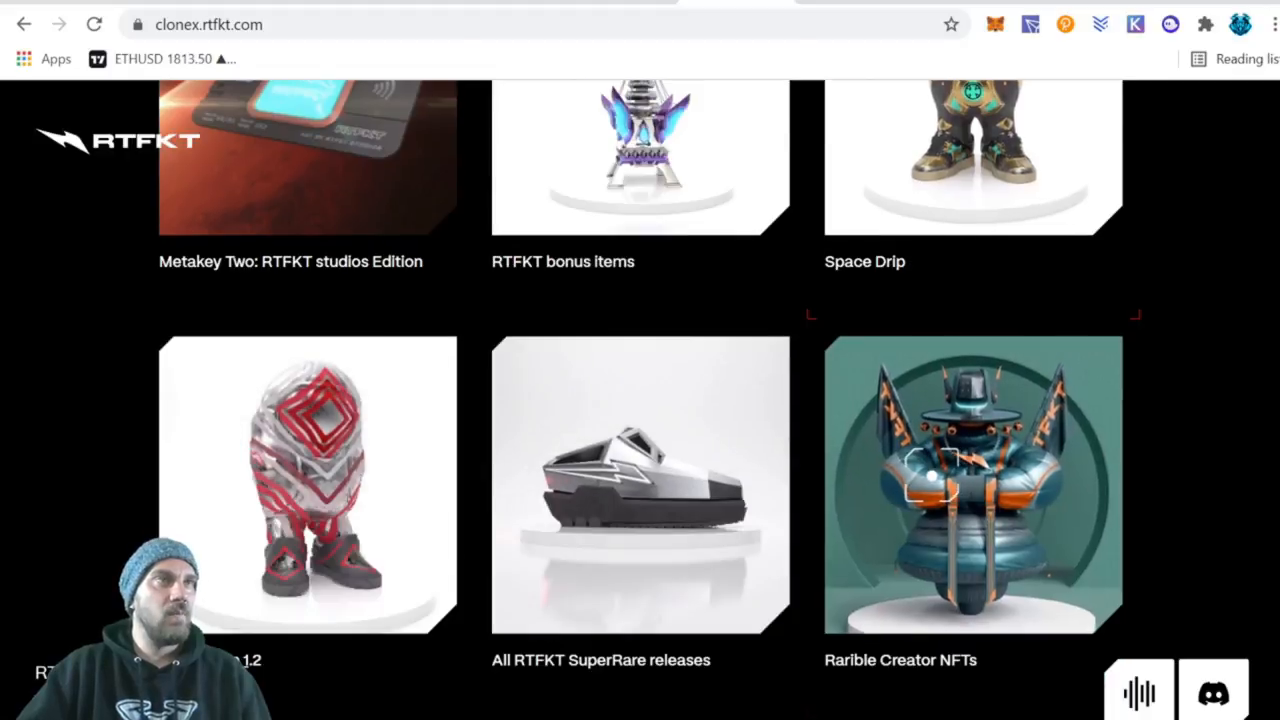
{"action": "scroll", "scroll_direction": "down", "scroll_amount": 3}
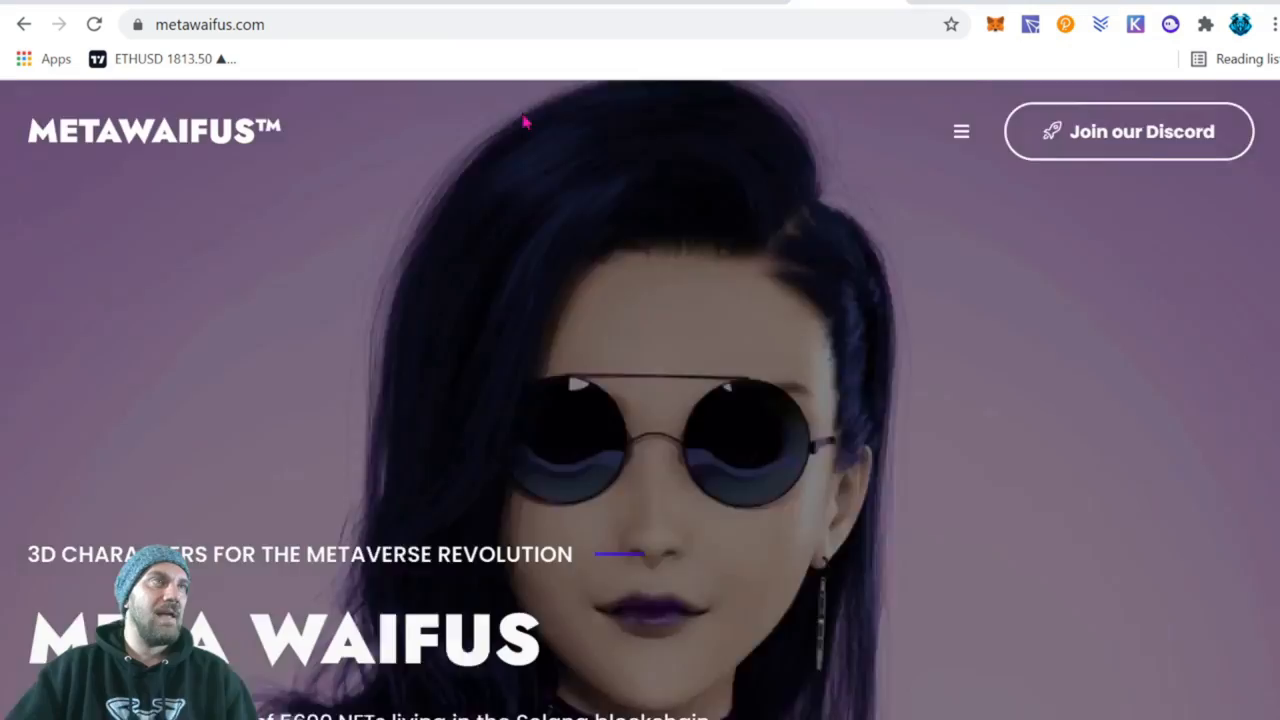
- Scroll the Meta Waifus hero banner to the 'What is MetaWaifus?' features section
{"action": "scroll", "scroll_direction": "down", "scroll_amount": 3}
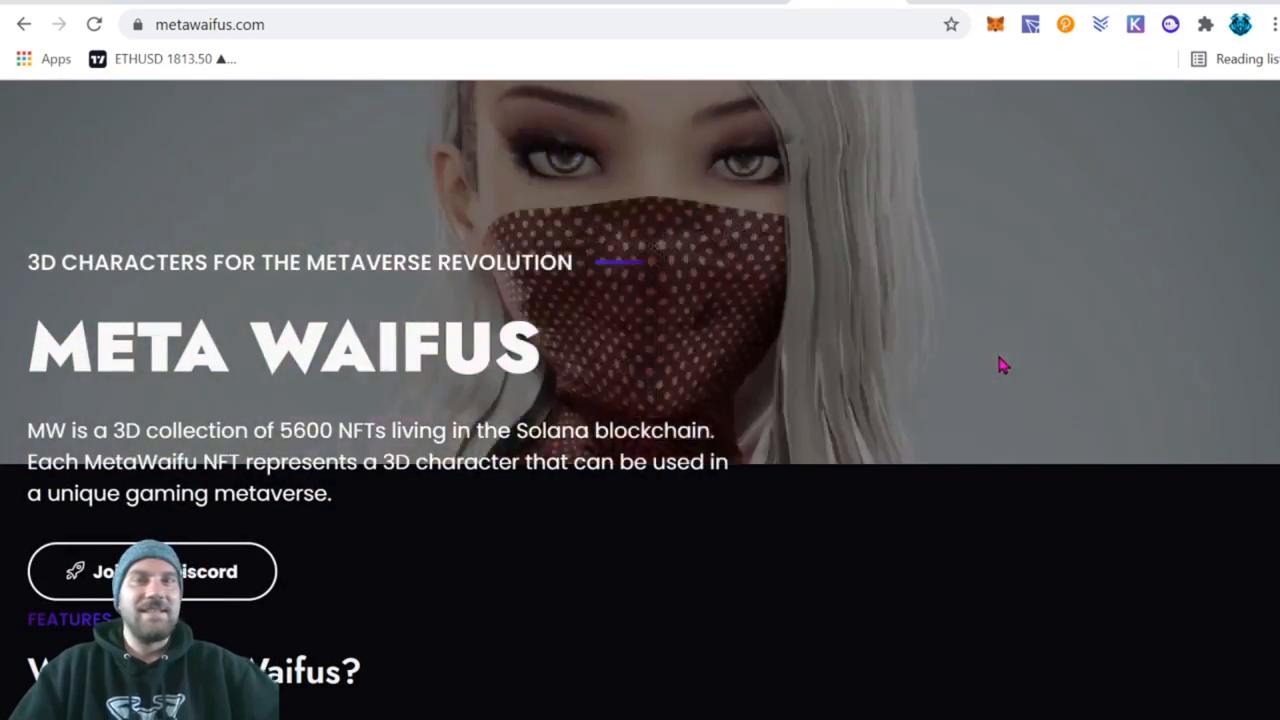
{"action": "scroll", "scroll_direction": "up", "scroll_amount": 3}
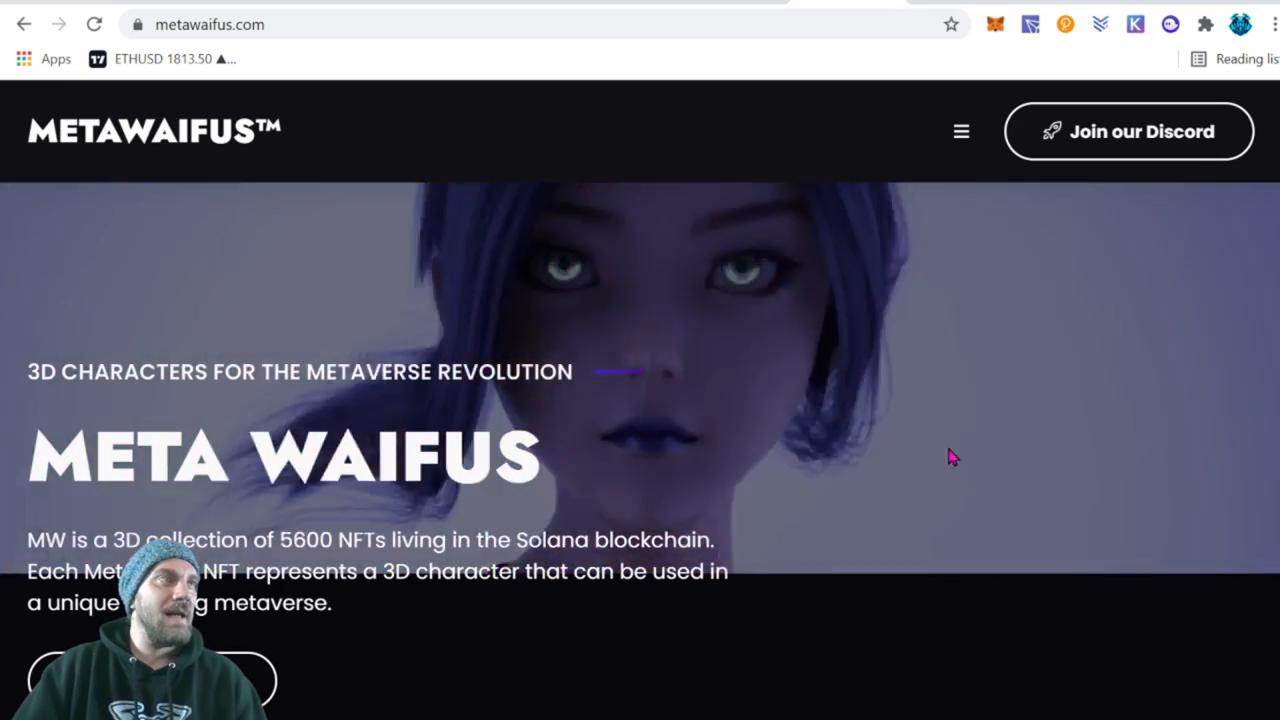
{"action": "scroll", "scroll_direction": "down", "scroll_amount": 3}
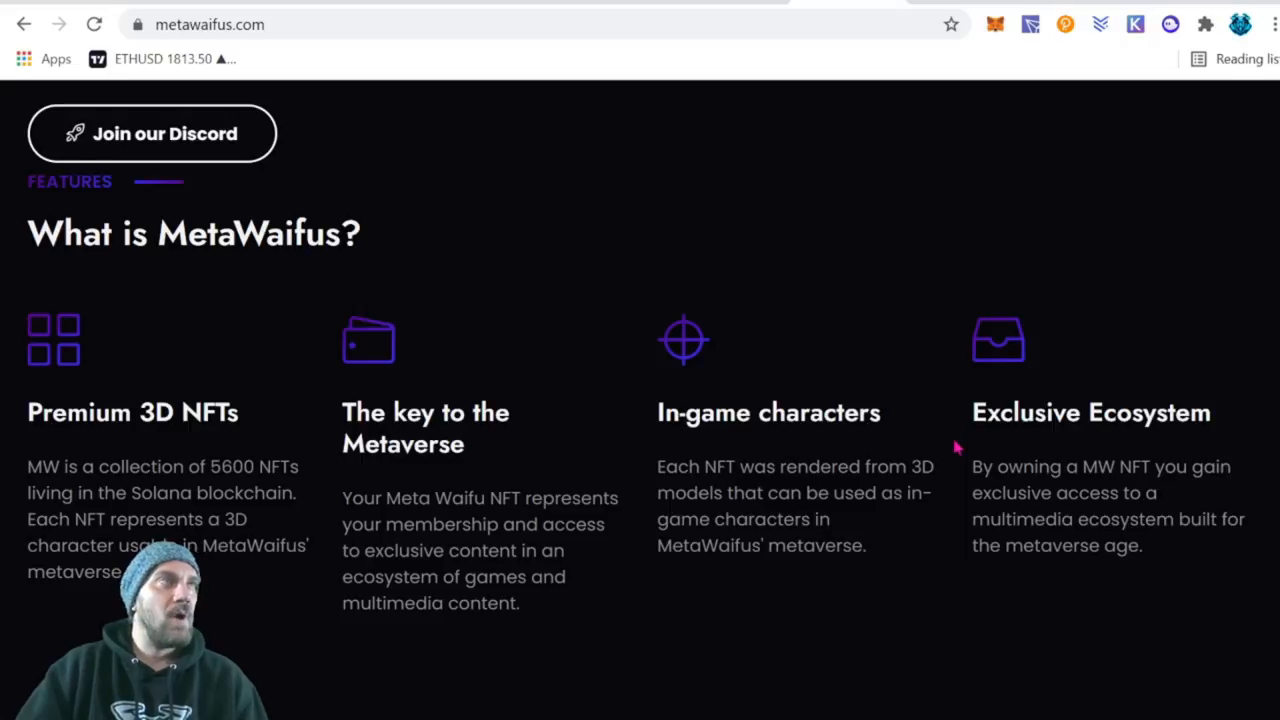
- Scroll down the Meta Waifus page to the expanded 'What are MetaWaifus?' FAQ answer
{"action": "scroll", "scroll_direction": "down", "scroll_amount": 3}
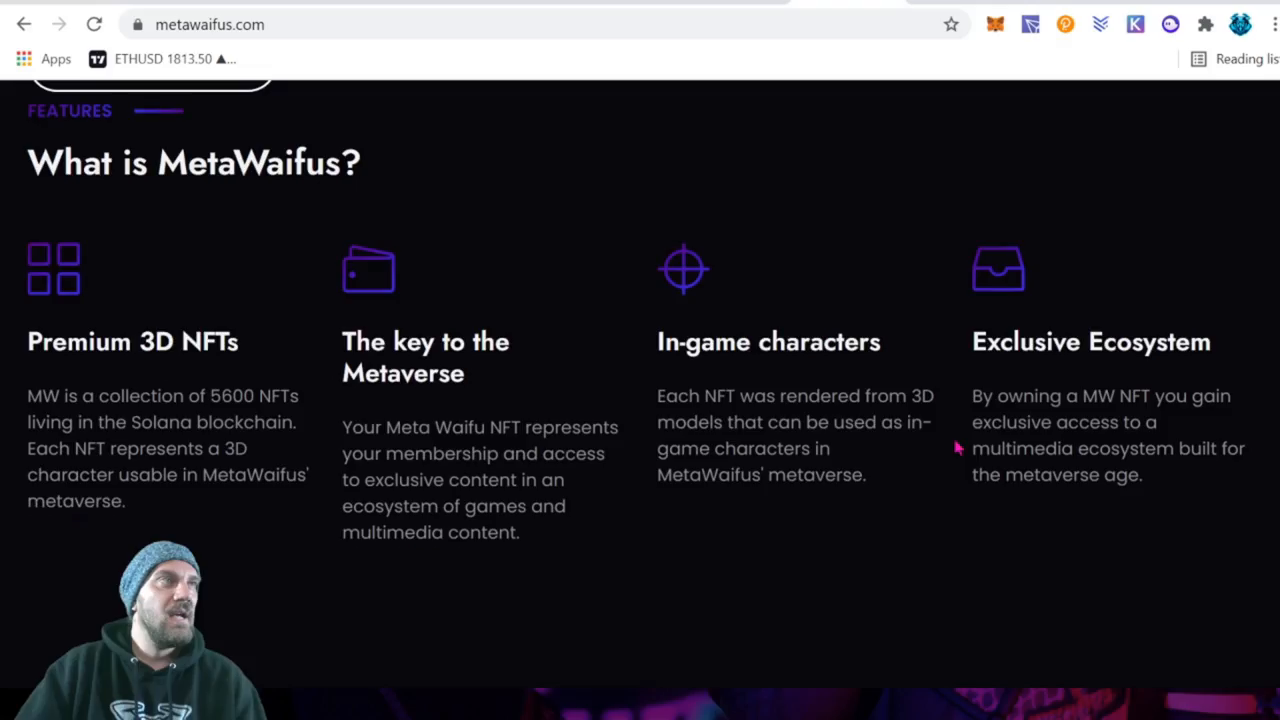
{"action": "scroll", "scroll_direction": "down", "scroll_amount": 3}
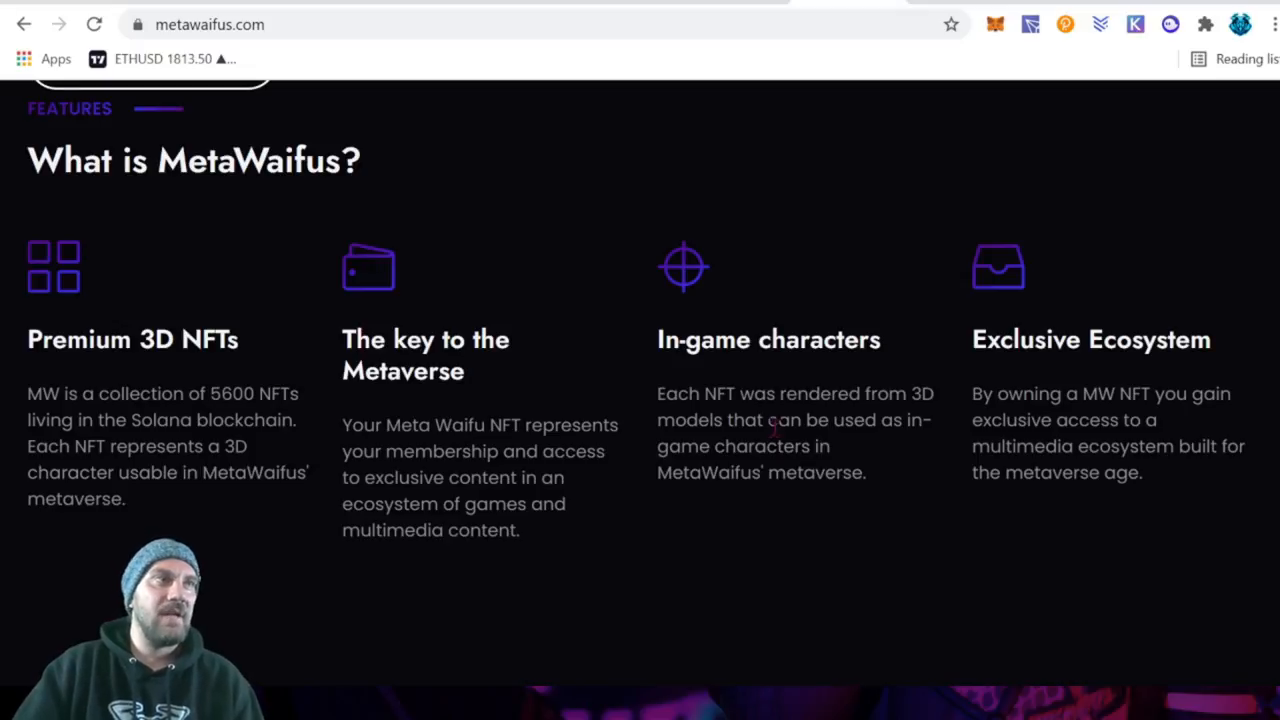
{"action": "mouse_move", "coordinate": [1265, 420]}
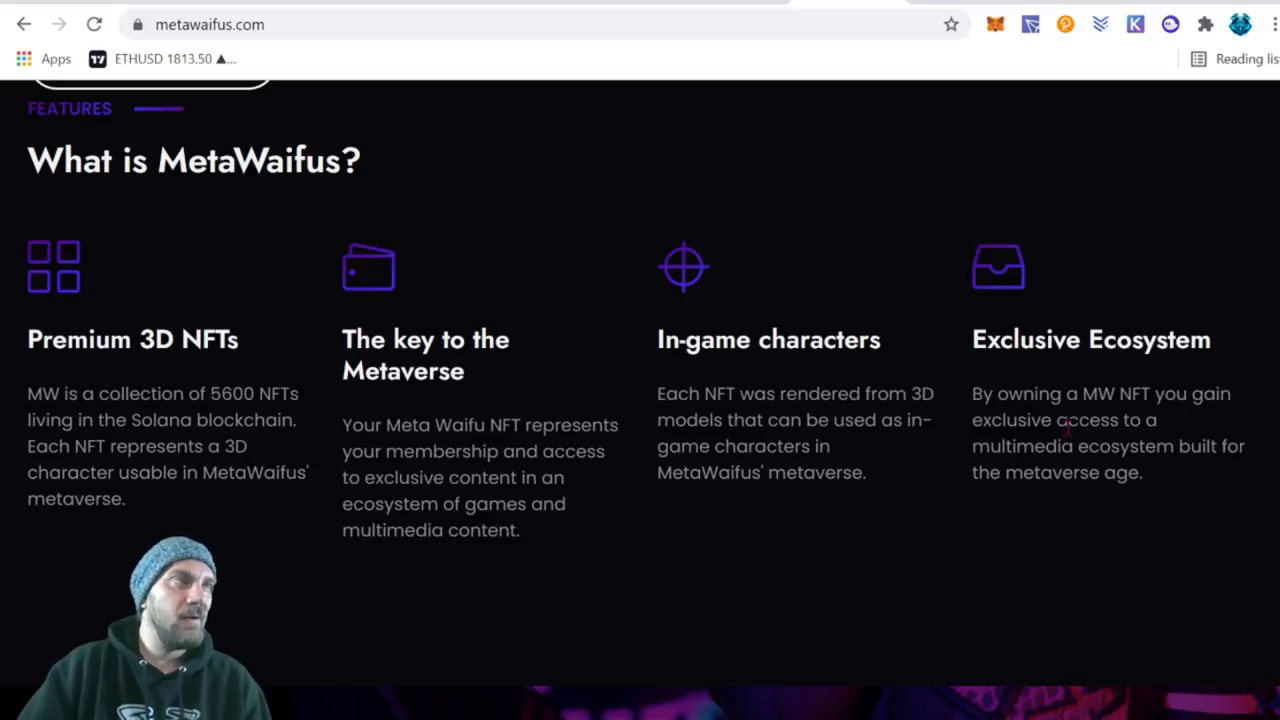
{"action": "scroll", "scroll_direction": "down", "scroll_amount": 3}
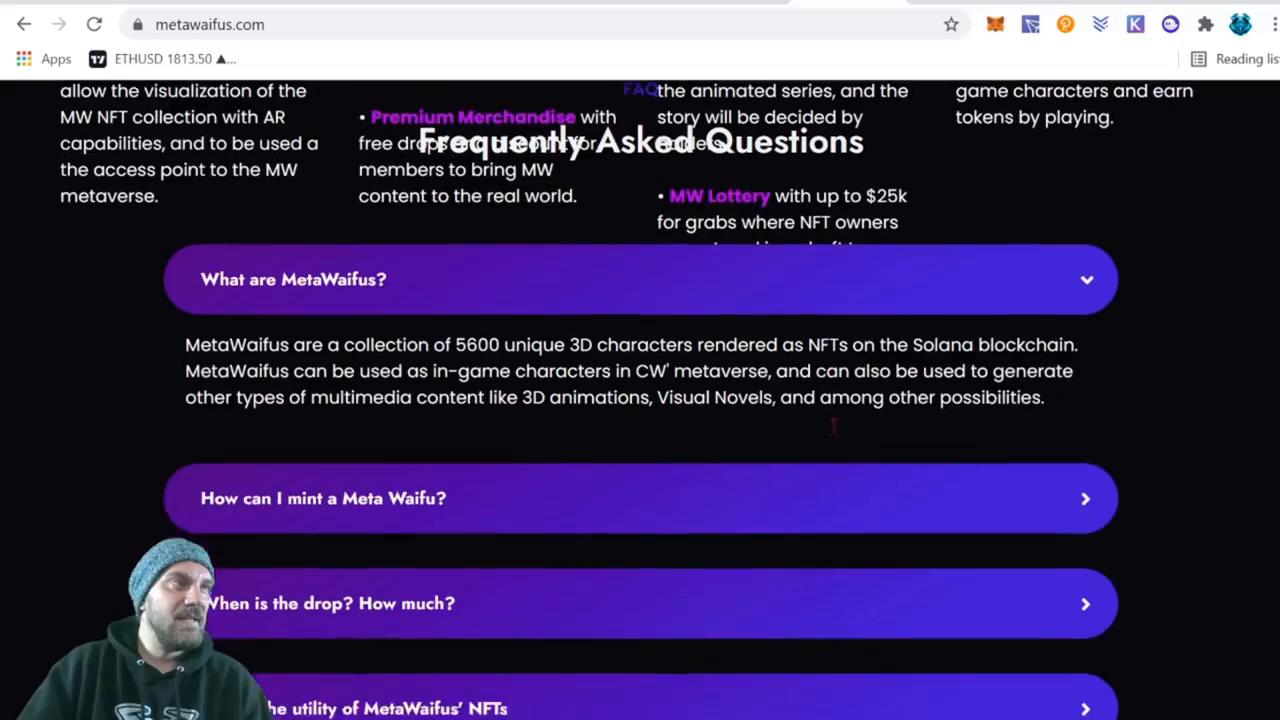
- Scroll through the Meta Waifus FAQ down to the Join the Community footer
{"action": "scroll", "scroll_direction": "down", "scroll_amount": 3}
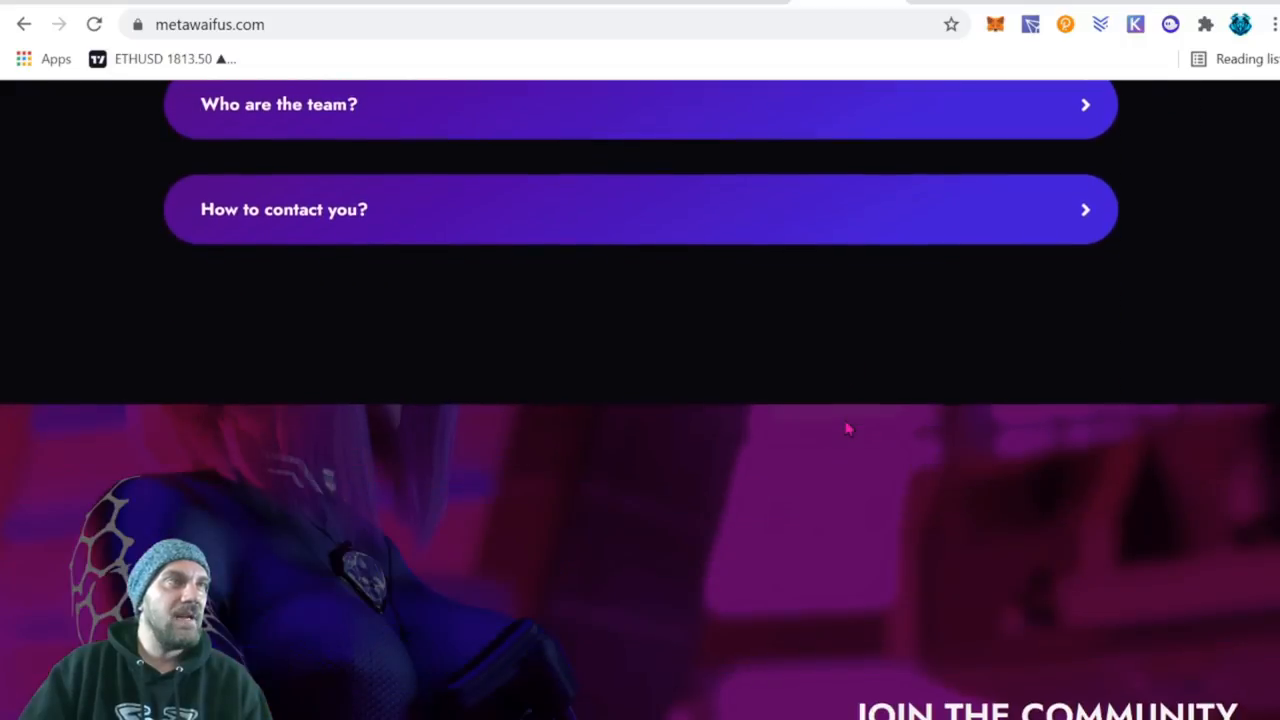
{"action": "scroll", "scroll_direction": "down", "scroll_amount": 3}
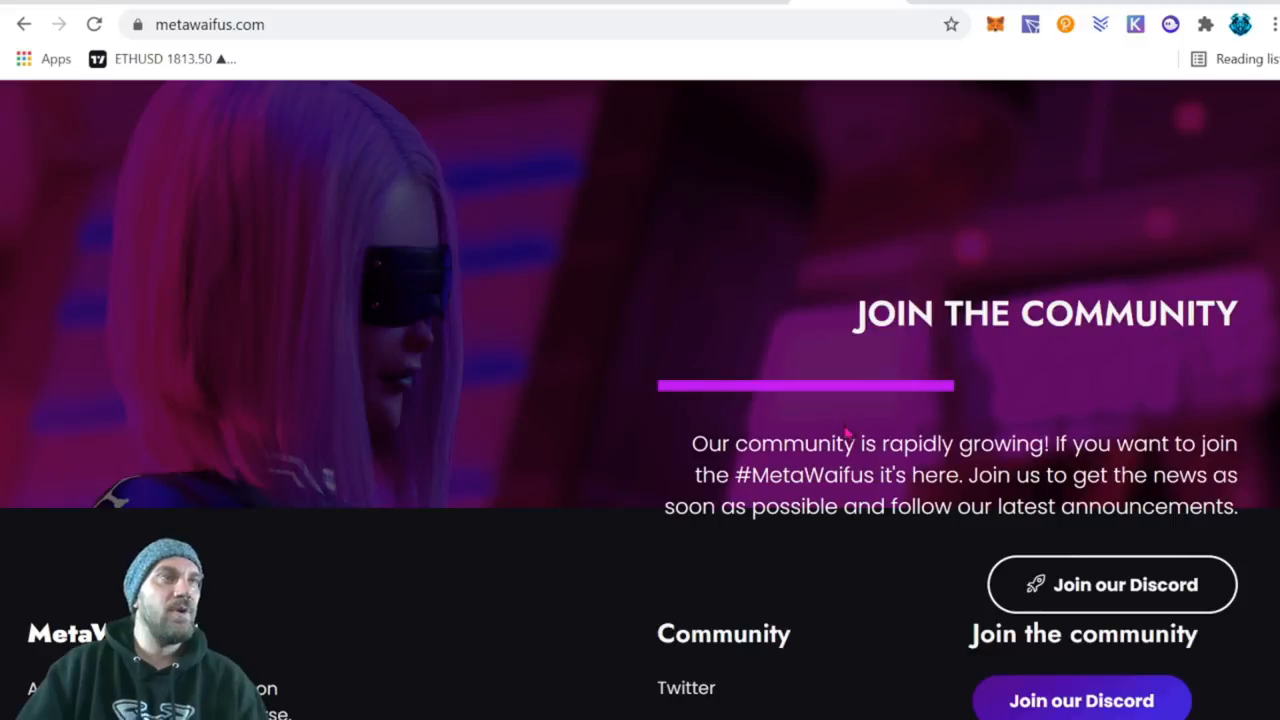
{"action": "scroll", "scroll_direction": "down", "scroll_amount": 3}
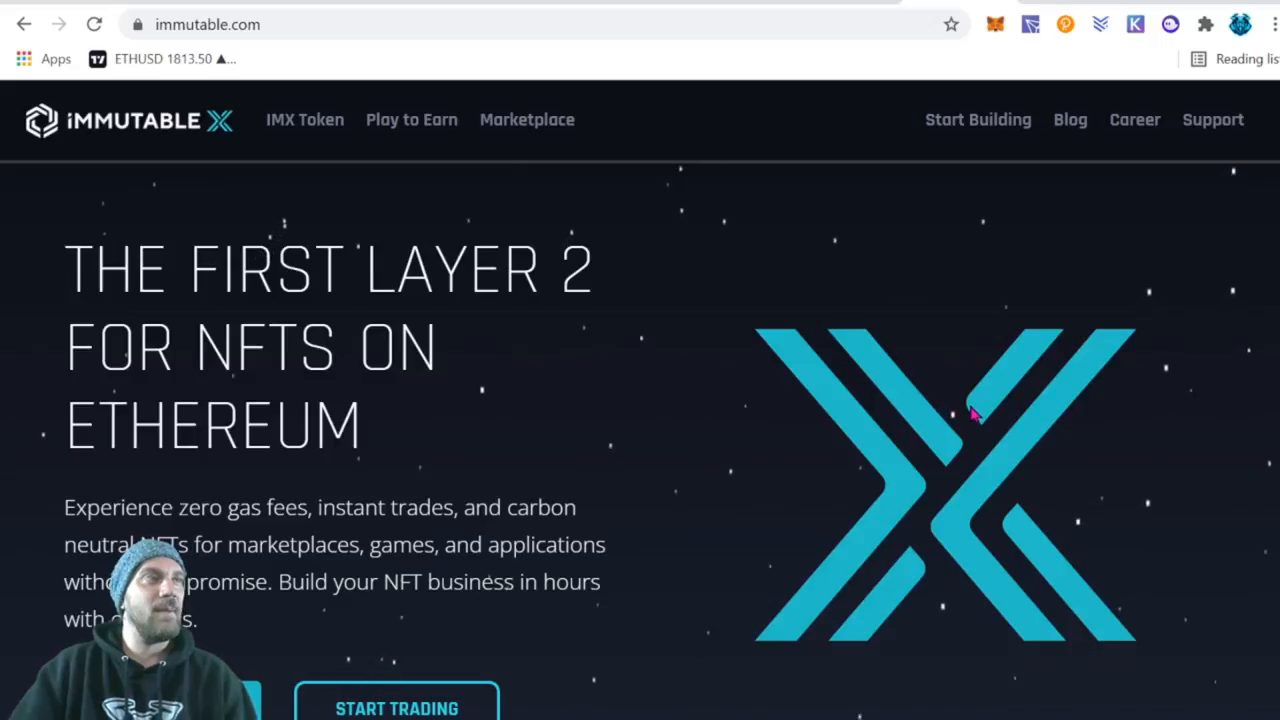
{"action": "mouse_move", "coordinate": [985, 408]}
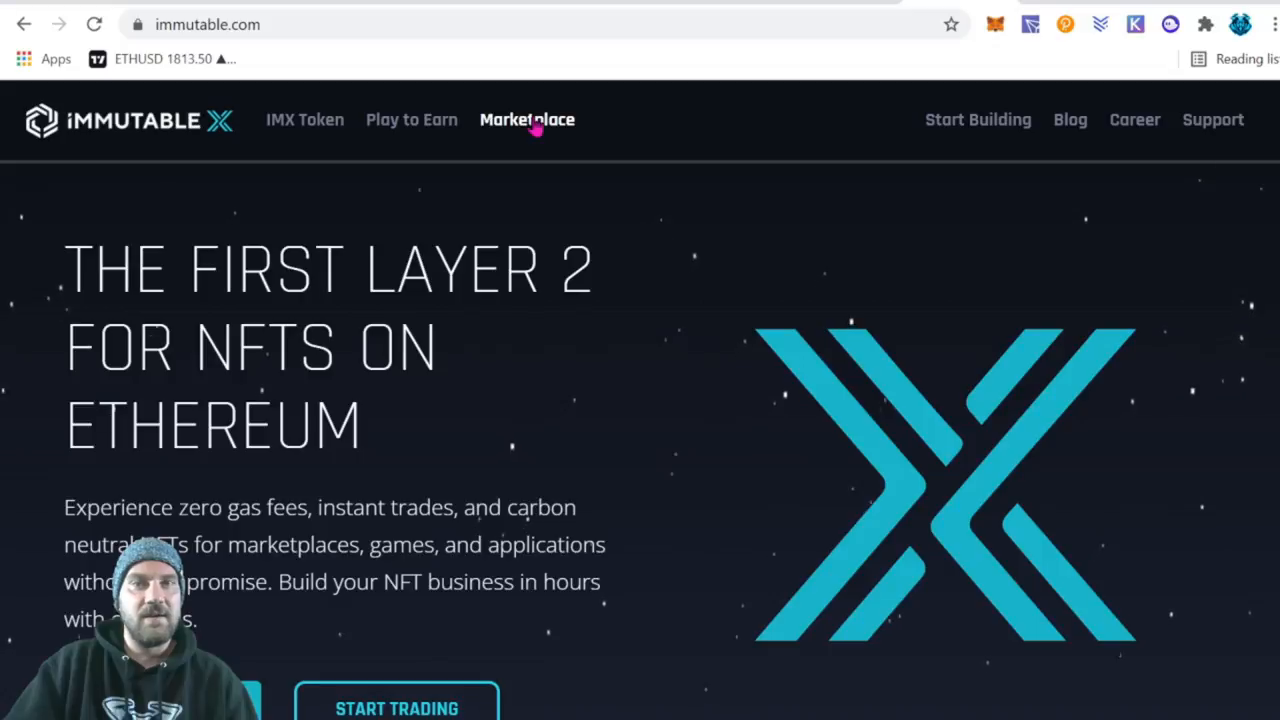
- Open the Immutable X Inventory and browse down to the Aria, Germain, Rowan and BattleFactions cards
{"action": "left_click", "coordinate": [527, 119]}
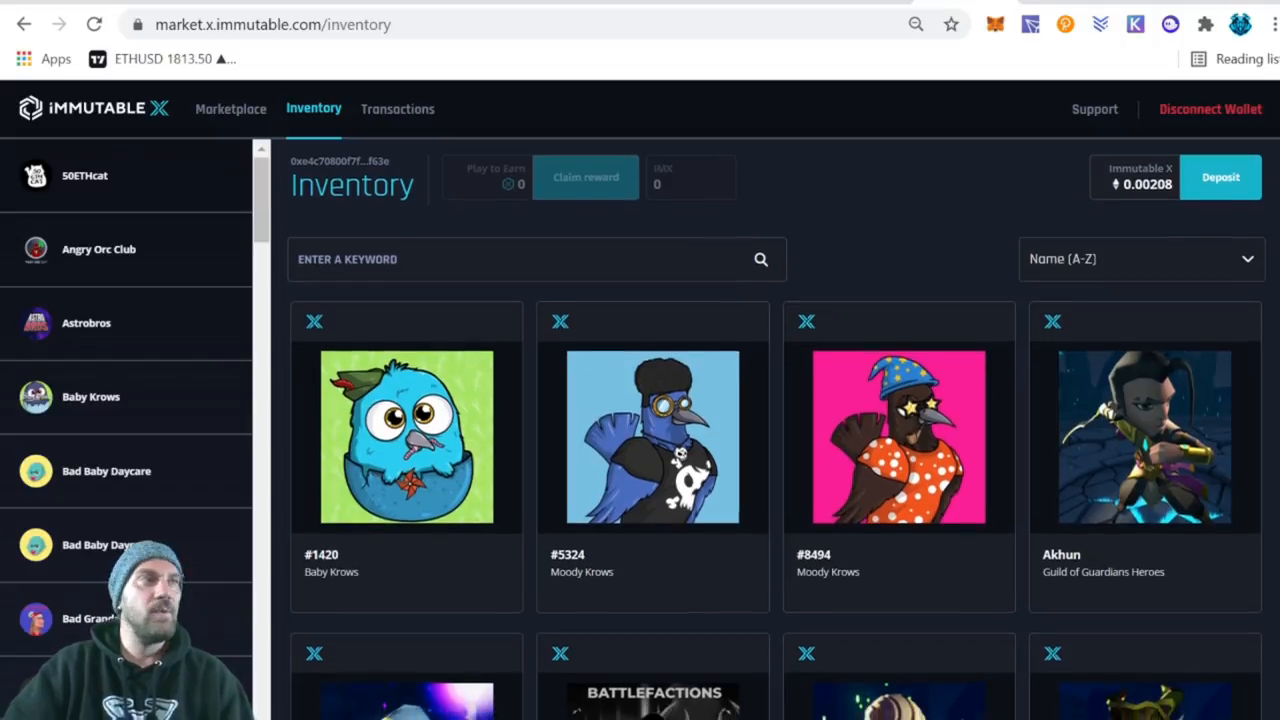
{"action": "scroll", "scroll_direction": "down", "scroll_amount": 3}
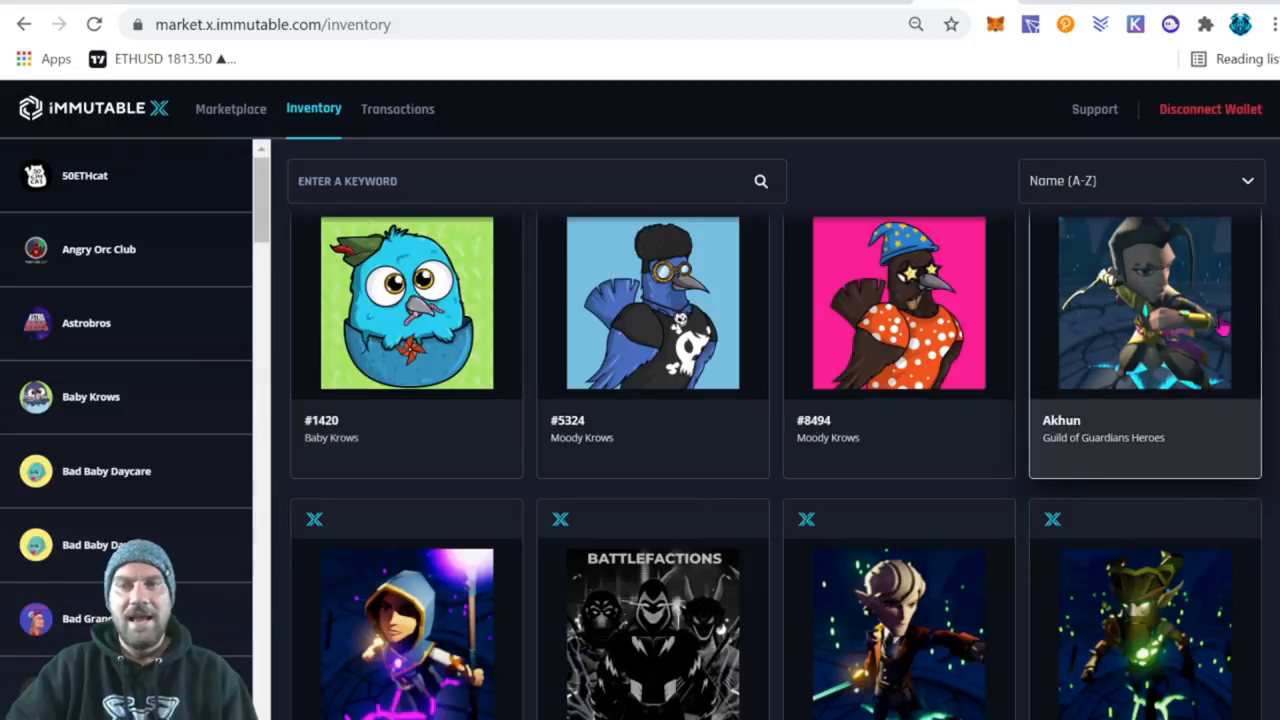
{"action": "scroll", "scroll_direction": "down", "scroll_amount": 3}
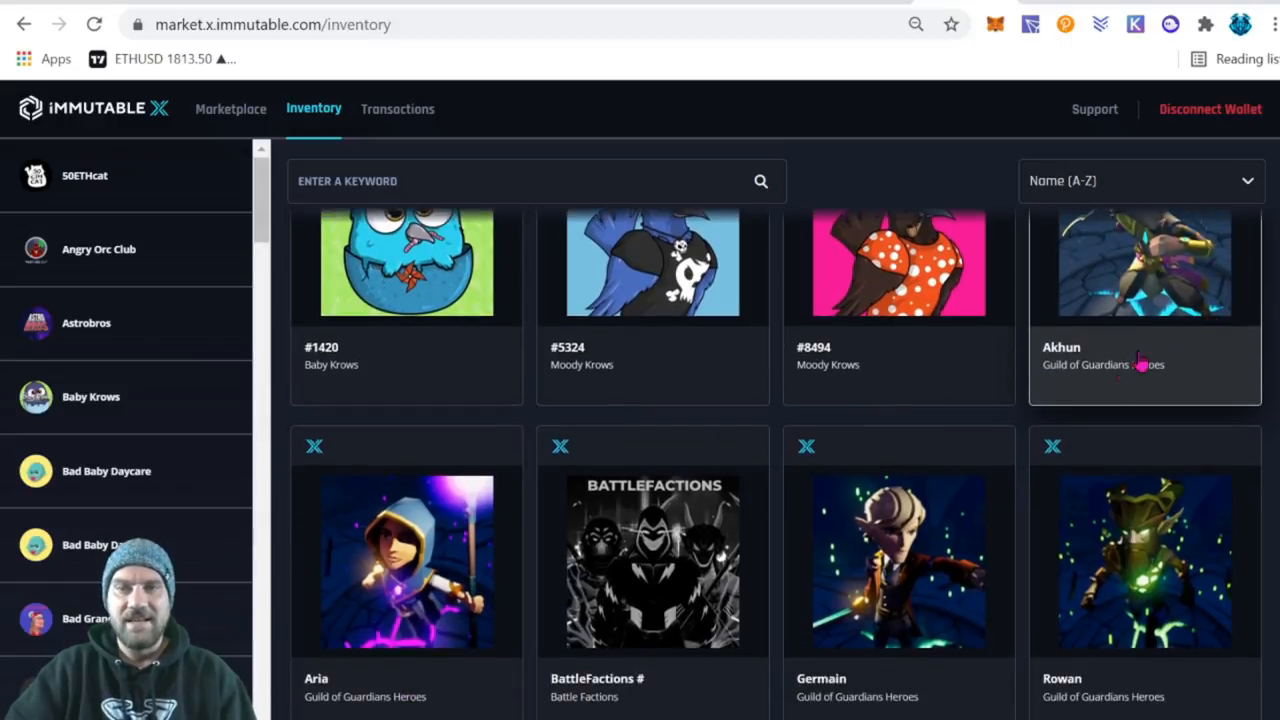
{"action": "scroll", "scroll_direction": "down", "scroll_amount": 3}
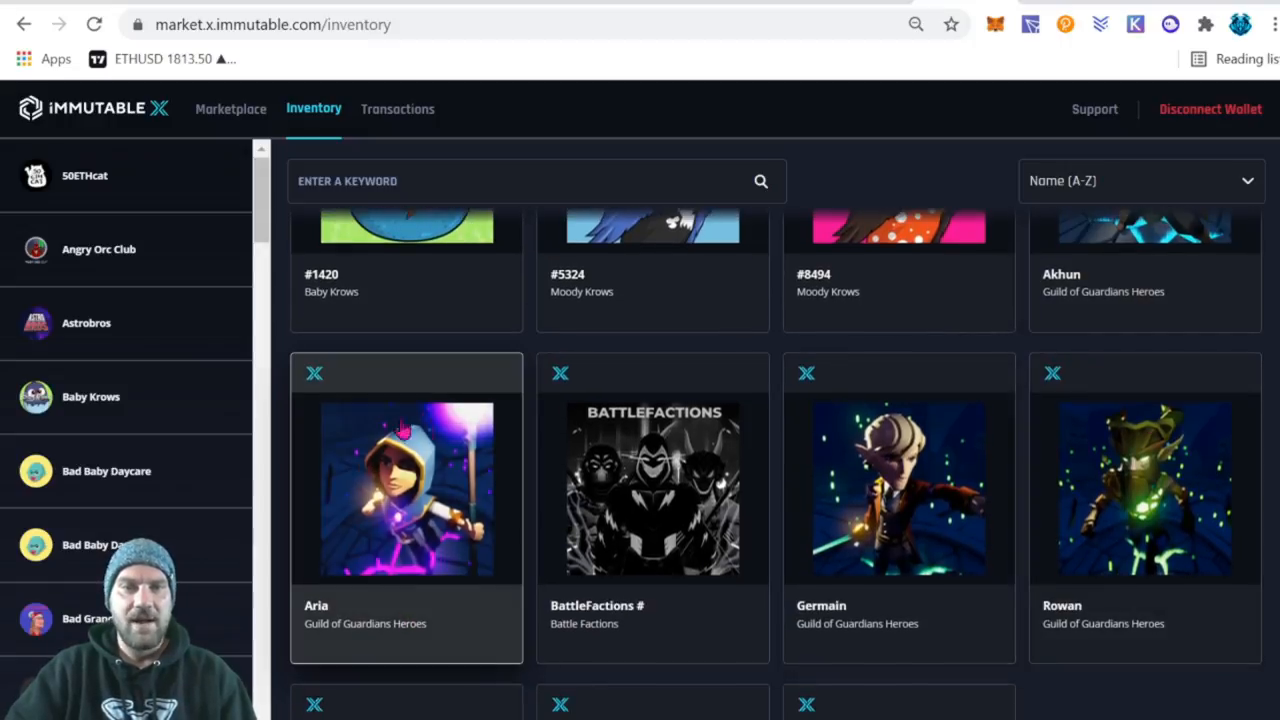
{"action": "scroll", "scroll_direction": "down", "scroll_amount": 3}
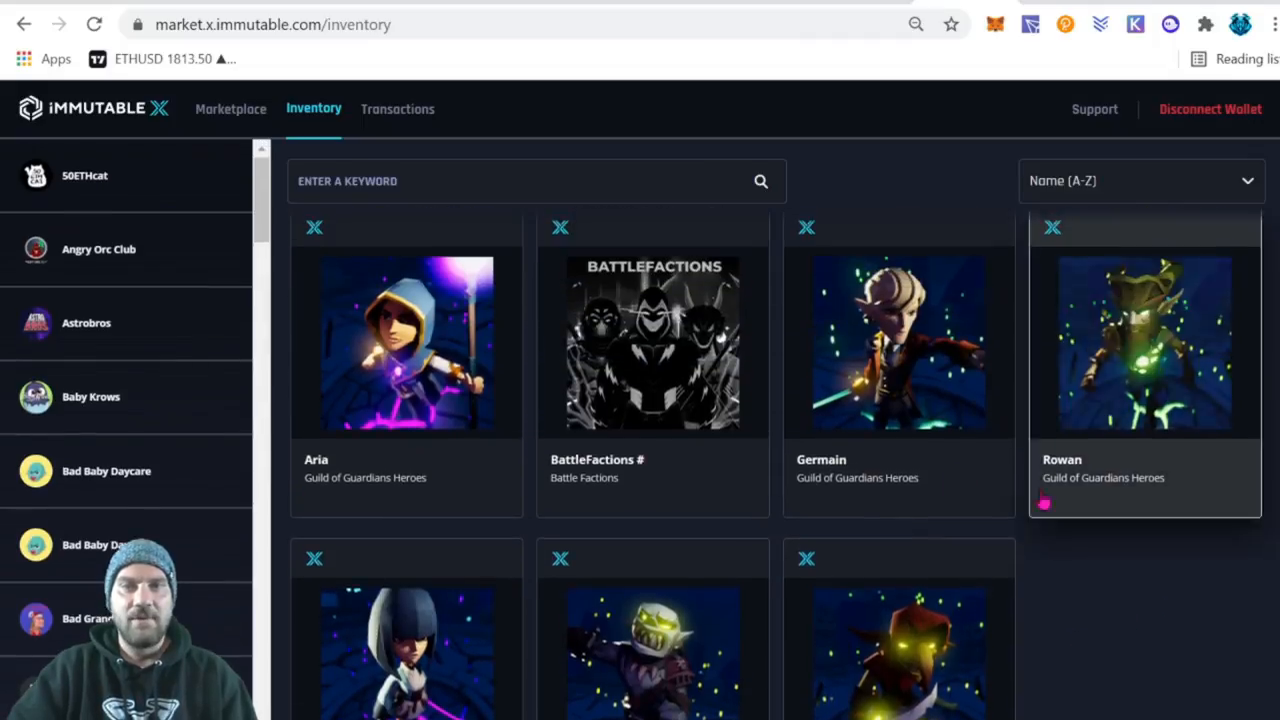
{"action": "scroll", "scroll_direction": "down", "scroll_amount": 3}
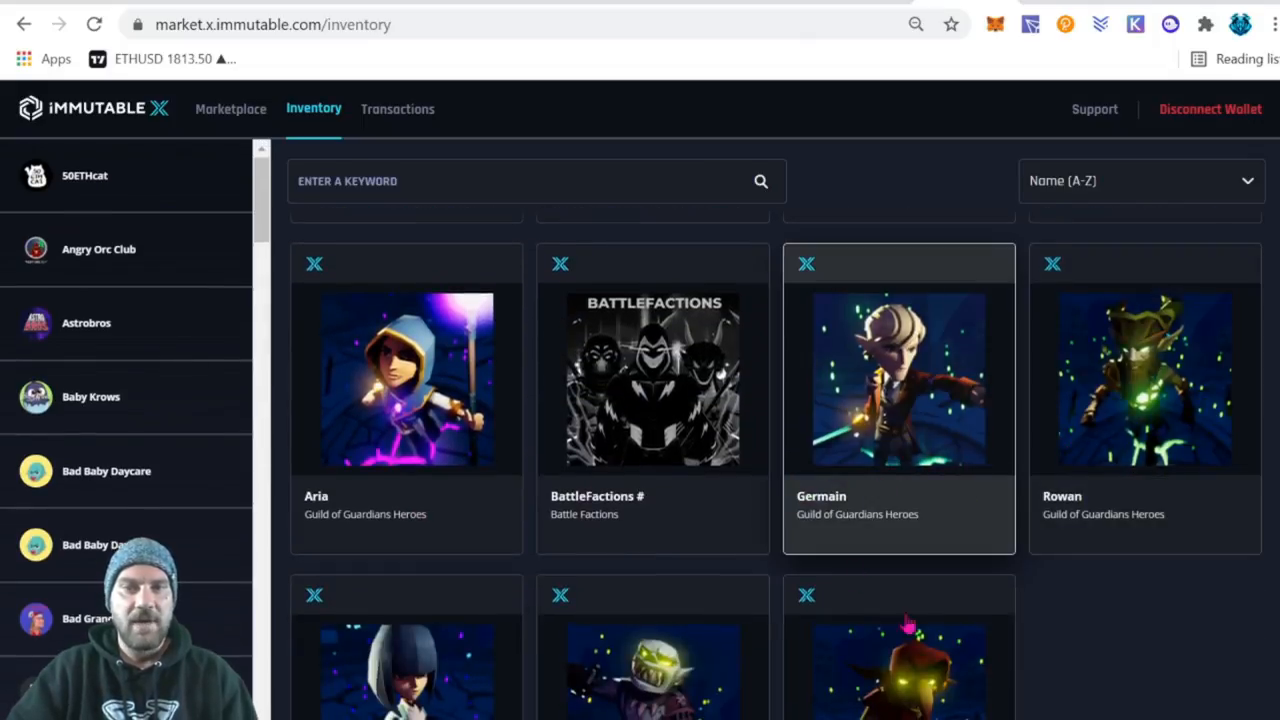
{"action": "scroll", "scroll_direction": "down", "scroll_amount": 3}
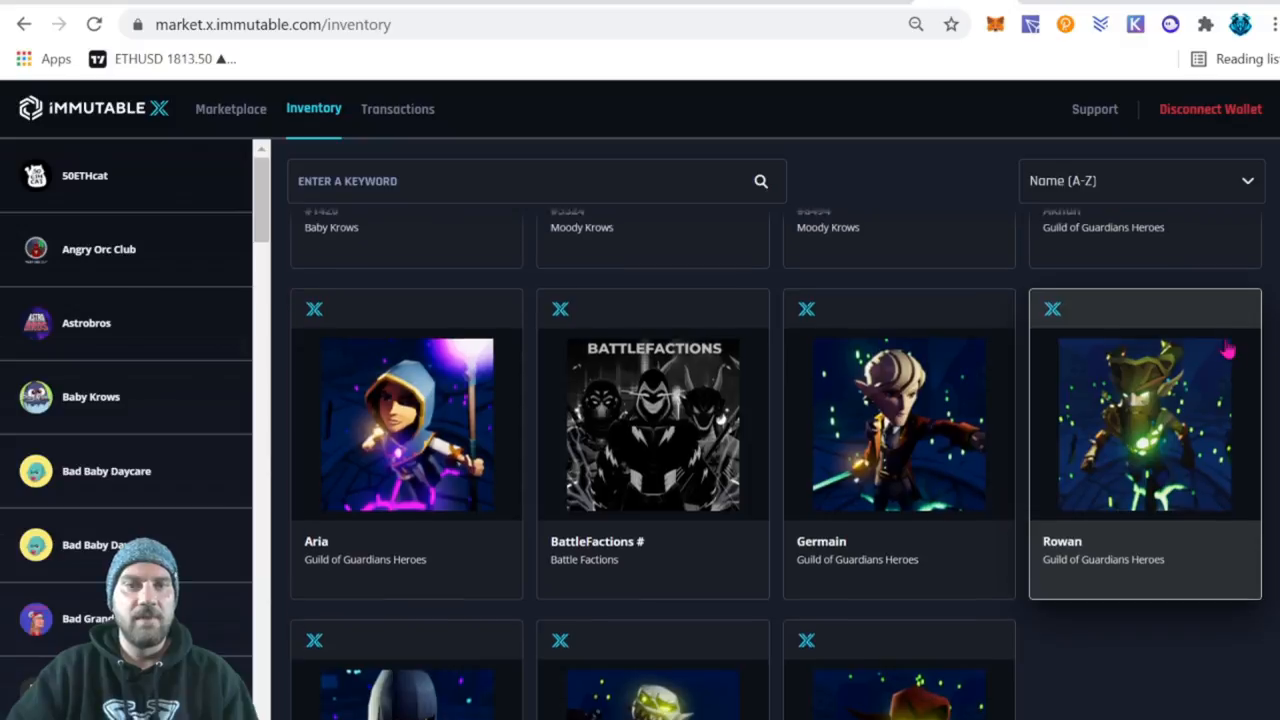
{"action": "scroll", "scroll_direction": "down", "scroll_amount": 3}
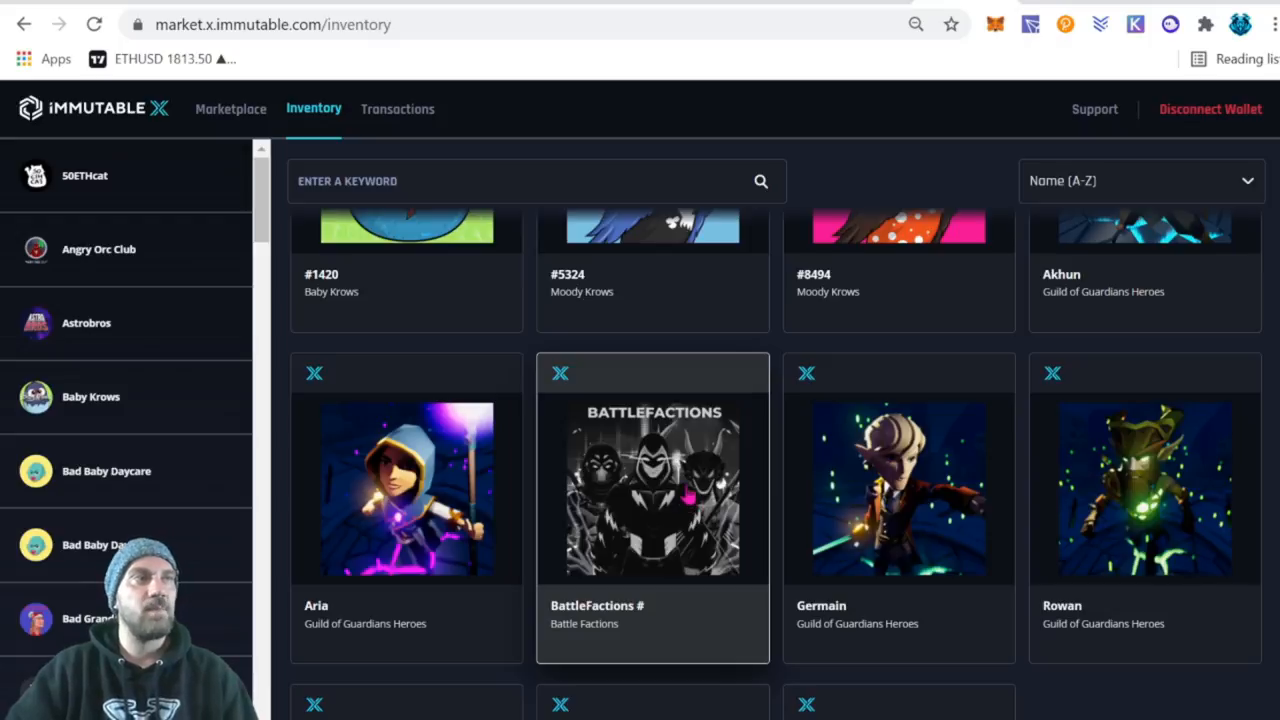
{"action": "mouse_move", "coordinate": [685, 492]}
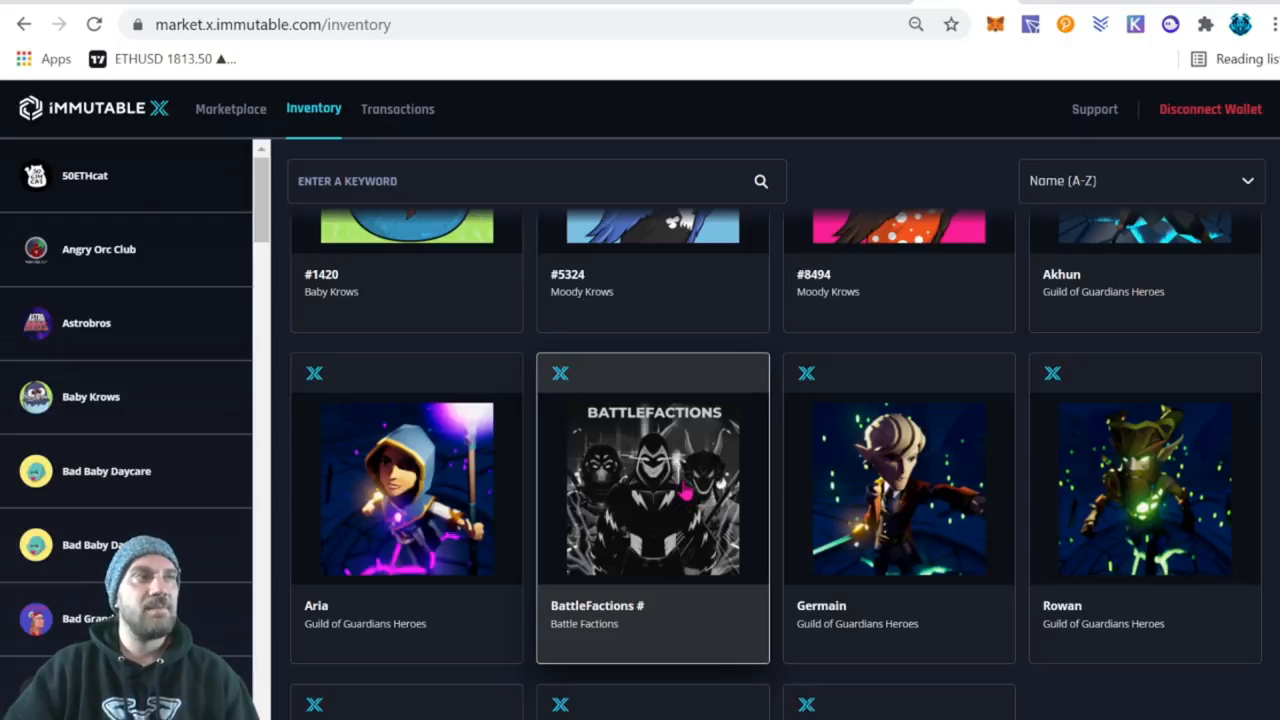